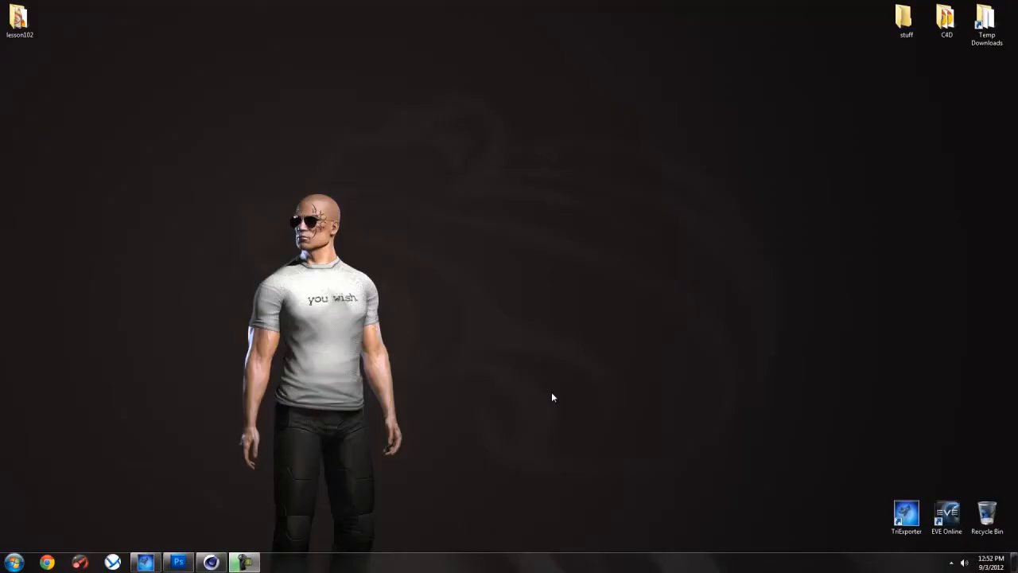
mouse_move(539, 401)
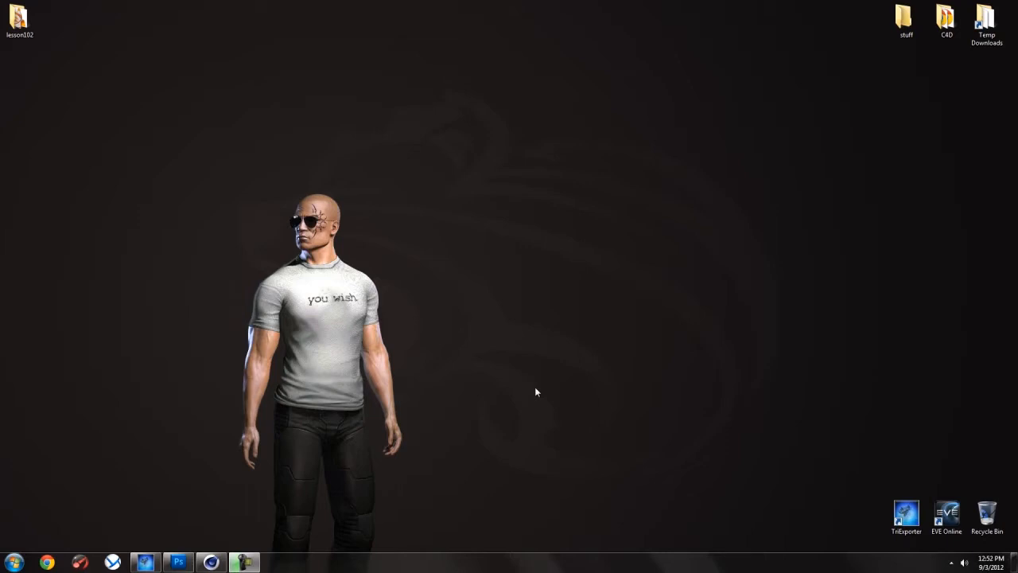
mouse_move(530, 391)
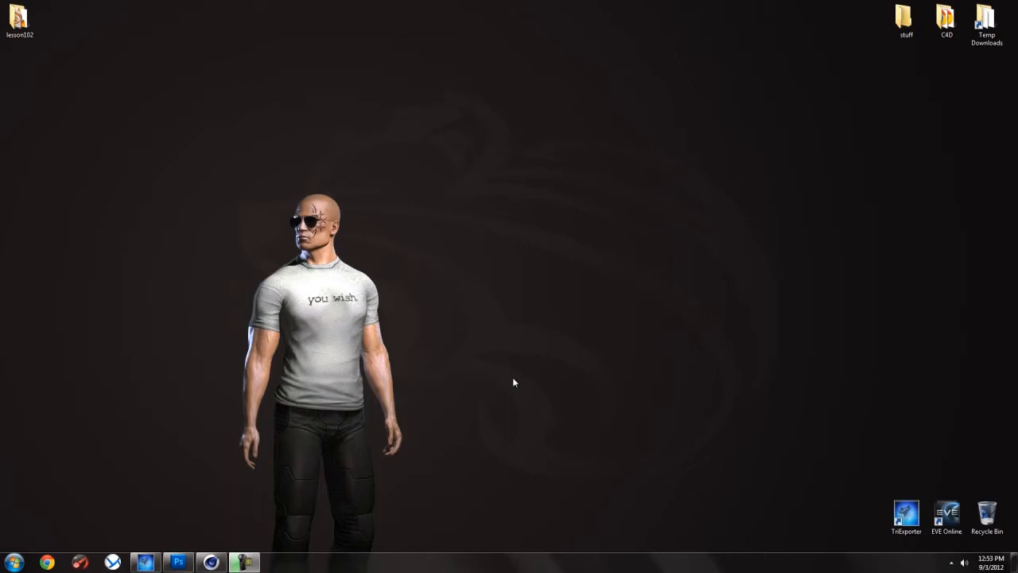
mouse_move(215, 453)
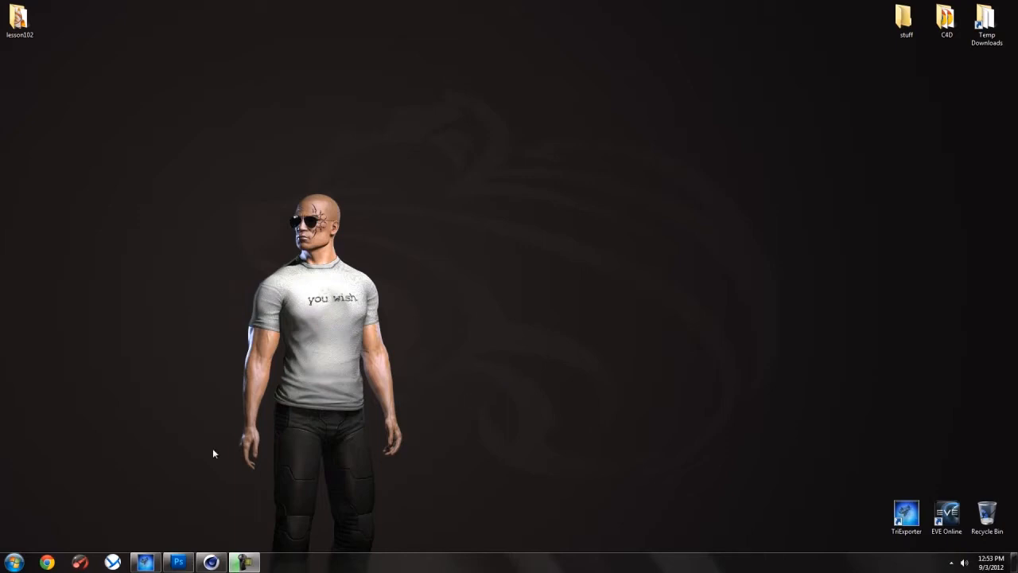
mouse_move(501, 425)
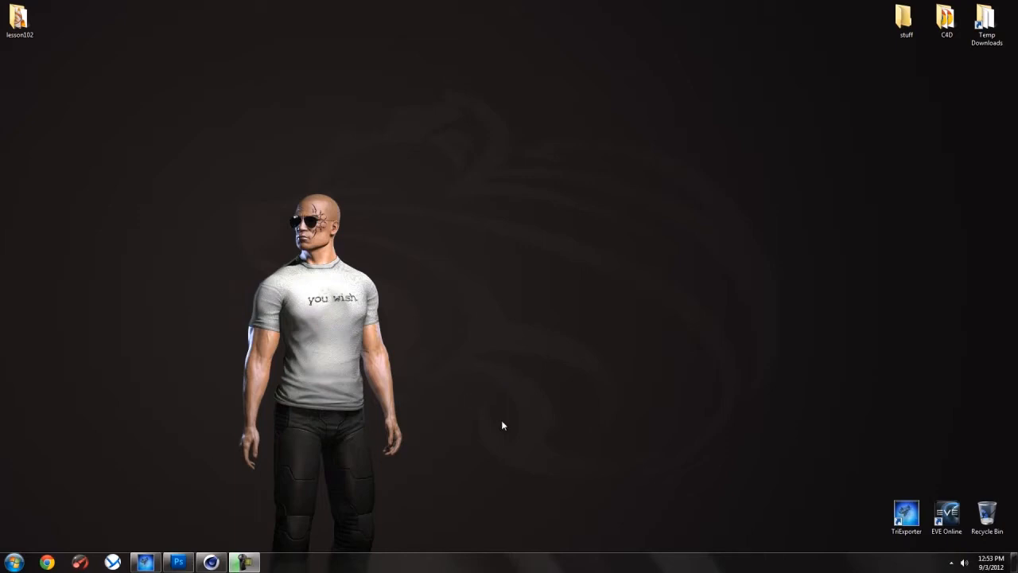
Launch TriExporter from its desktop shortcut.
double_click(906, 516)
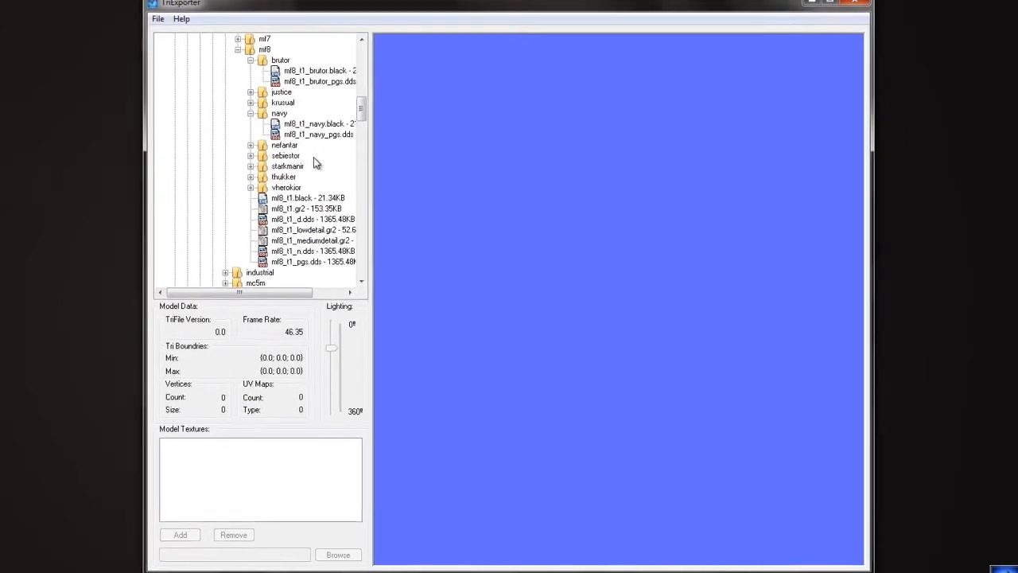
Preview the mf8_t1 frigate model and rotate it to see its side.
left_click(307, 208)
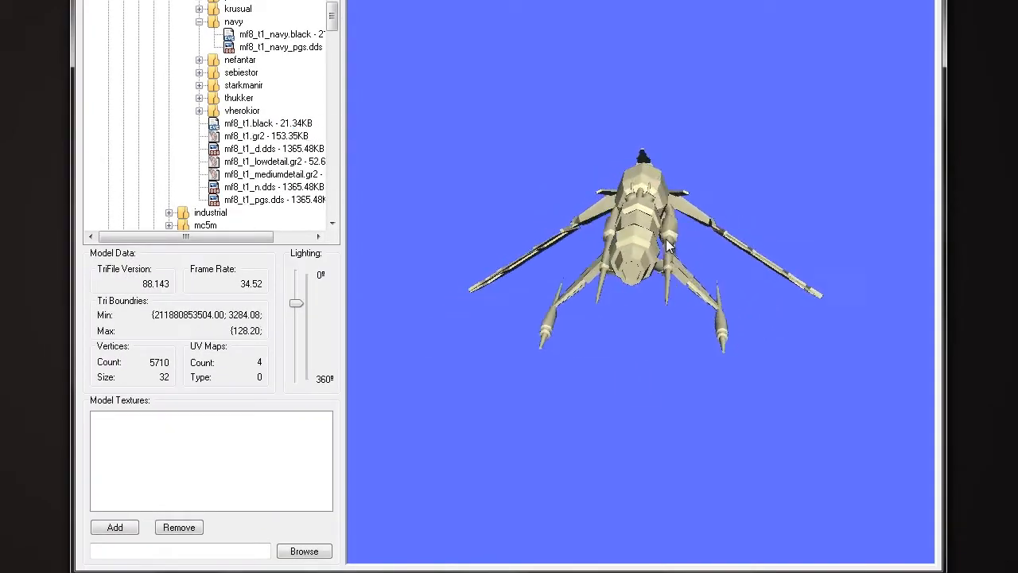
left_click_drag(668, 246, 446, 300)
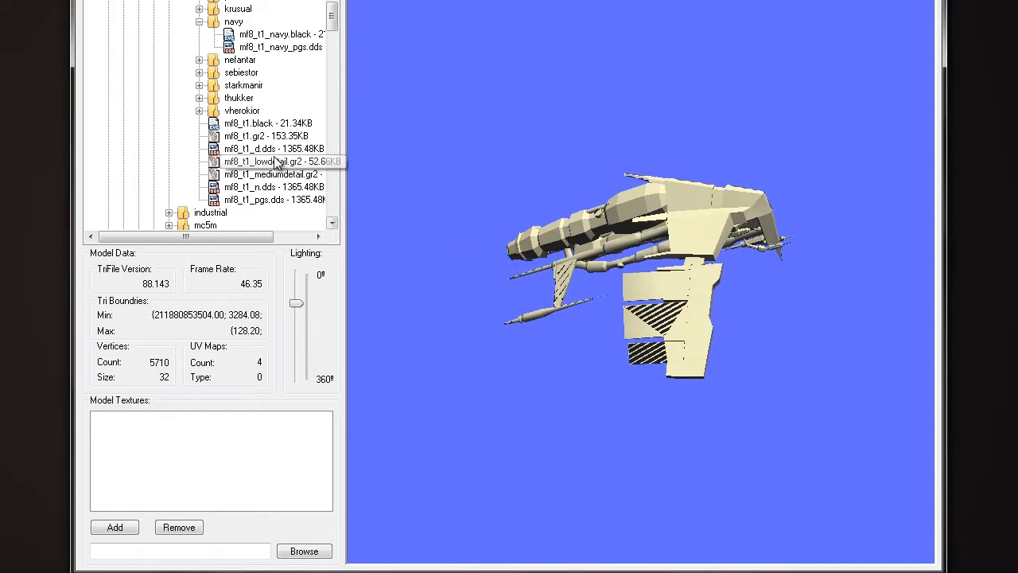
left_click(263, 135)
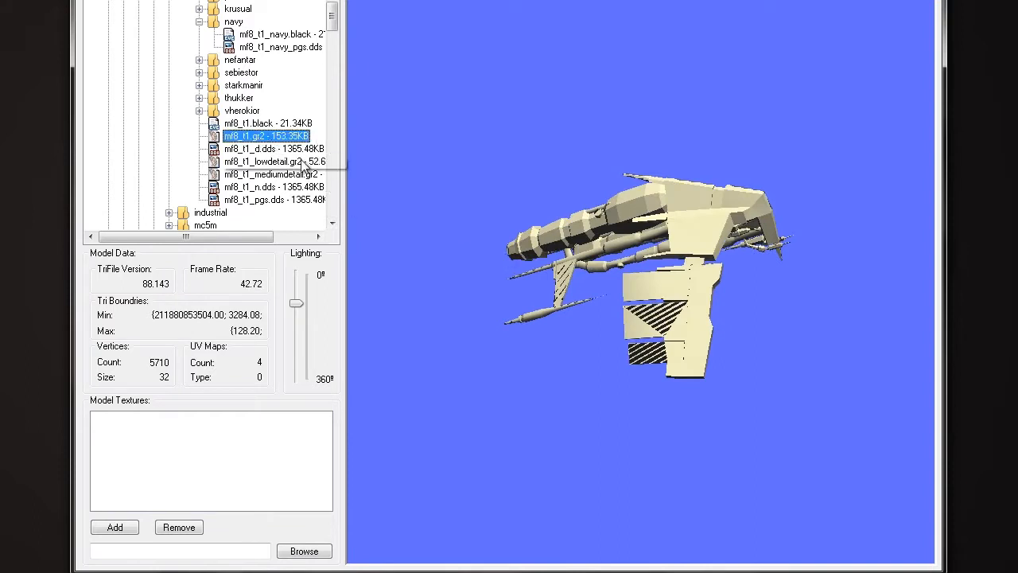
mouse_move(271, 174)
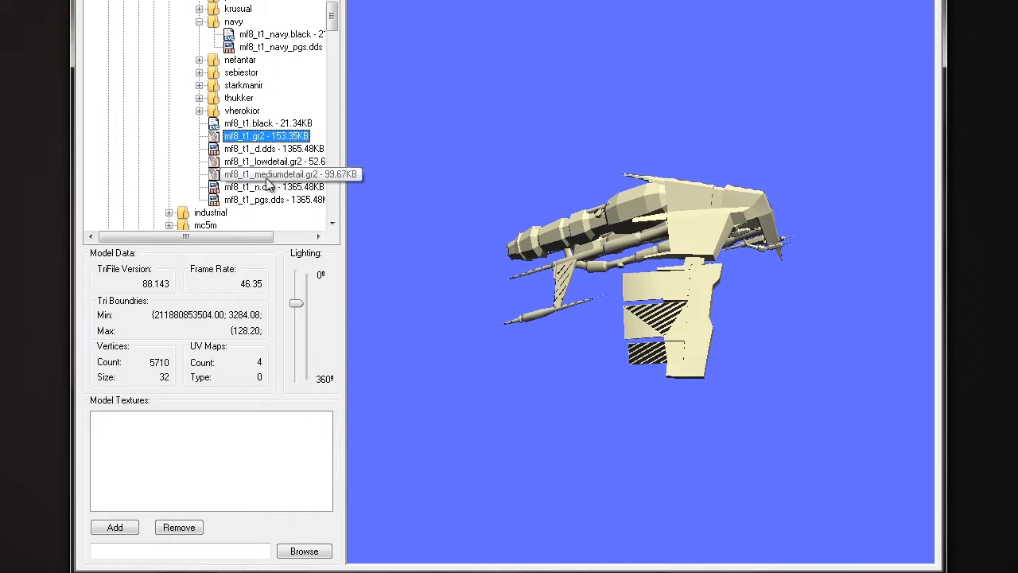
Browse the normal map, black material, Brutor and Navy marking texture files.
left_click(271, 186)
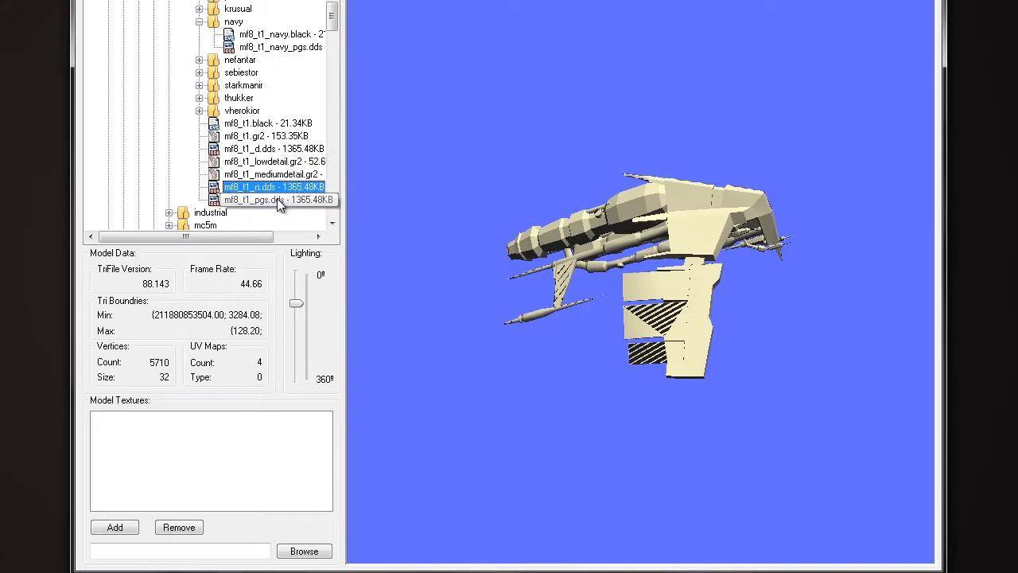
left_click(266, 123)
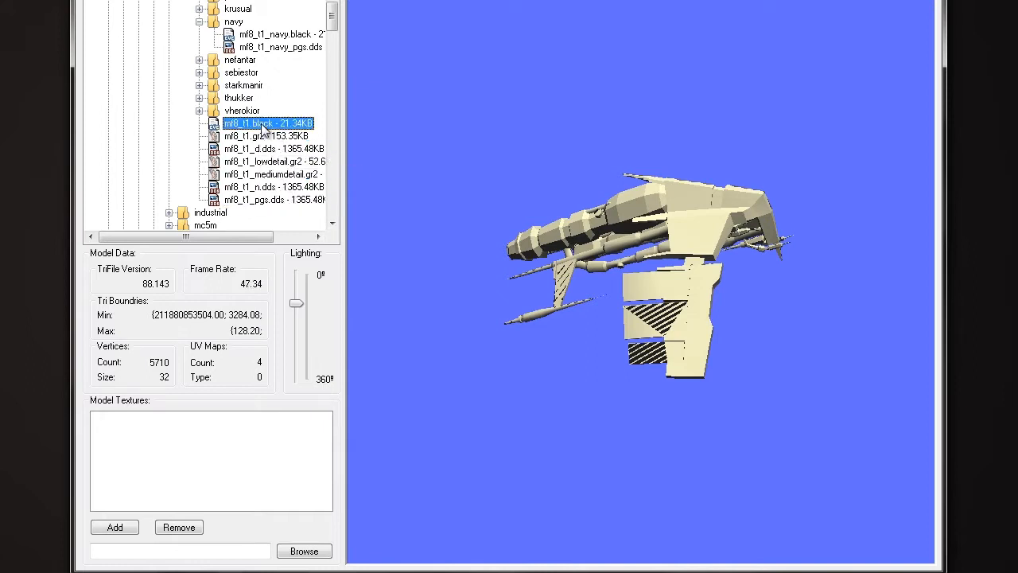
mouse_move(269, 187)
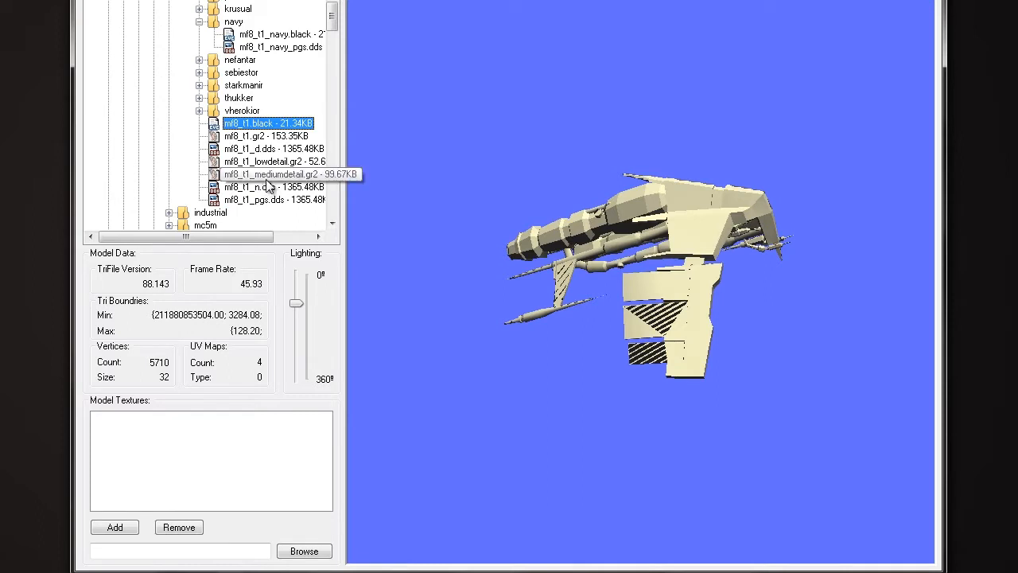
mouse_move(252, 135)
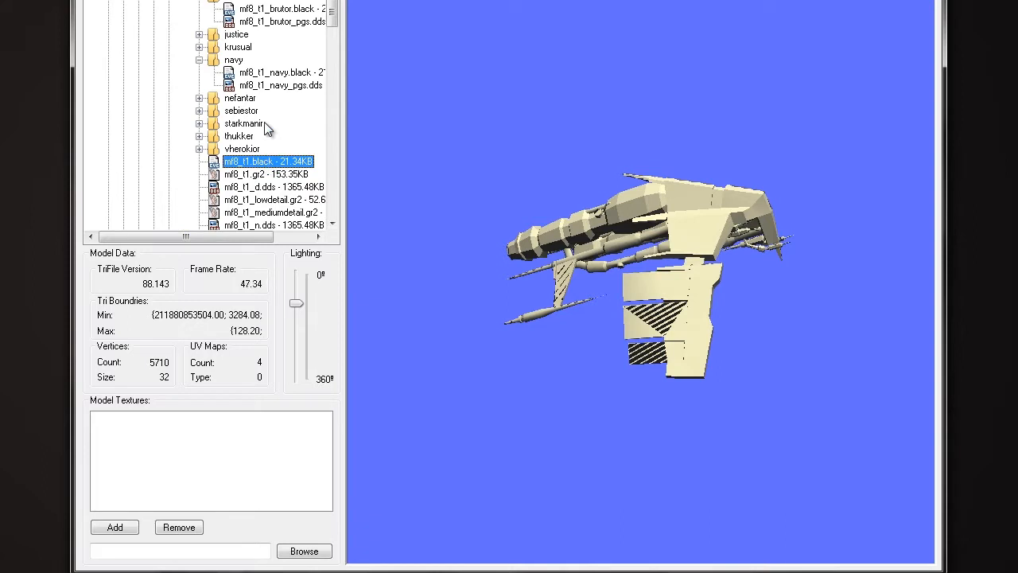
mouse_move(284, 112)
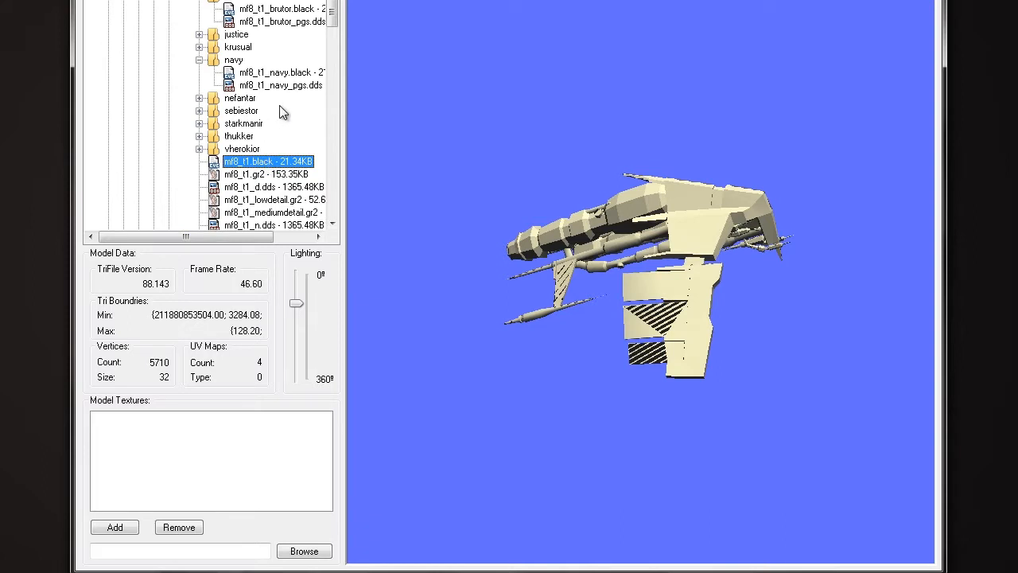
left_click(281, 21)
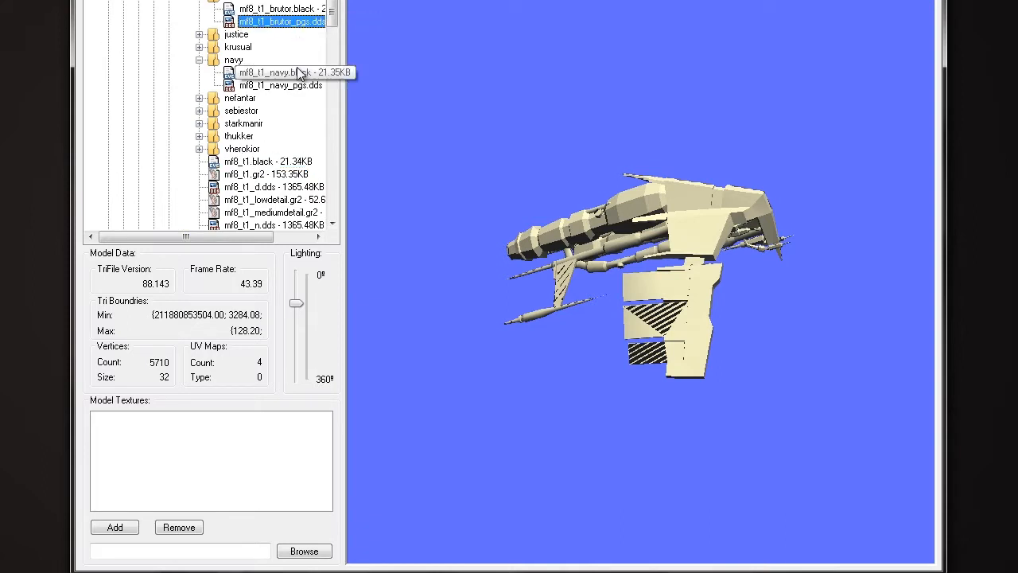
mouse_move(294, 89)
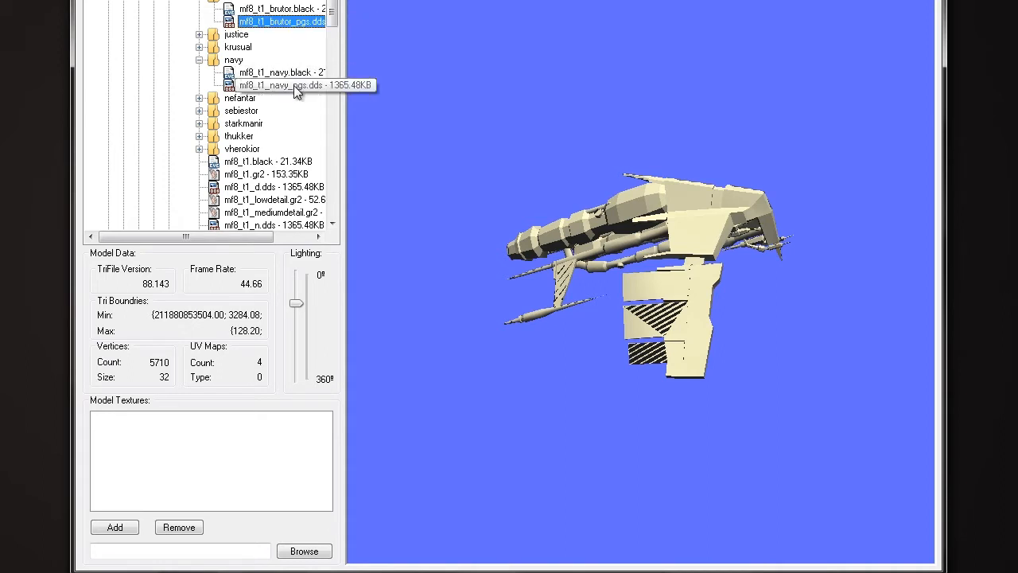
left_click(274, 85)
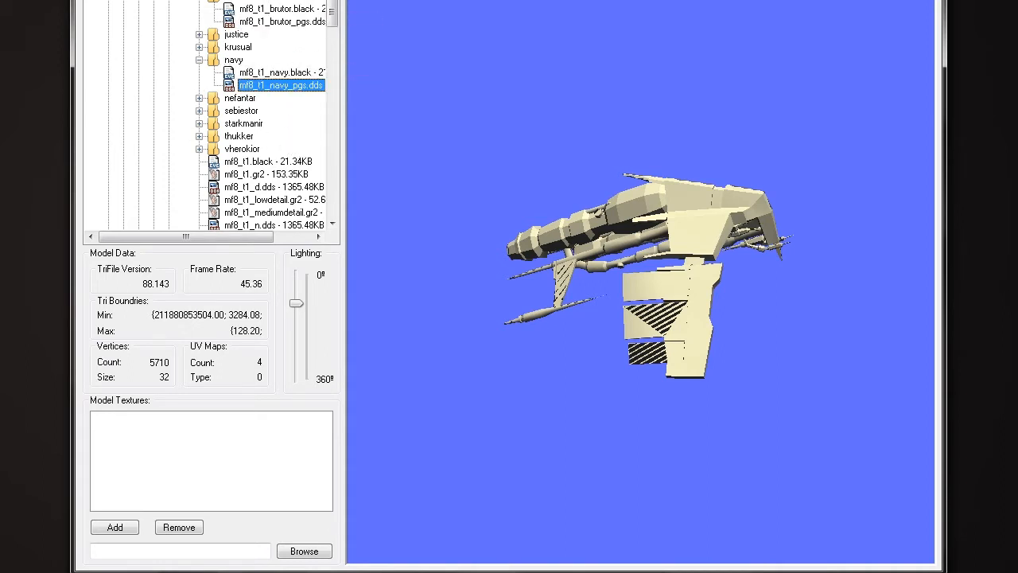
mouse_move(665, 99)
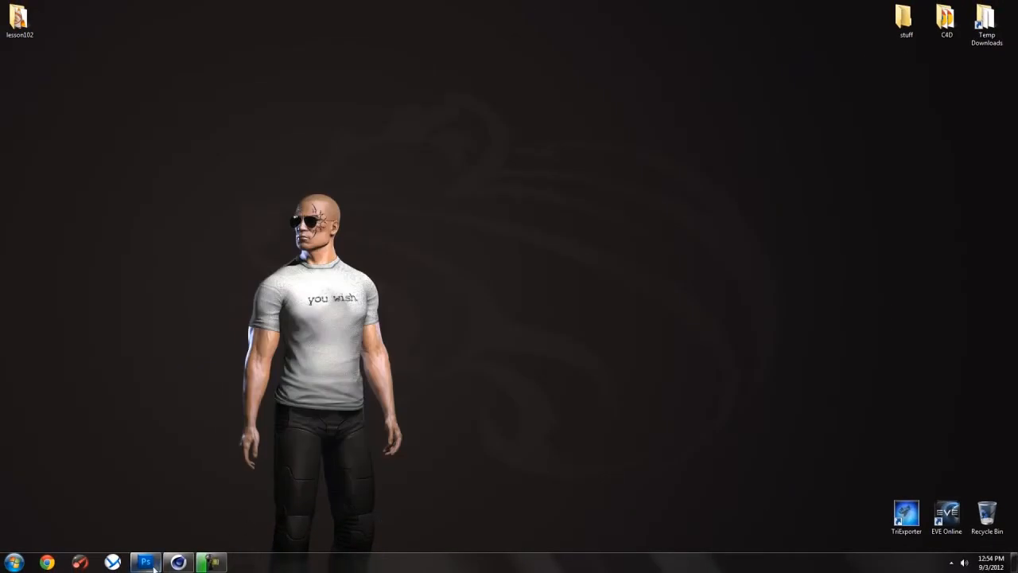
Open the mf8_t1 _d.dds diffuse hull texture in Photoshop with default DDS read options.
left_click(145, 563)
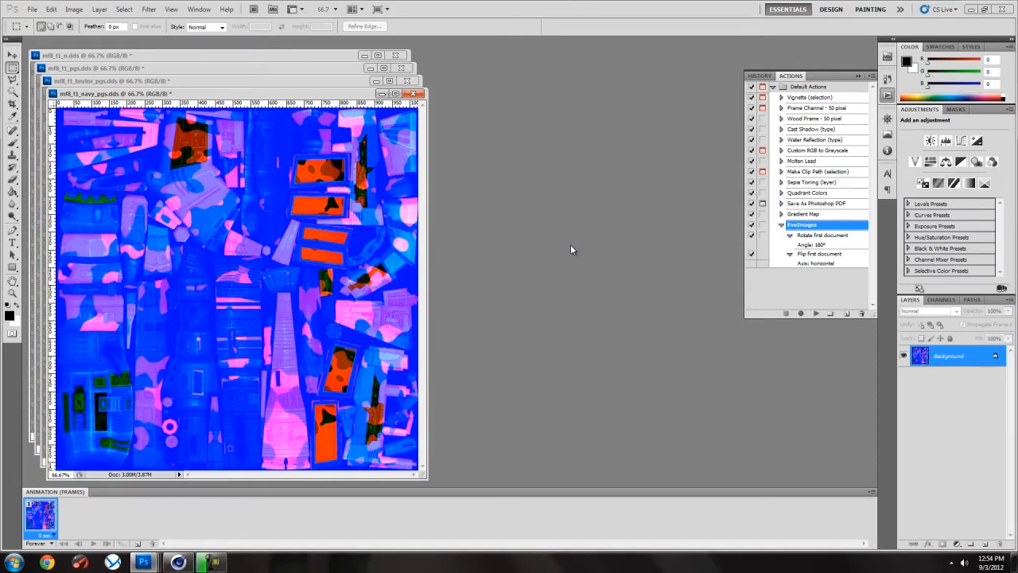
left_click(32, 9)
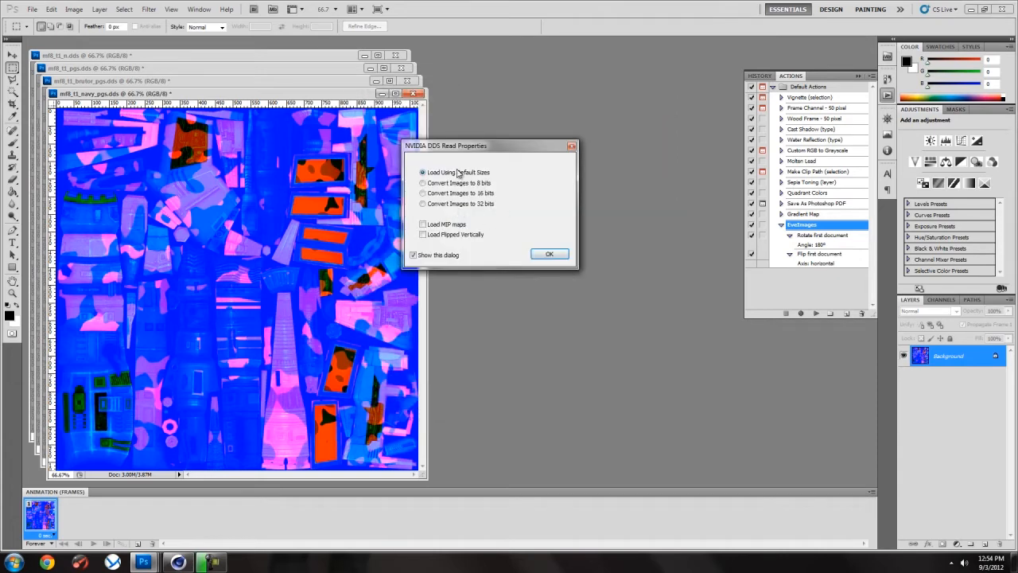
mouse_move(439, 228)
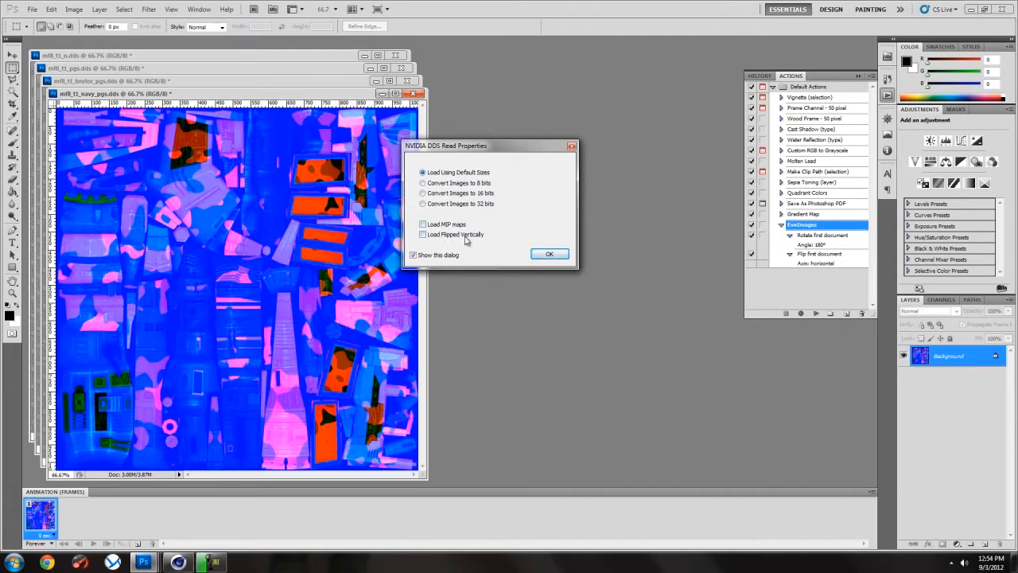
left_click(548, 253)
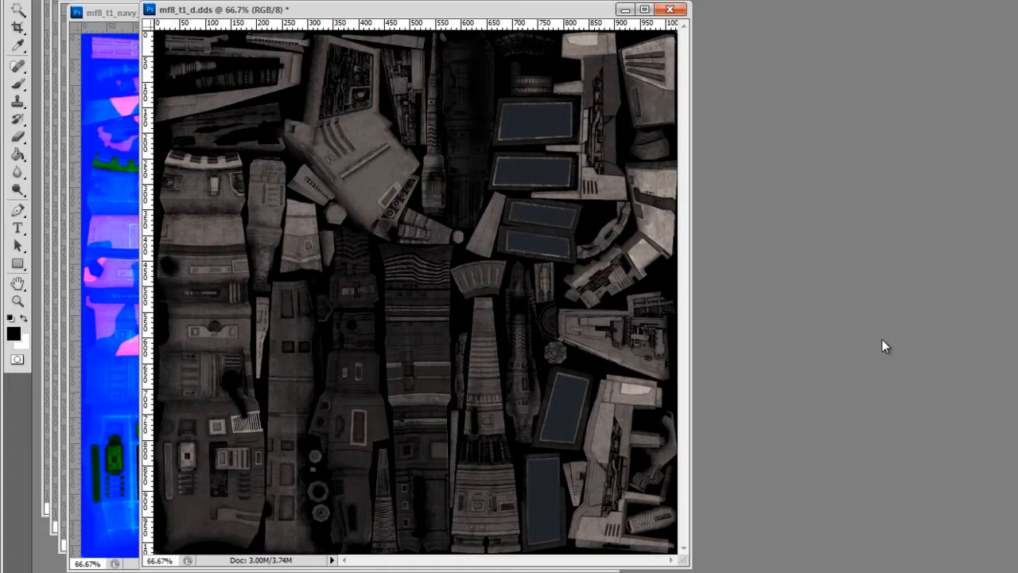
mouse_move(896, 342)
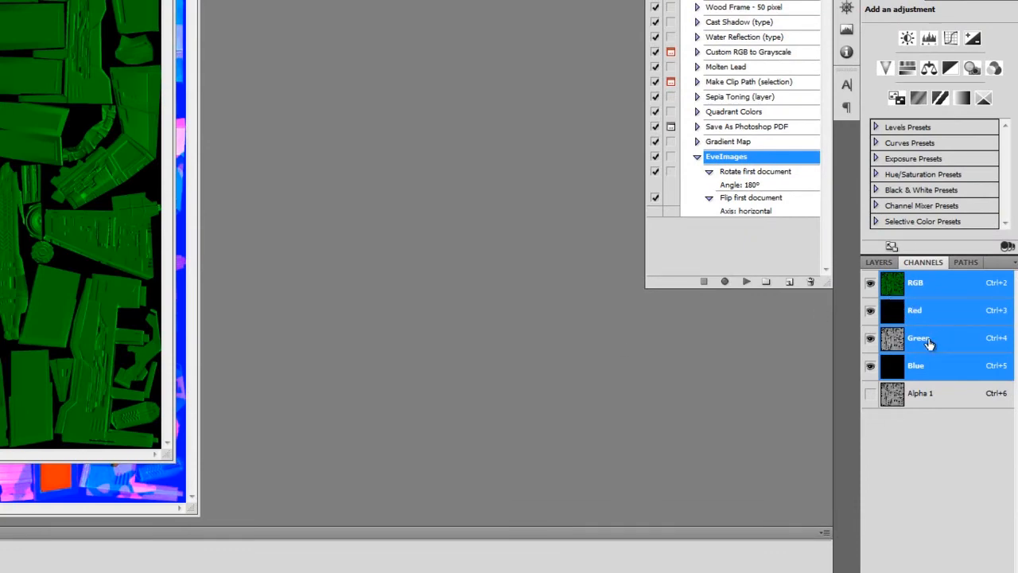
Cycle through the texture's Green, Red and Blue channels individually, checking the composite view.
left_click(918, 338)
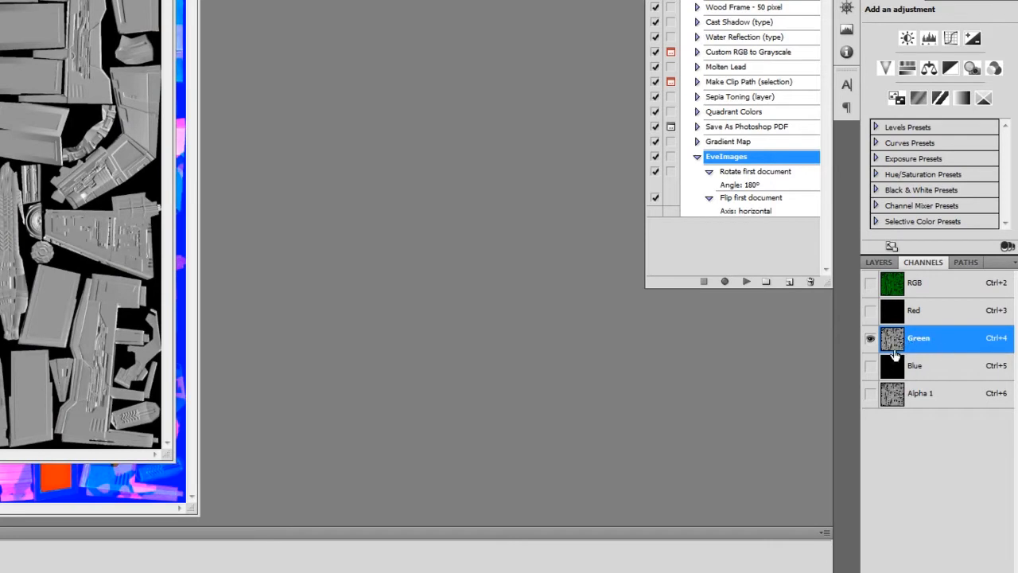
left_click(915, 283)
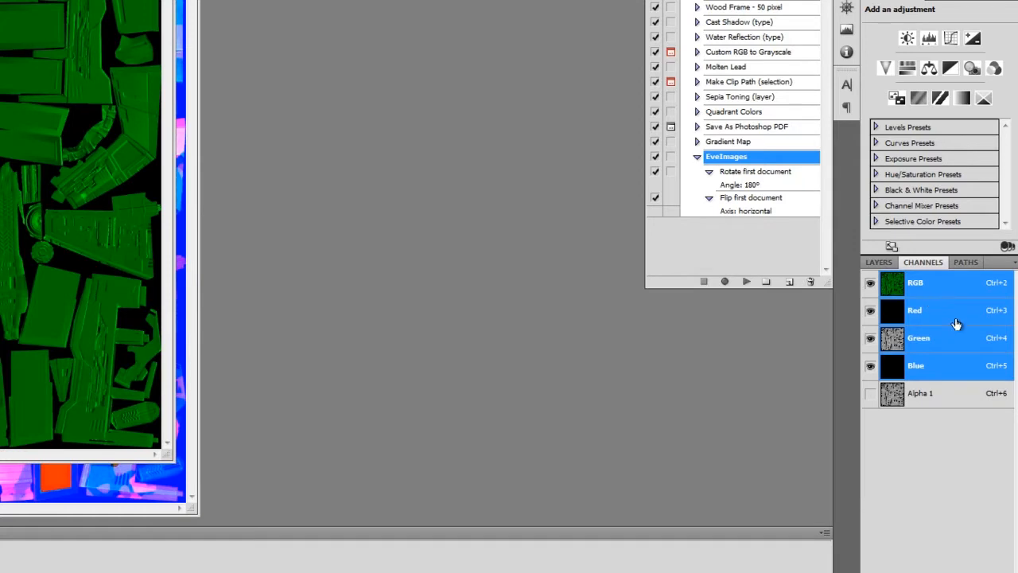
left_click(919, 337)
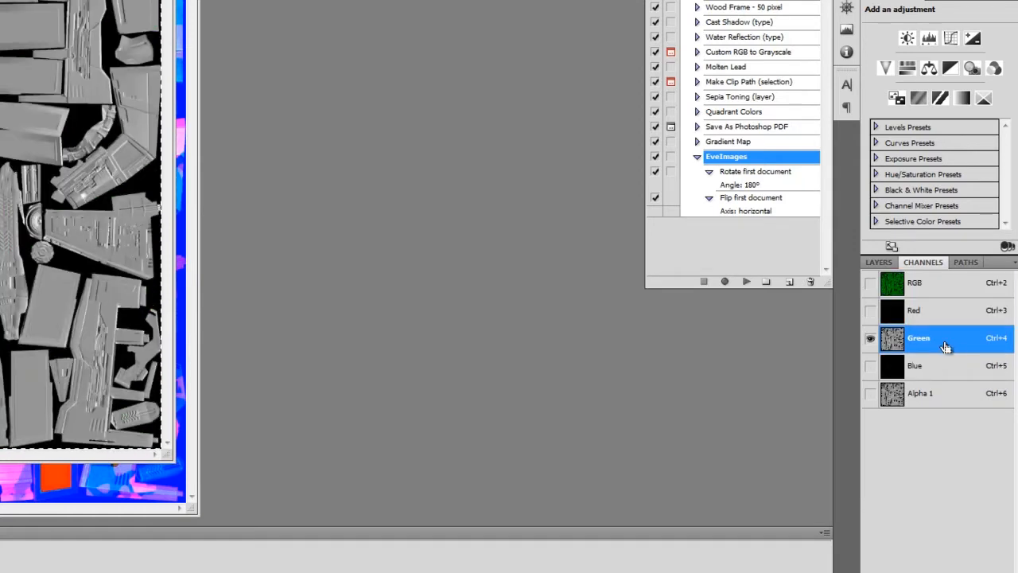
left_click(915, 310)
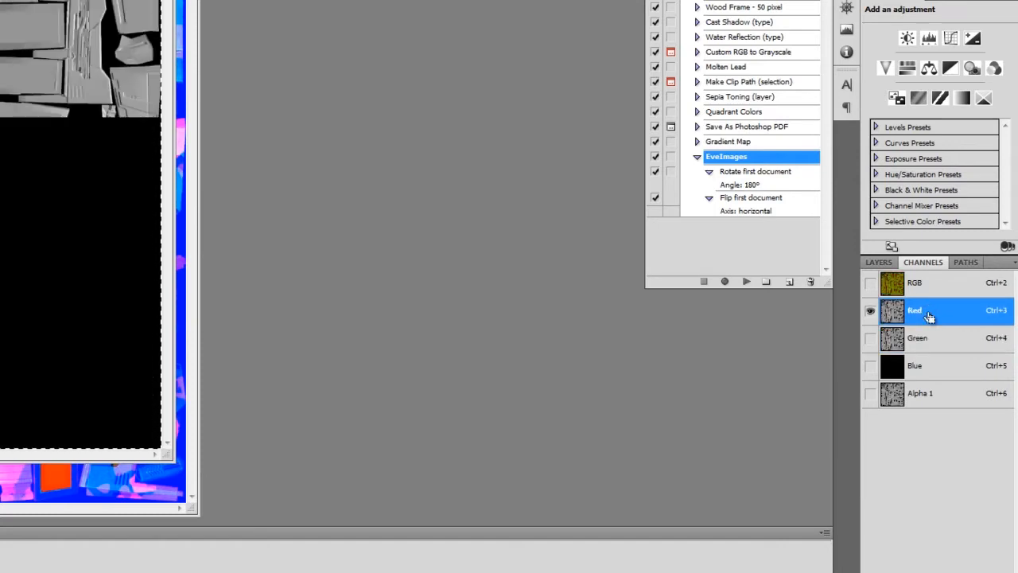
left_click(919, 393)
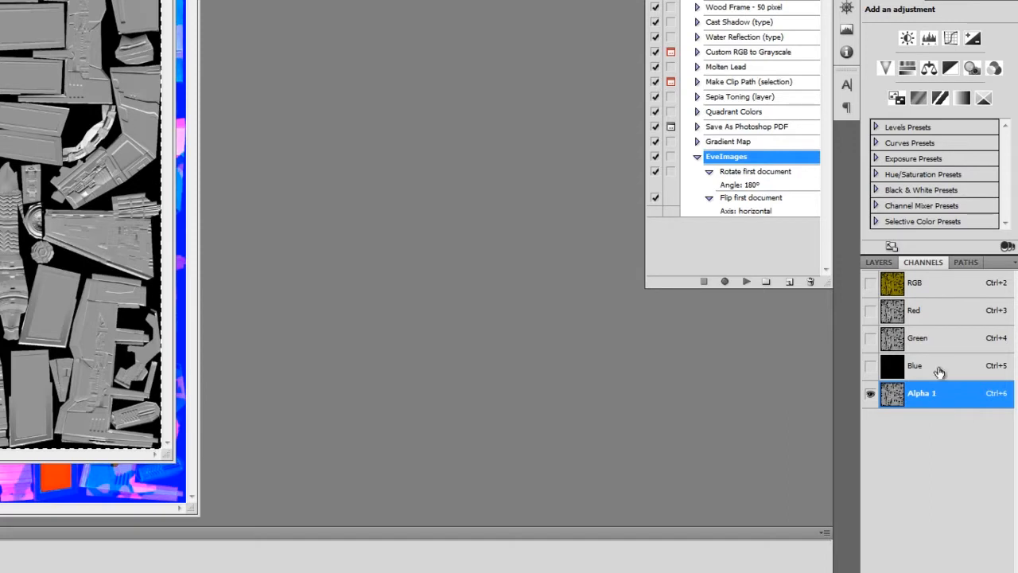
left_click(919, 337)
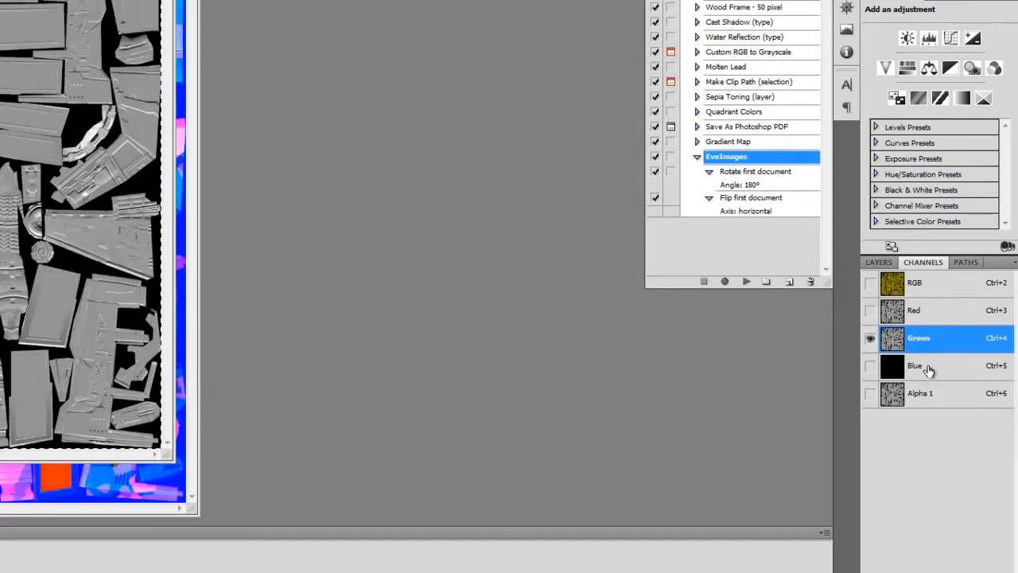
left_click(916, 365)
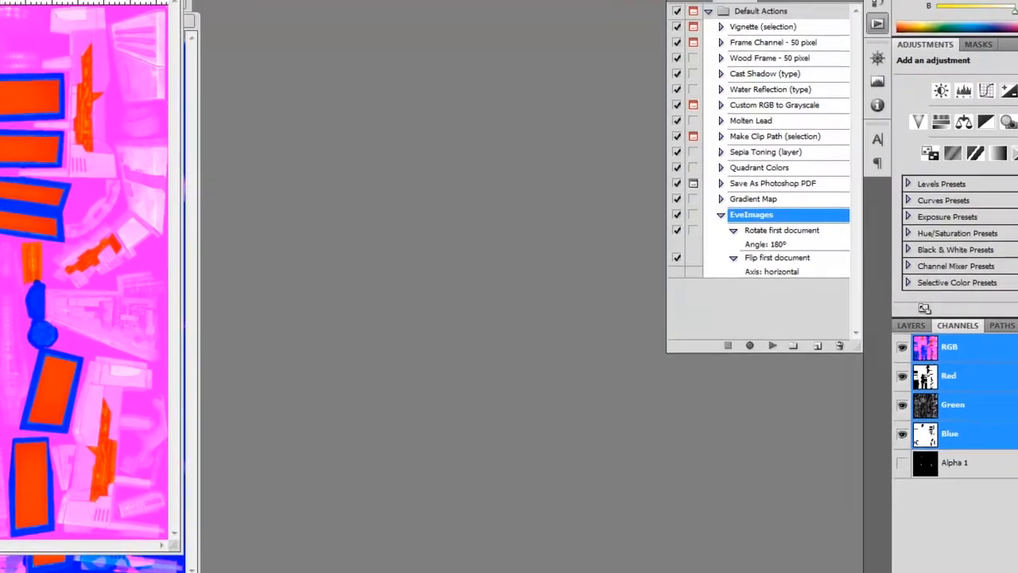
Check mf8_t1_pgs.dds Green and Alpha 1 channels, then close it without saving.
left_click(965, 429)
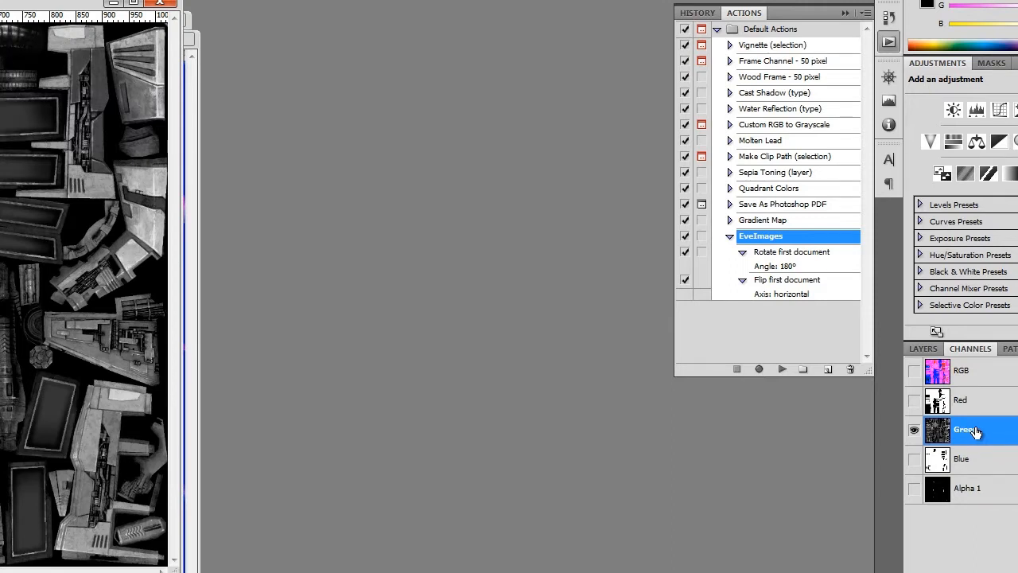
left_click(968, 488)
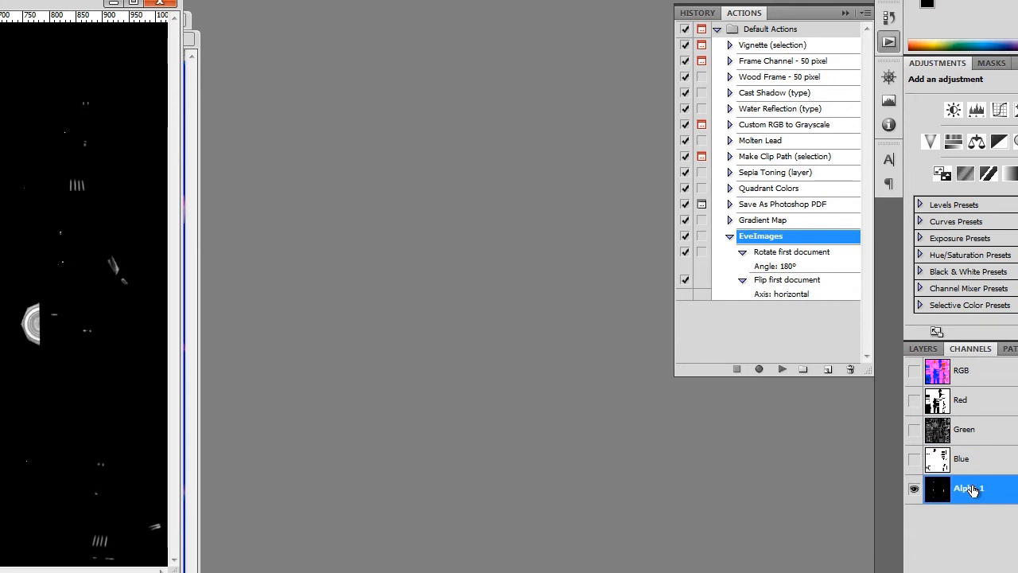
mouse_move(969, 491)
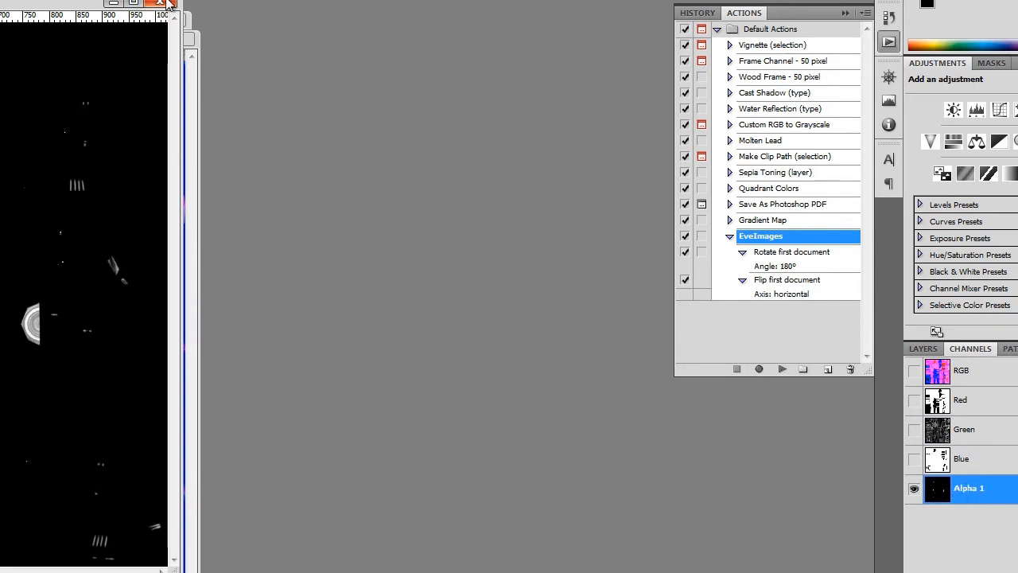
left_click(161, 2)
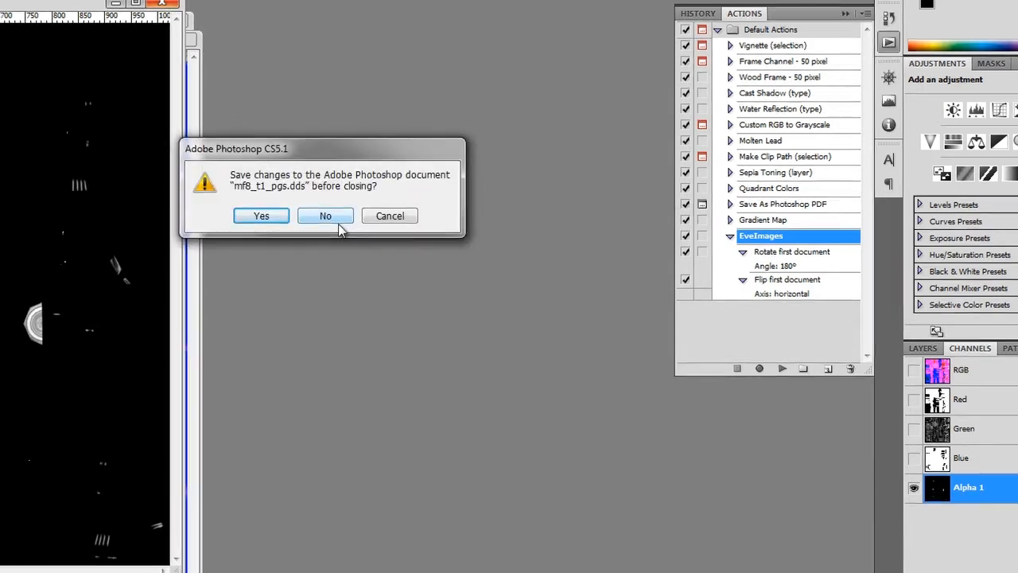
left_click(325, 215)
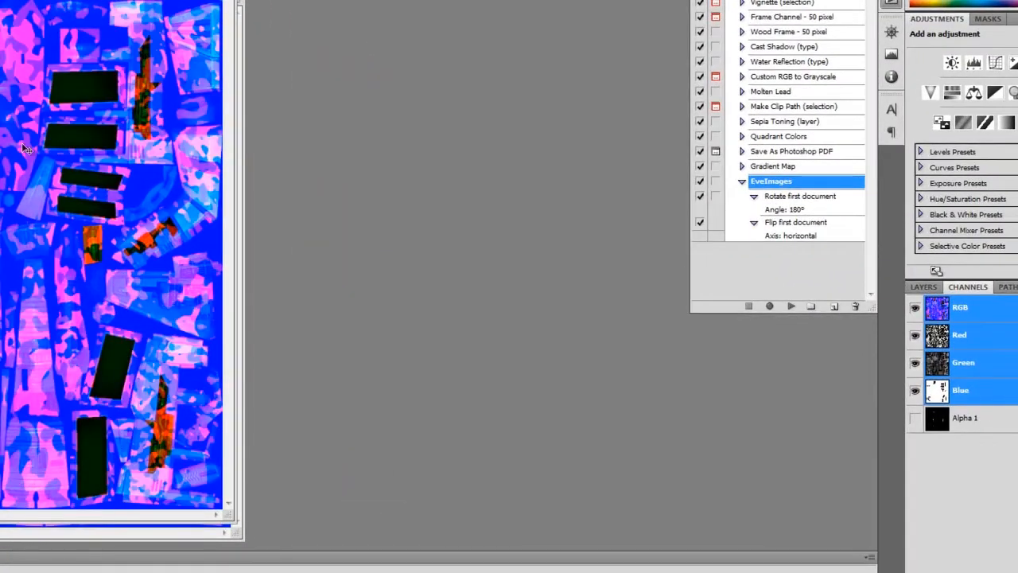
Check mf8_t1_brutor_pgs.dds Green and Red channels, close it unsaved, view next texture's Red.
left_click(963, 363)
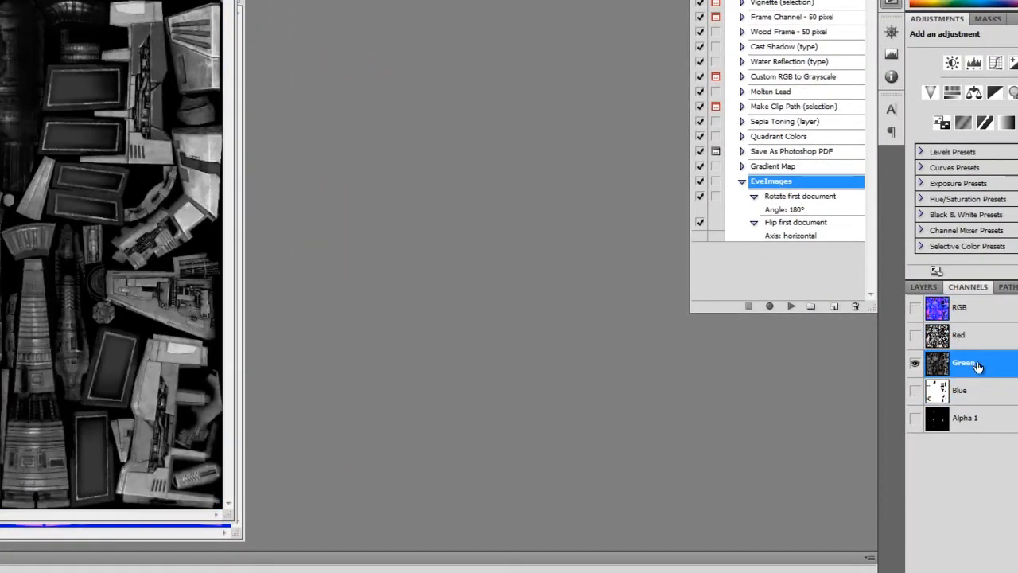
left_click(966, 334)
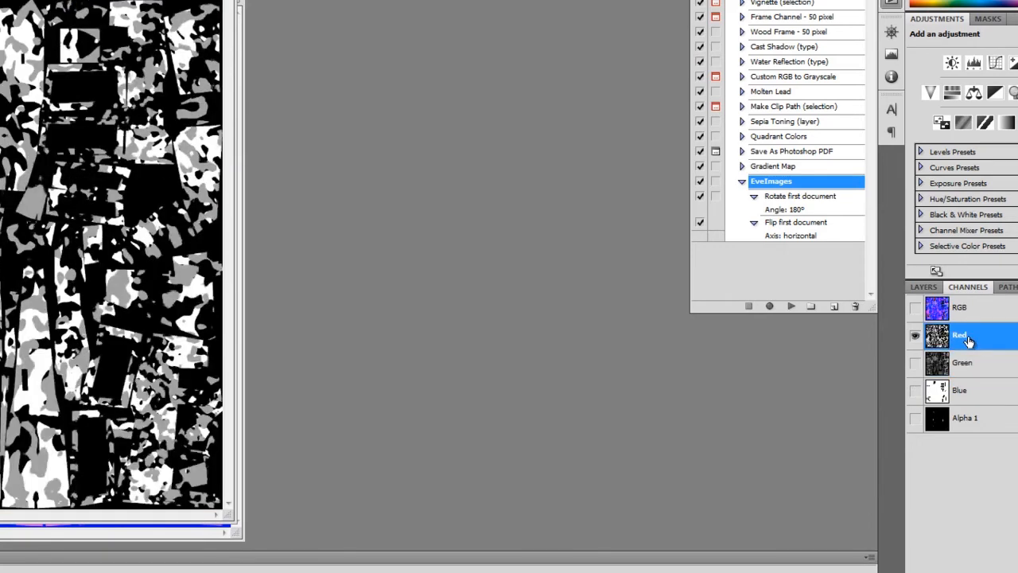
mouse_move(696, 371)
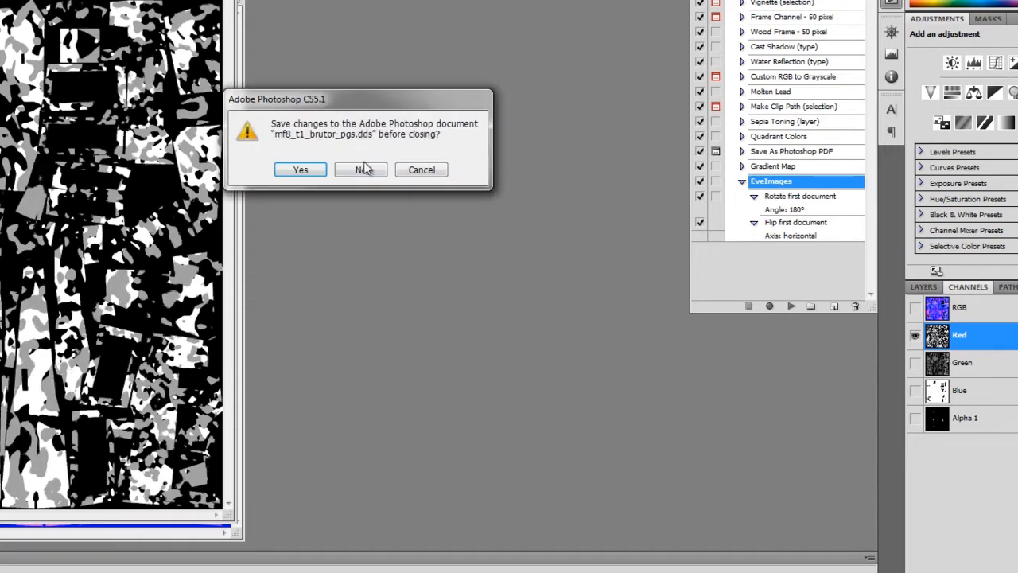
left_click(361, 170)
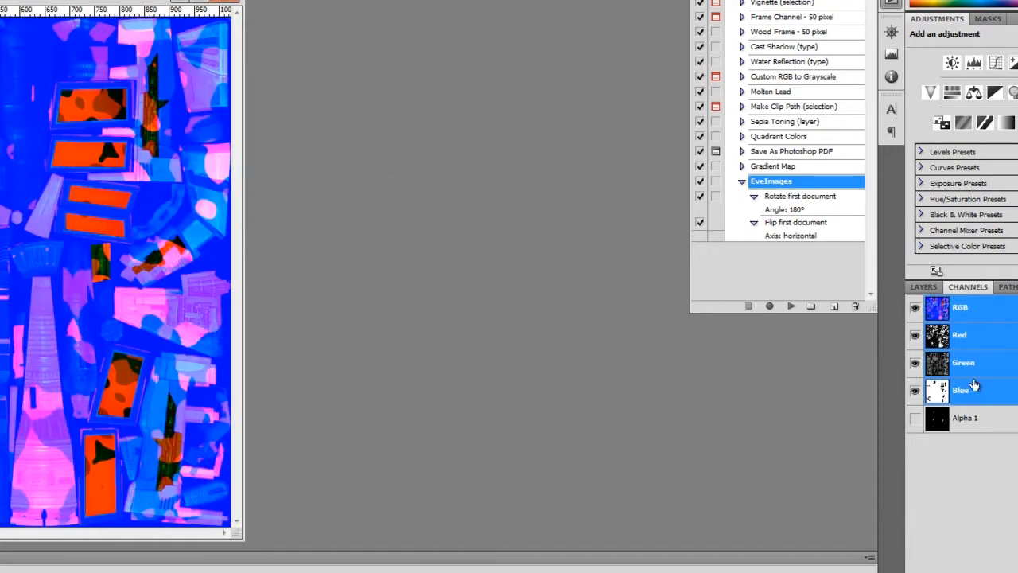
left_click(960, 334)
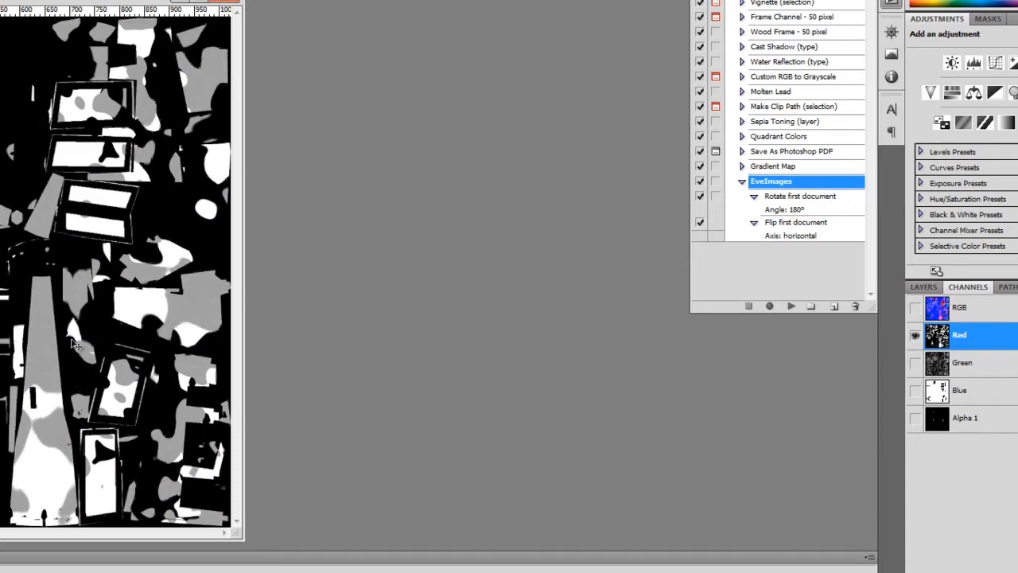
mouse_move(79, 322)
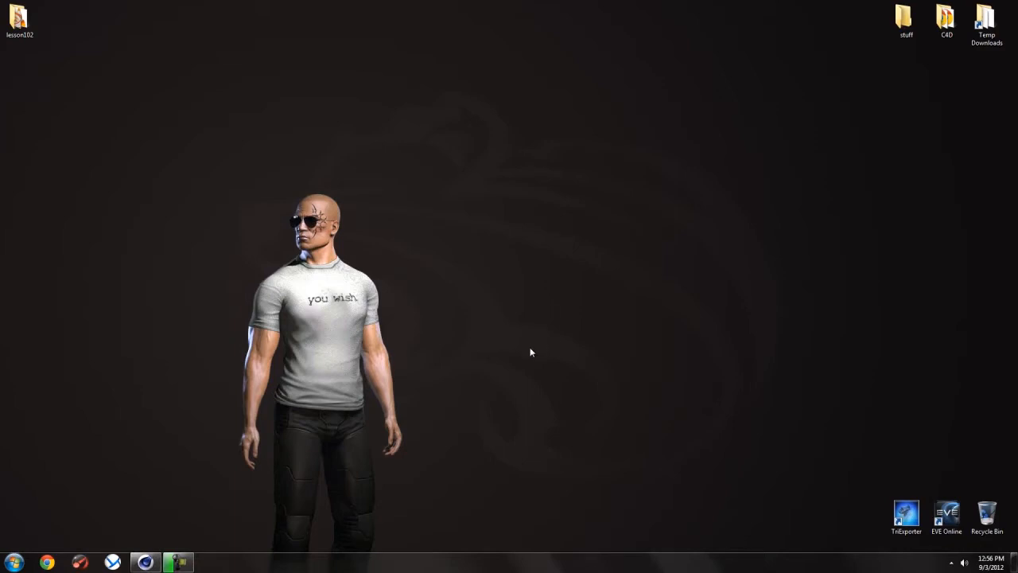
mouse_move(533, 346)
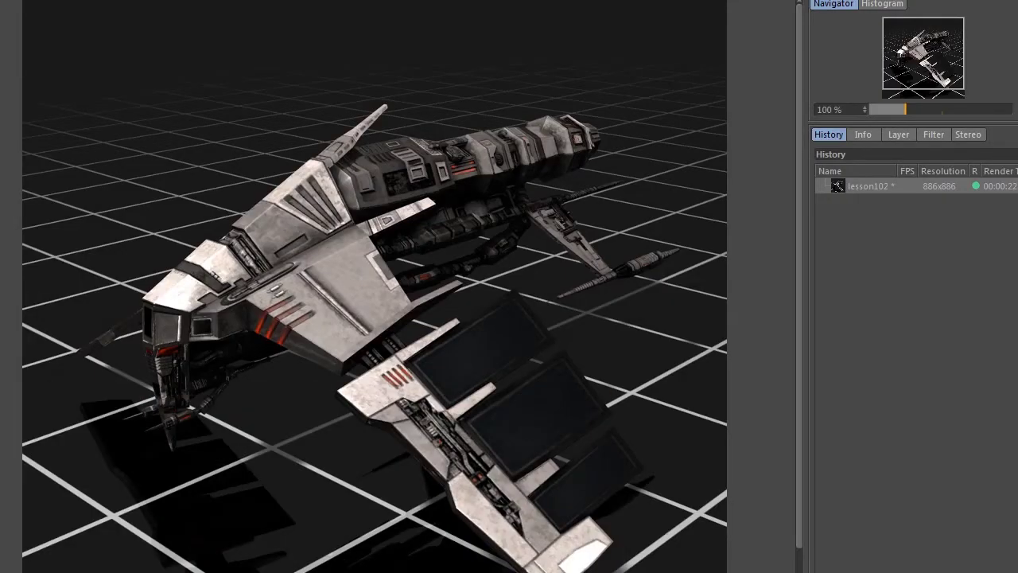
mouse_move(761, 363)
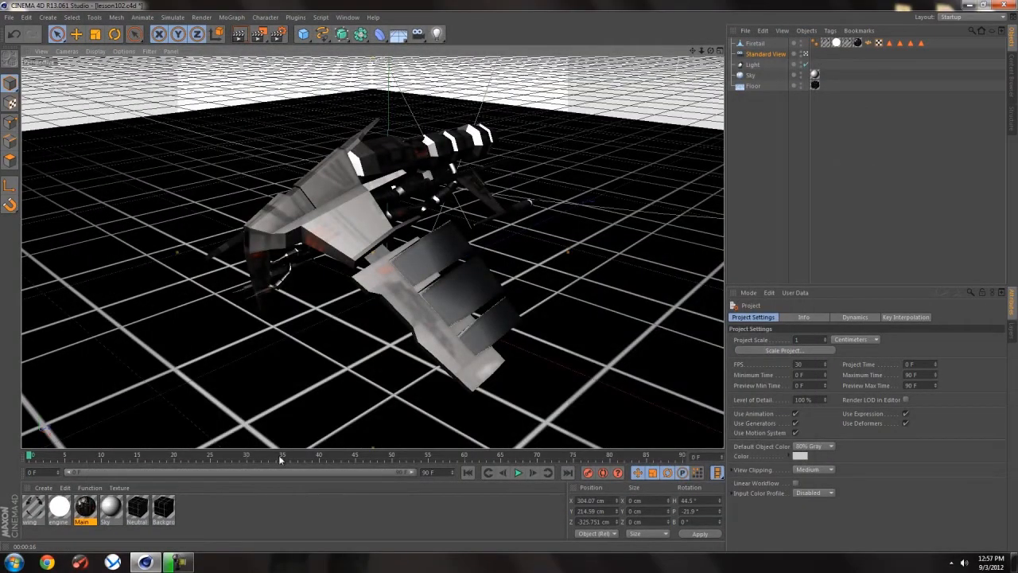
Clear the Main material to white and enable Specular: width 60%, height 160%, falloff 0.65%.
double_click(83, 507)
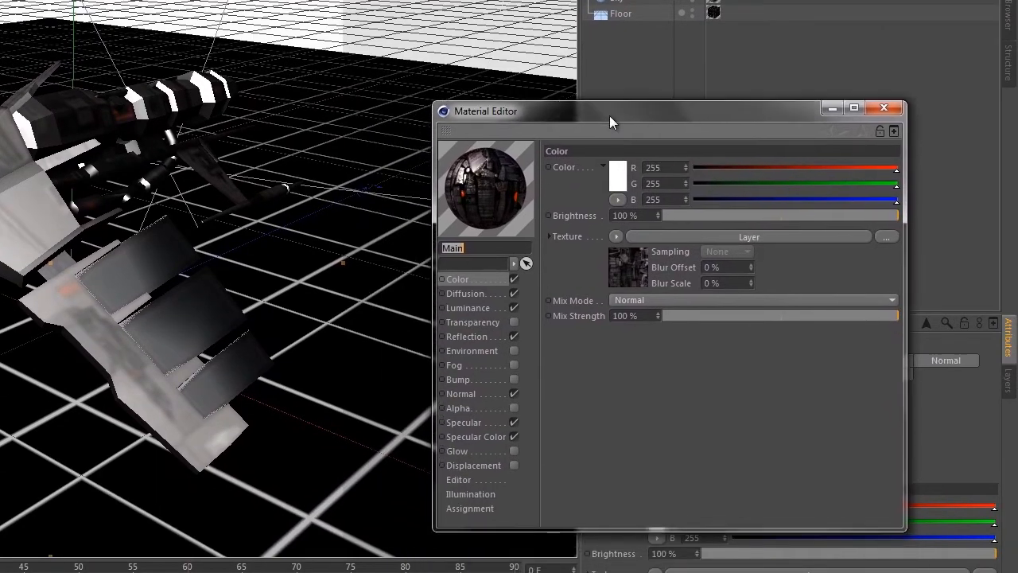
mouse_move(557, 276)
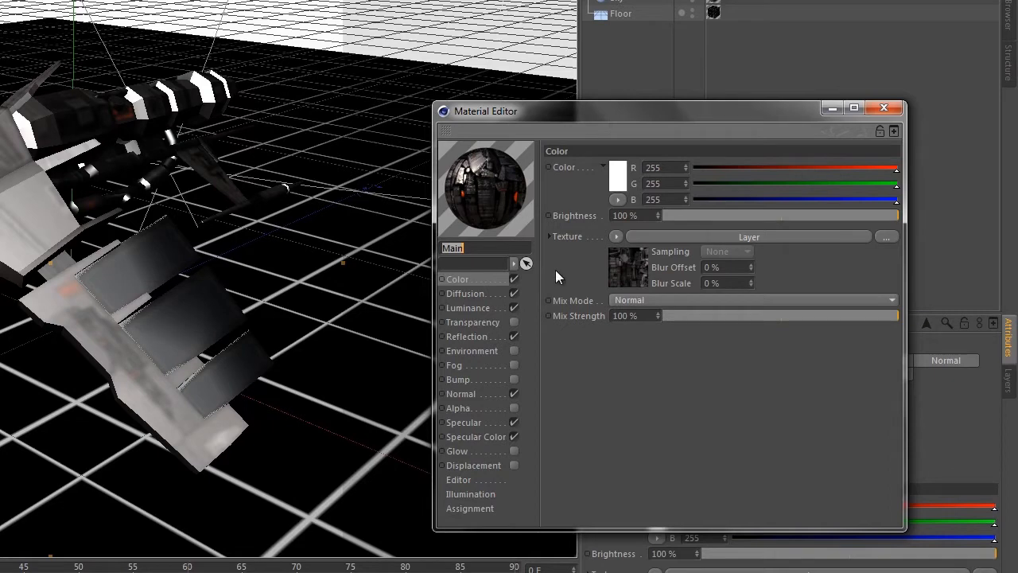
mouse_move(517, 297)
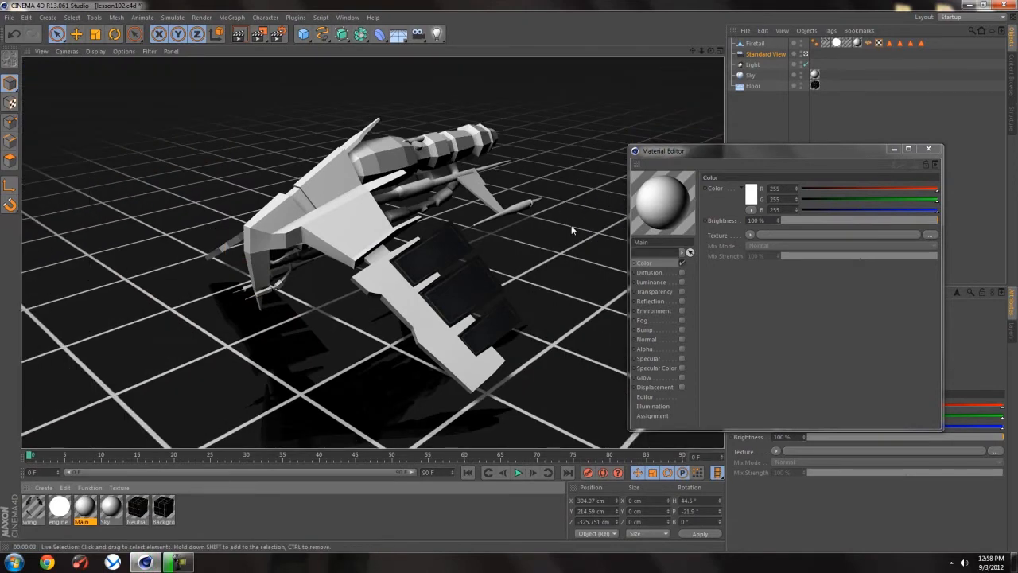
mouse_move(506, 273)
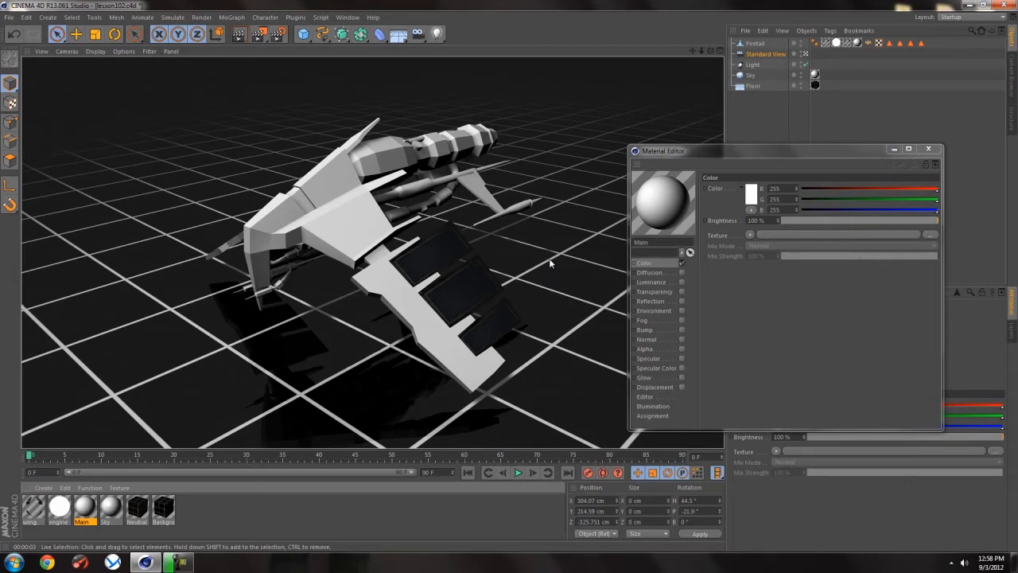
mouse_move(485, 144)
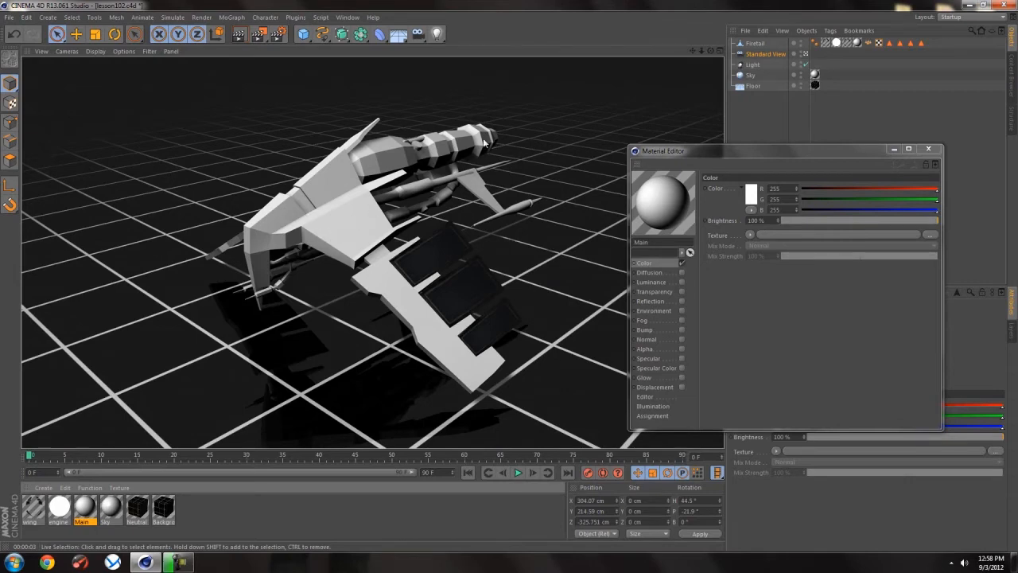
mouse_move(330, 240)
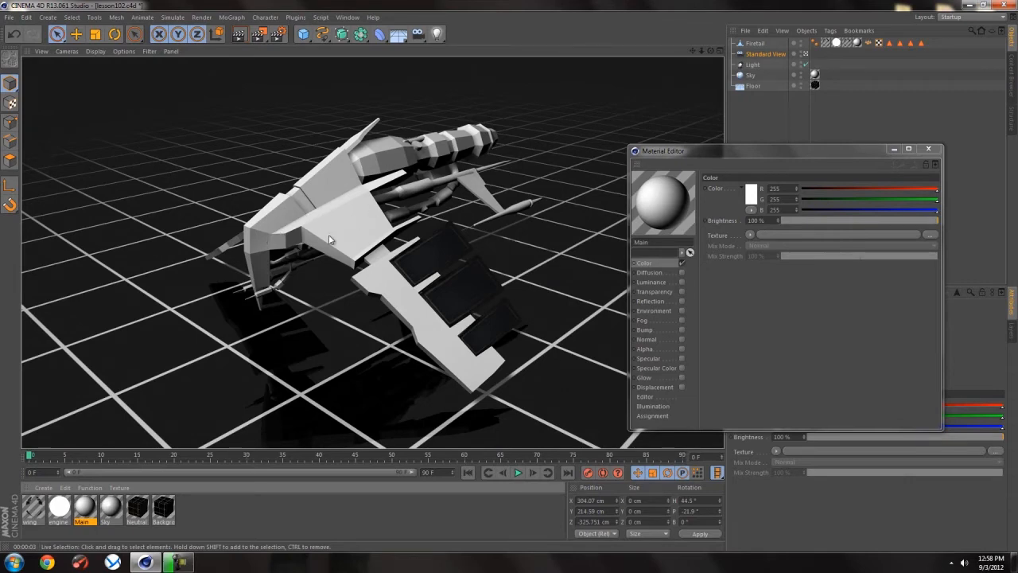
mouse_move(557, 259)
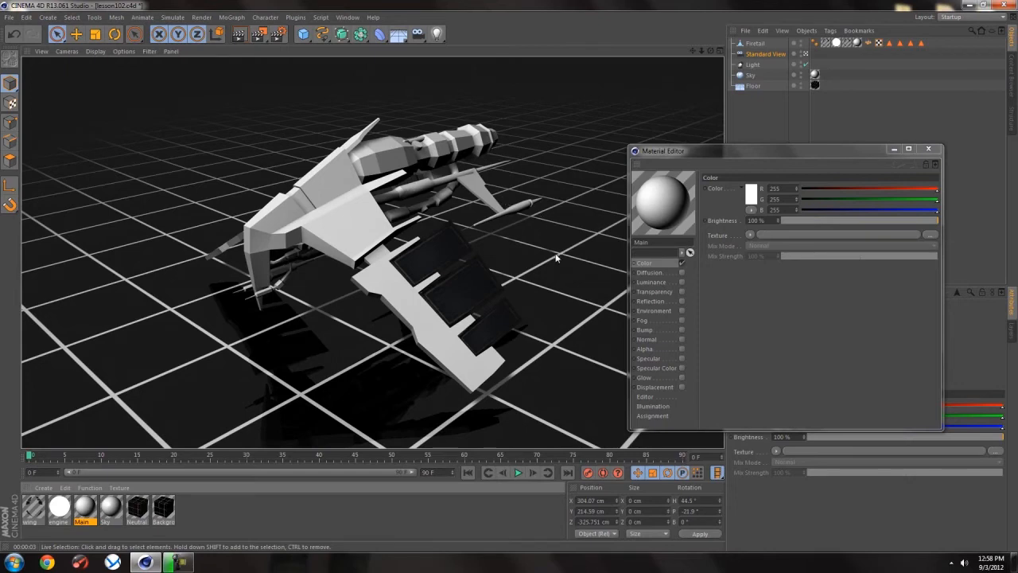
mouse_move(552, 263)
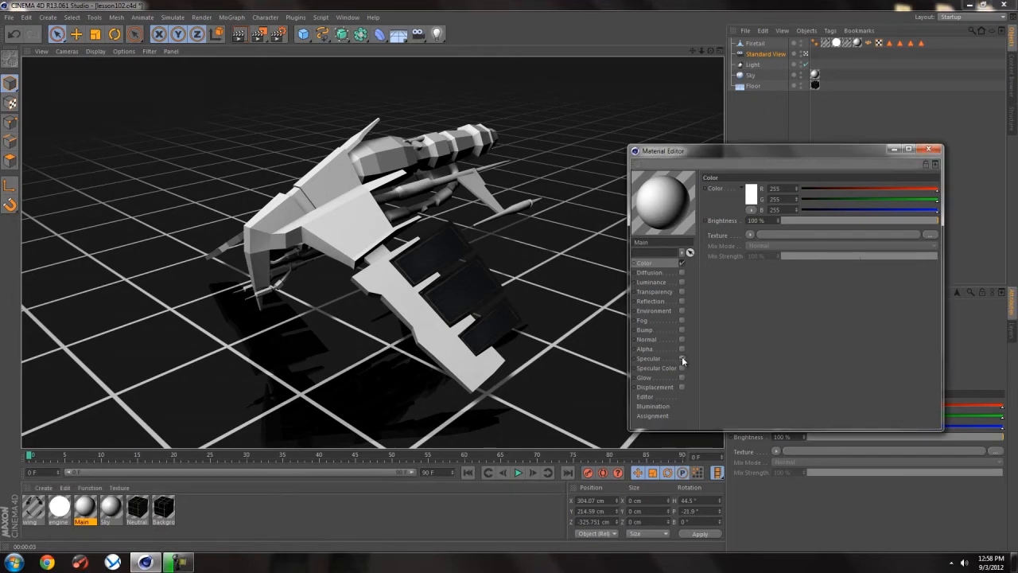
left_click(649, 358)
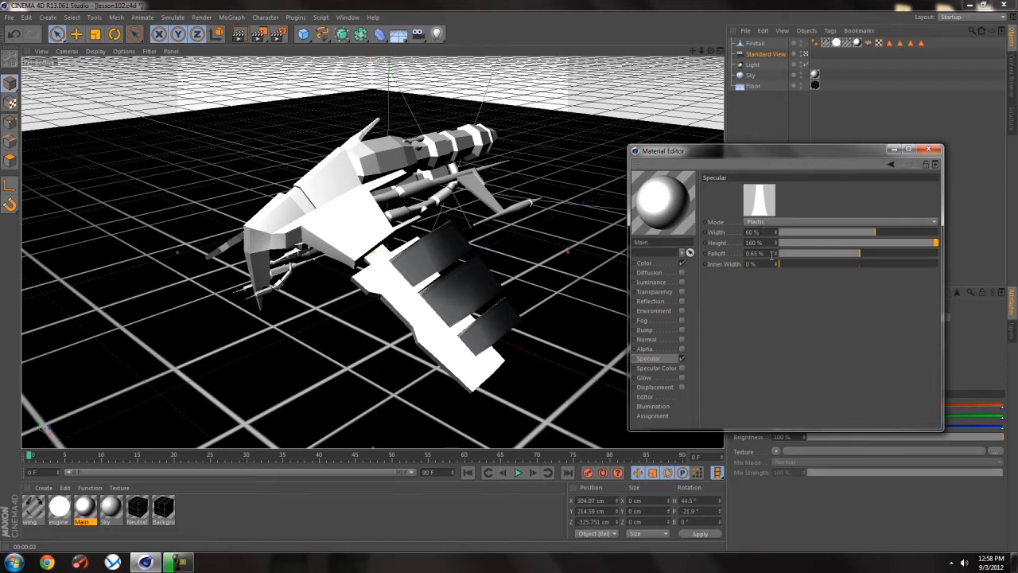
mouse_move(755, 317)
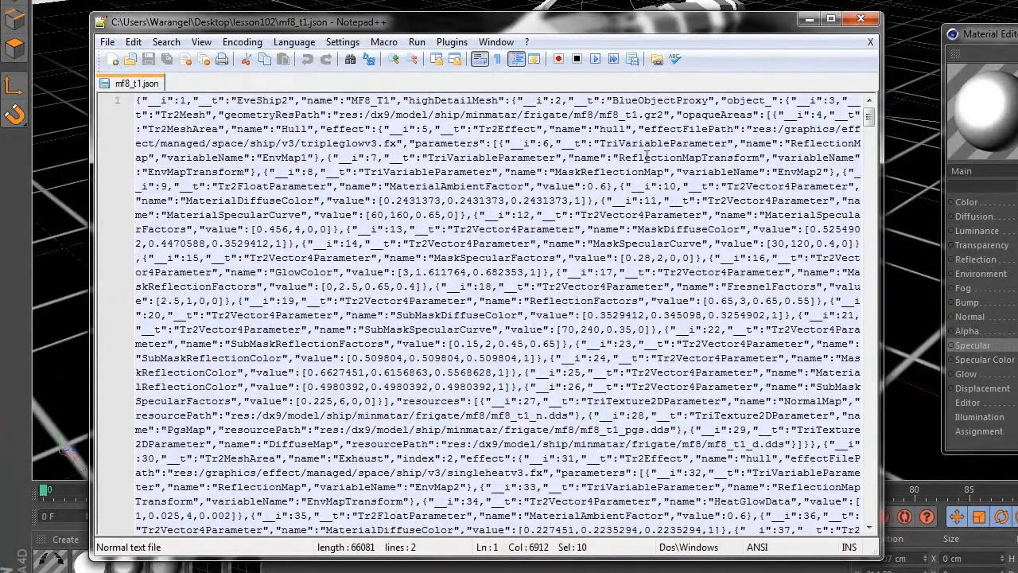
mouse_move(599, 172)
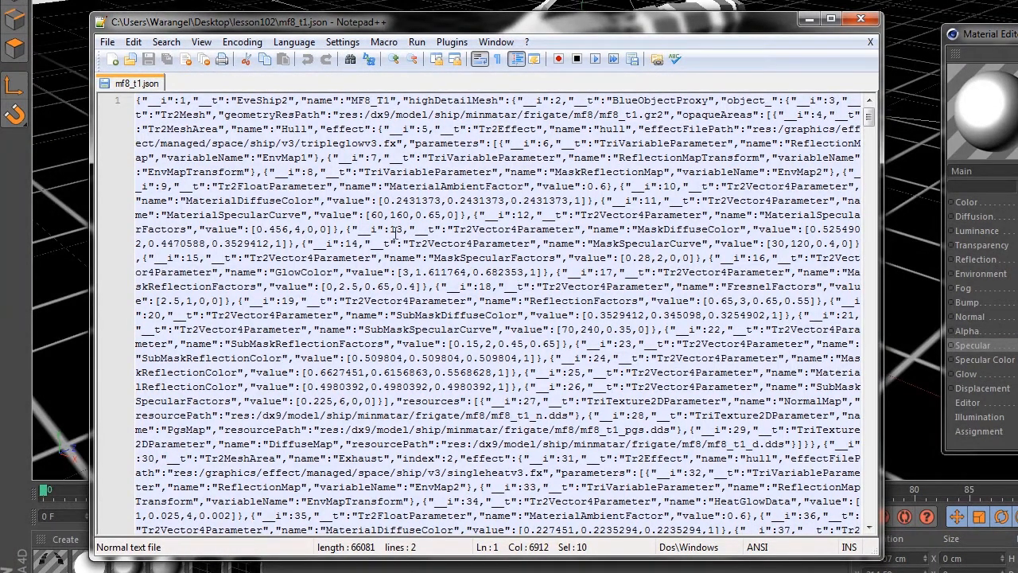
mouse_move(169, 215)
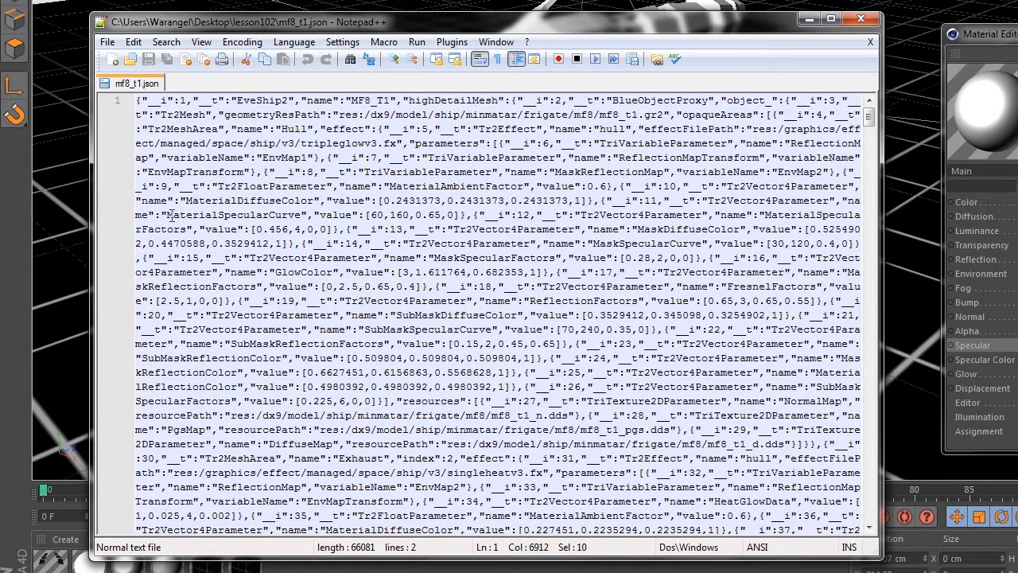
Highlight MaterialDiffuseColor matches in mf8_t1.json and select the MaterialSpecularCurve entry.
double_click(230, 215)
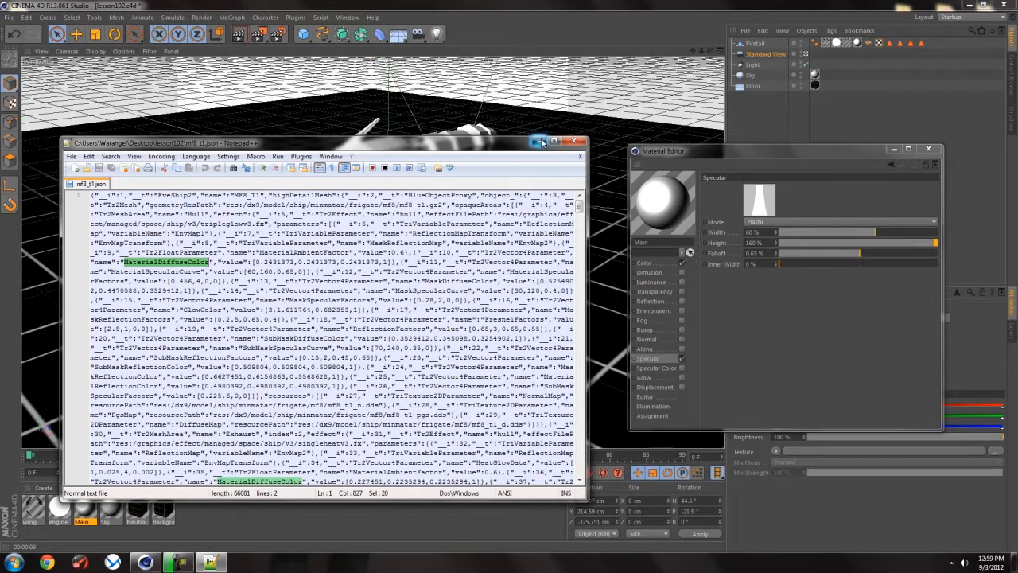
Minimize Notepad++ and enable the Main material's Specular Color, white at 100%.
left_click(573, 142)
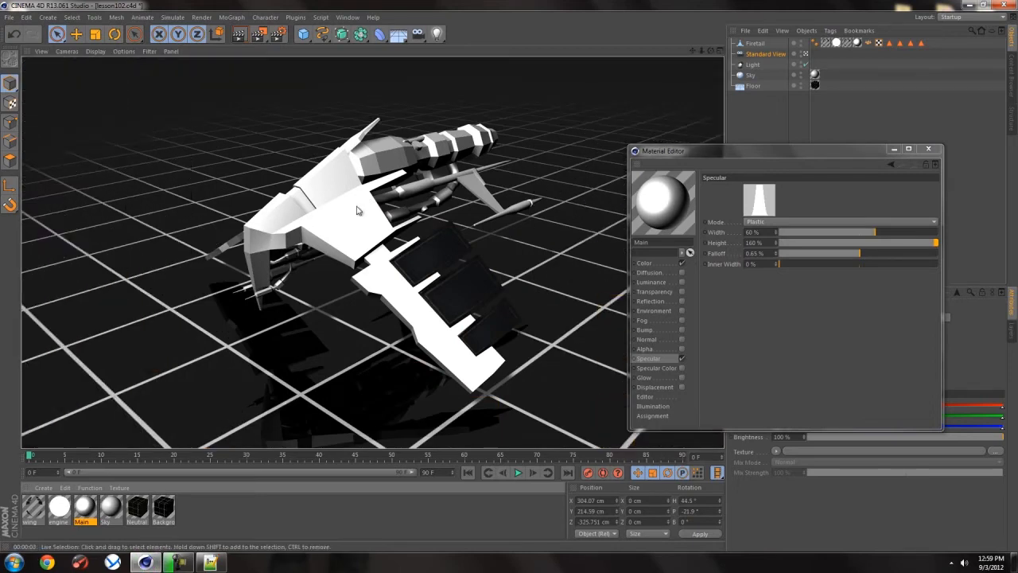
mouse_move(414, 147)
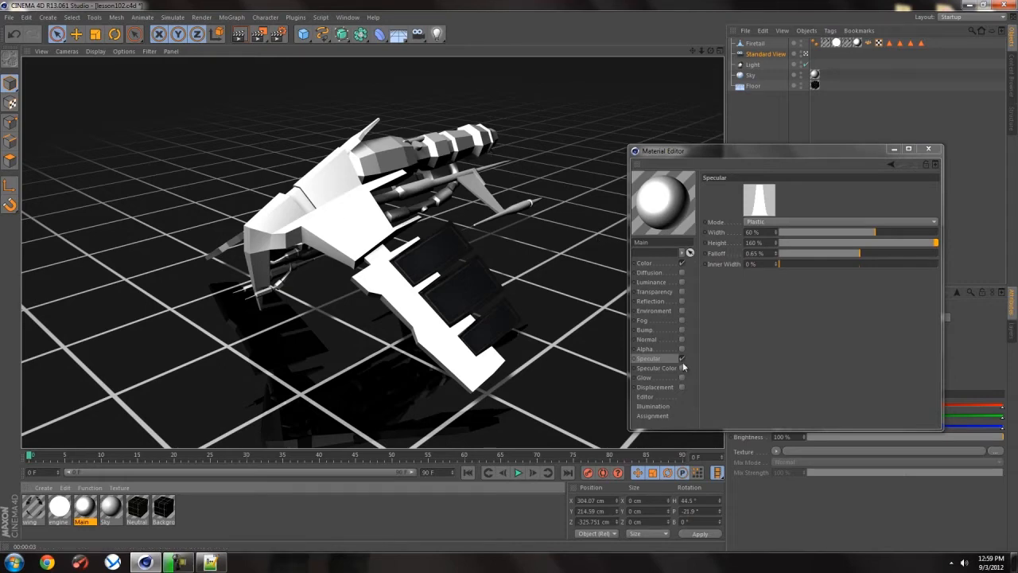
left_click(656, 368)
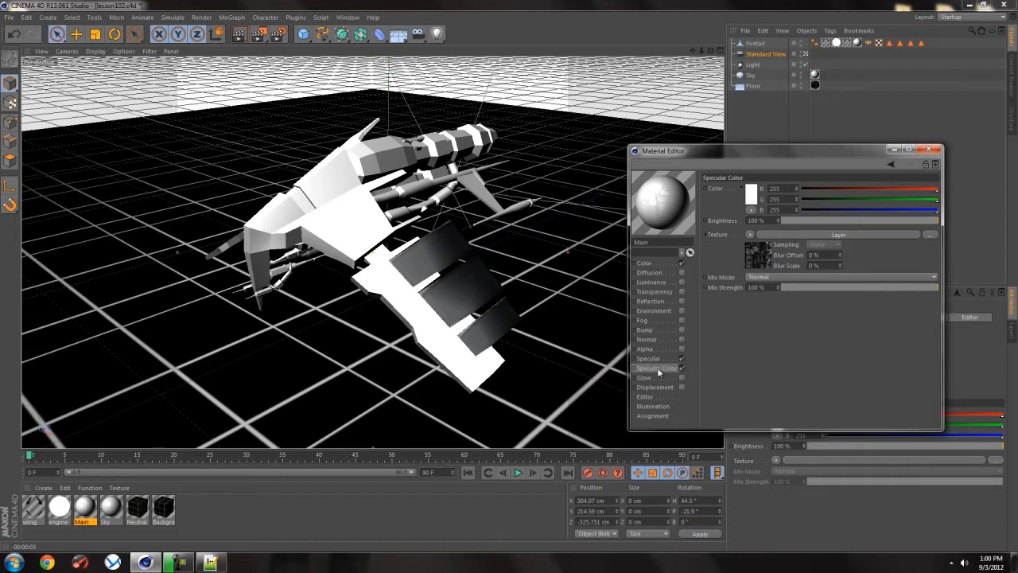
mouse_move(347, 128)
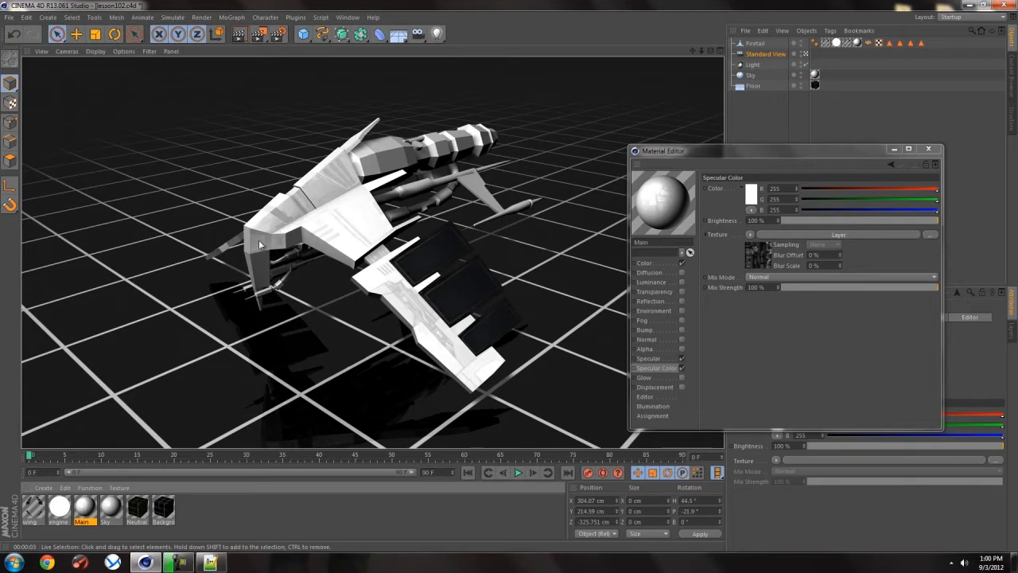
mouse_move(483, 377)
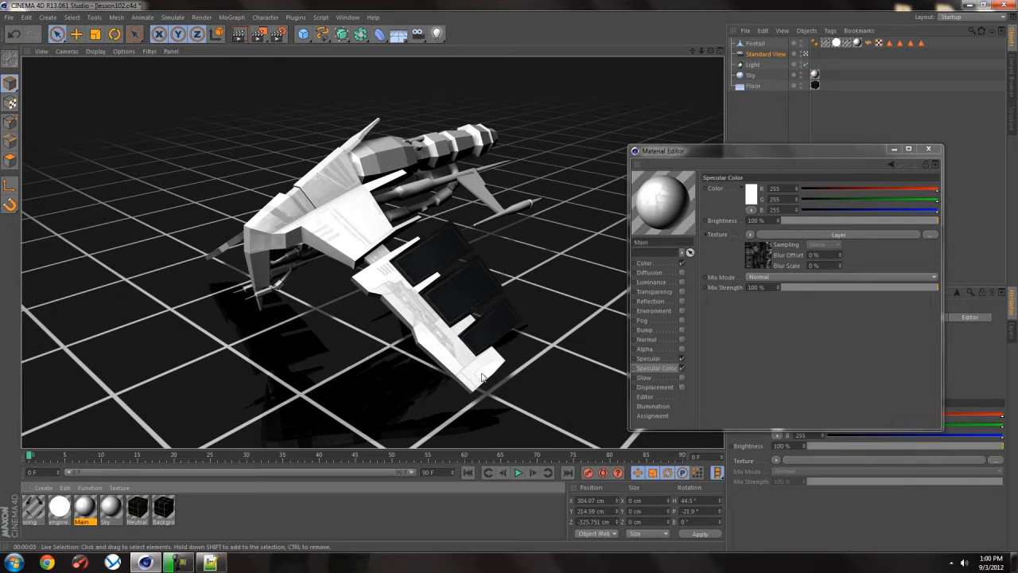
mouse_move(684, 344)
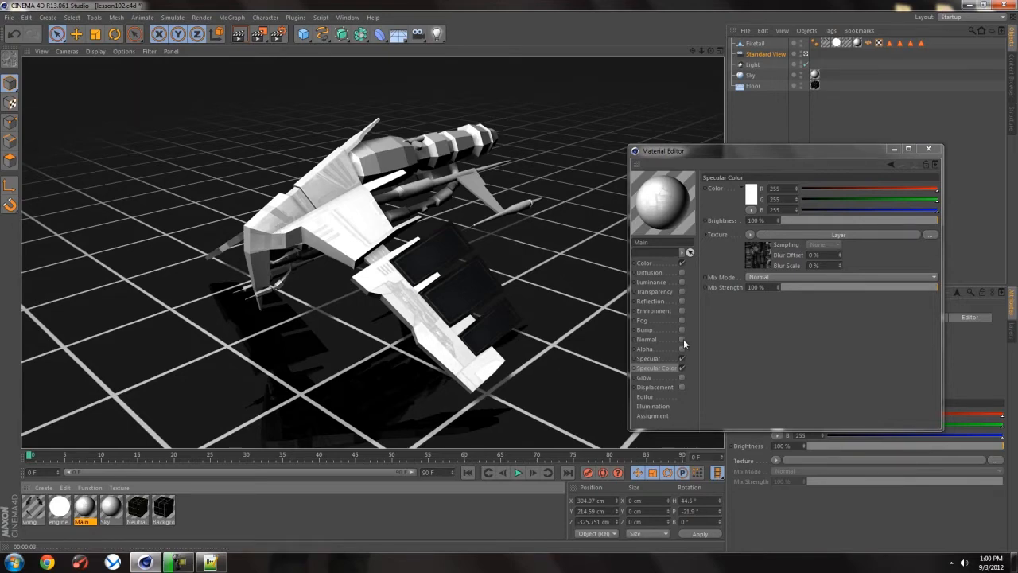
Enable the Main material's Normal channel with normal_6.jpg, then switch to a new ShaderMap project.
left_click(648, 339)
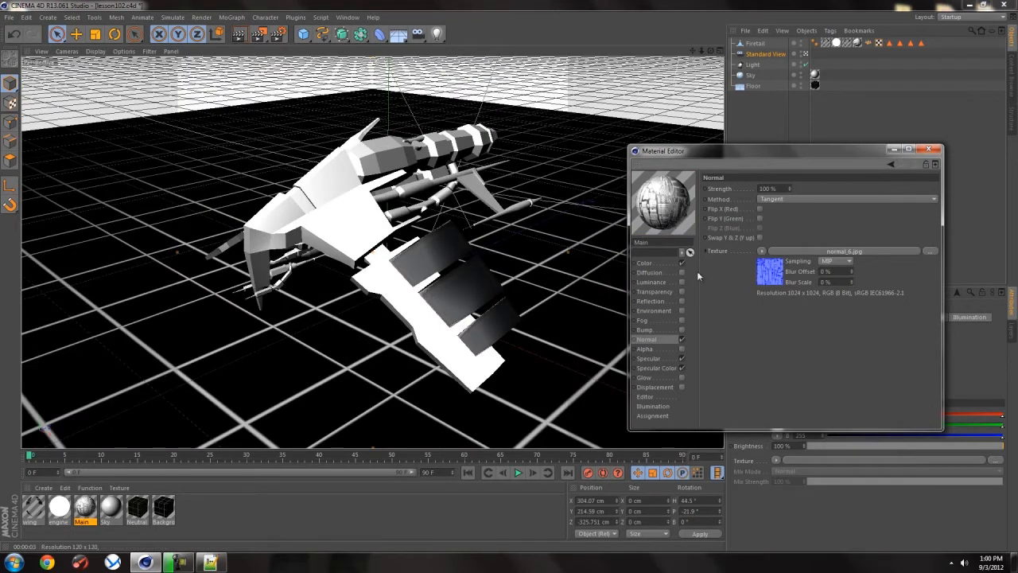
mouse_move(719, 334)
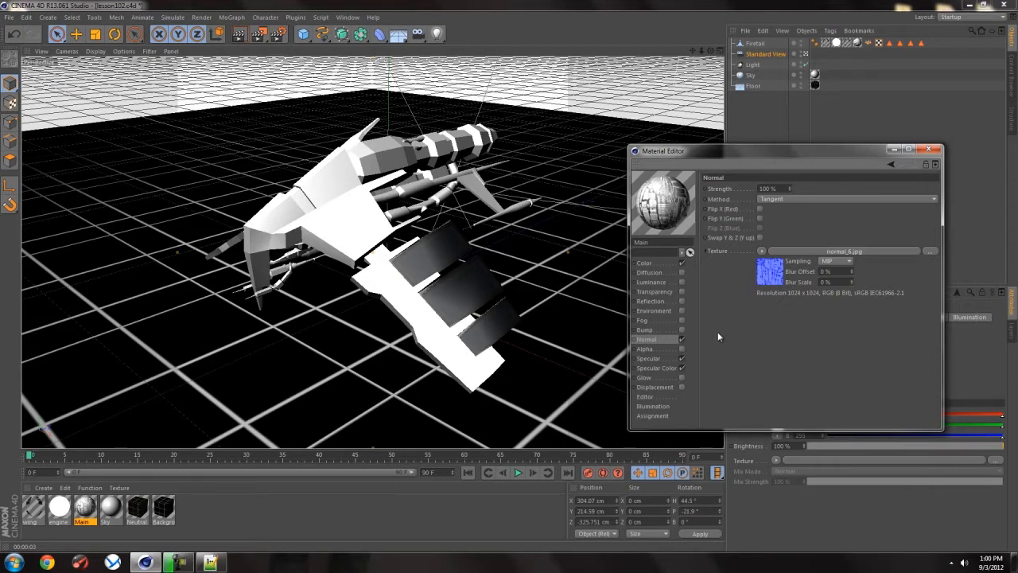
mouse_move(722, 334)
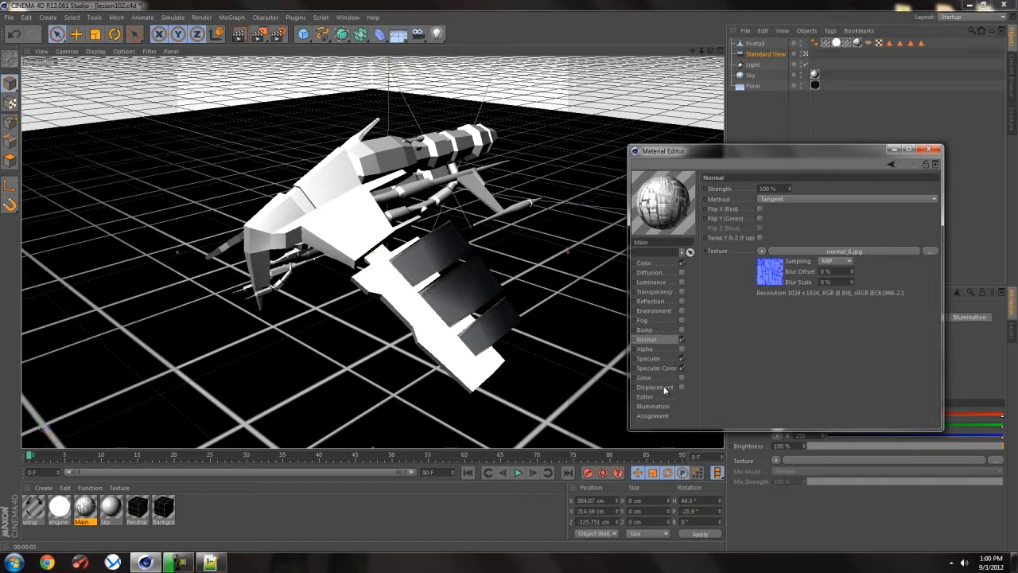
mouse_move(746, 343)
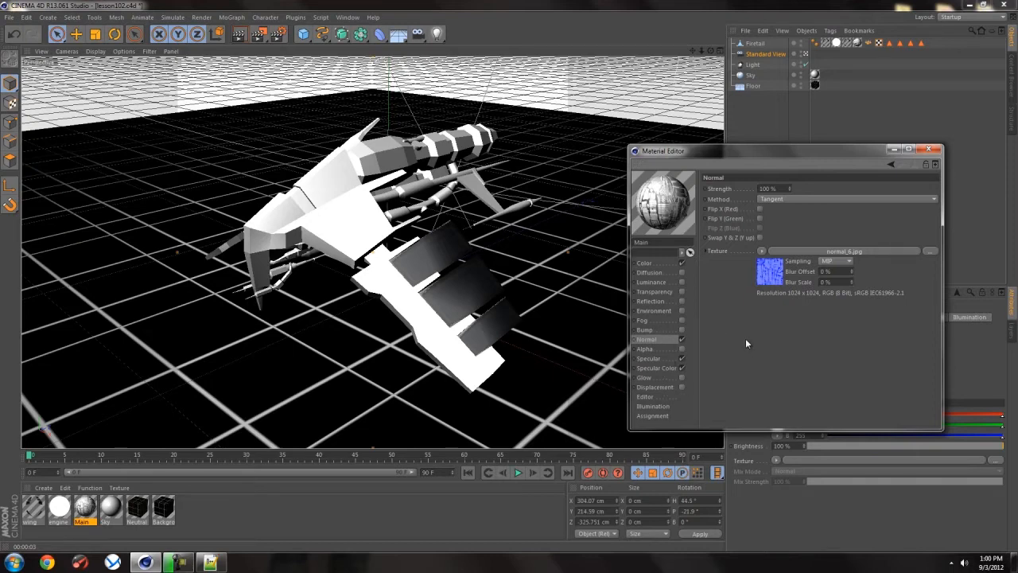
mouse_move(752, 335)
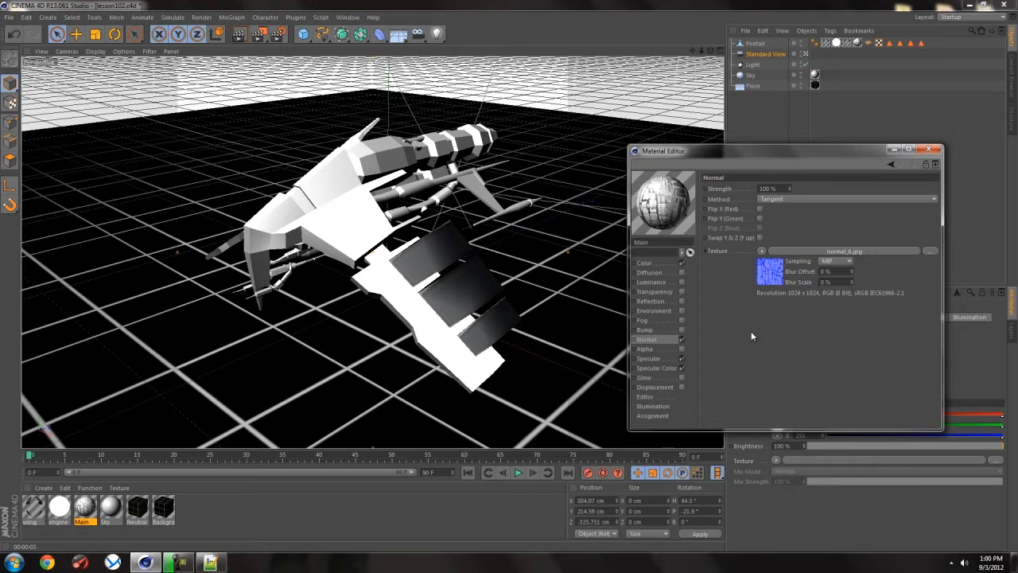
mouse_move(736, 335)
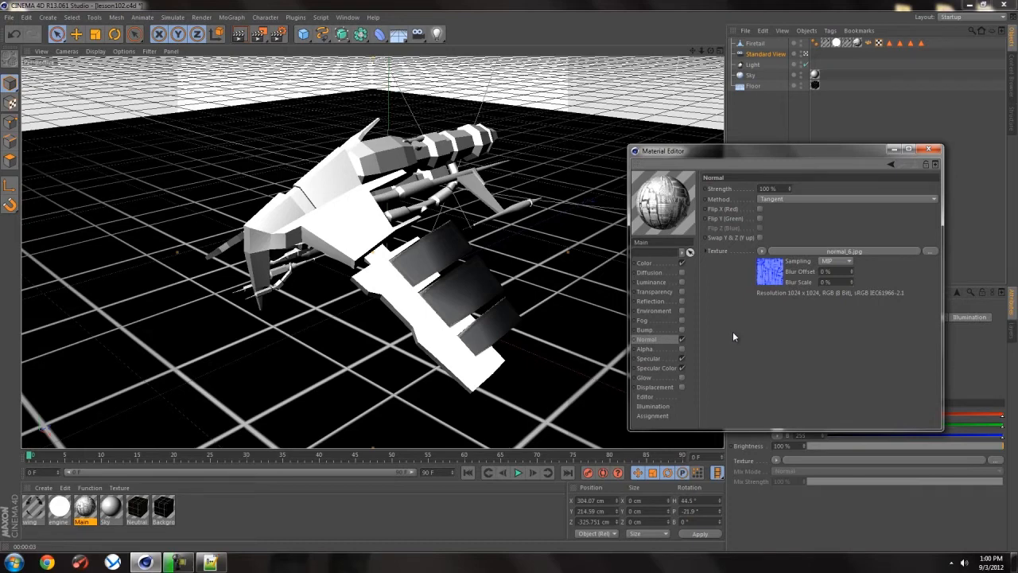
mouse_move(657, 347)
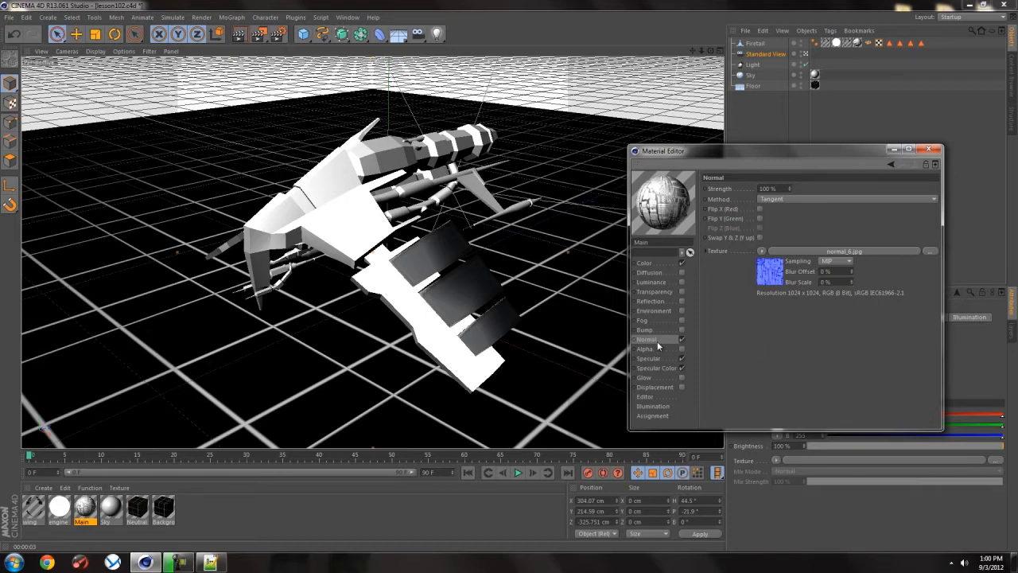
mouse_move(703, 345)
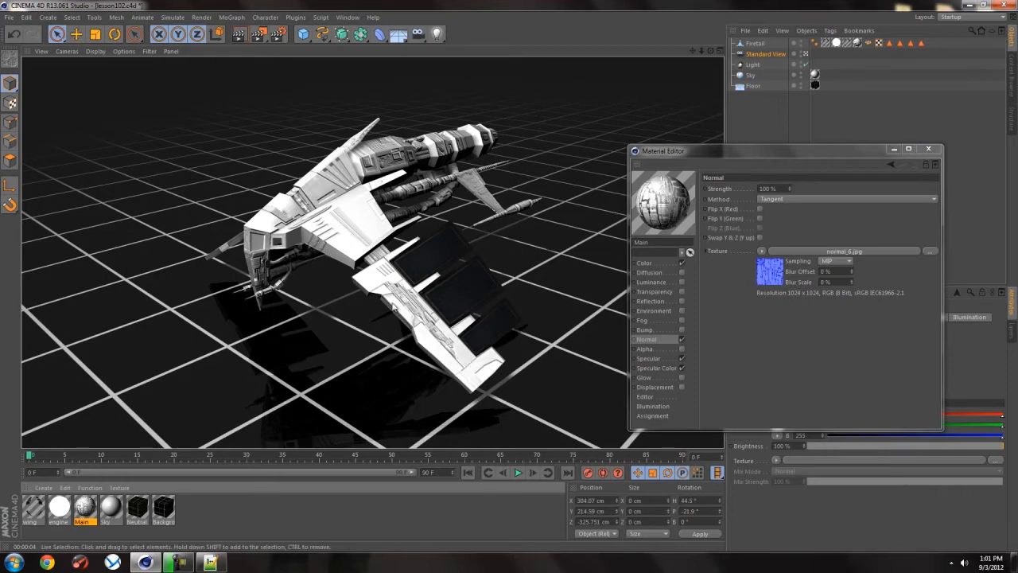
mouse_move(570, 262)
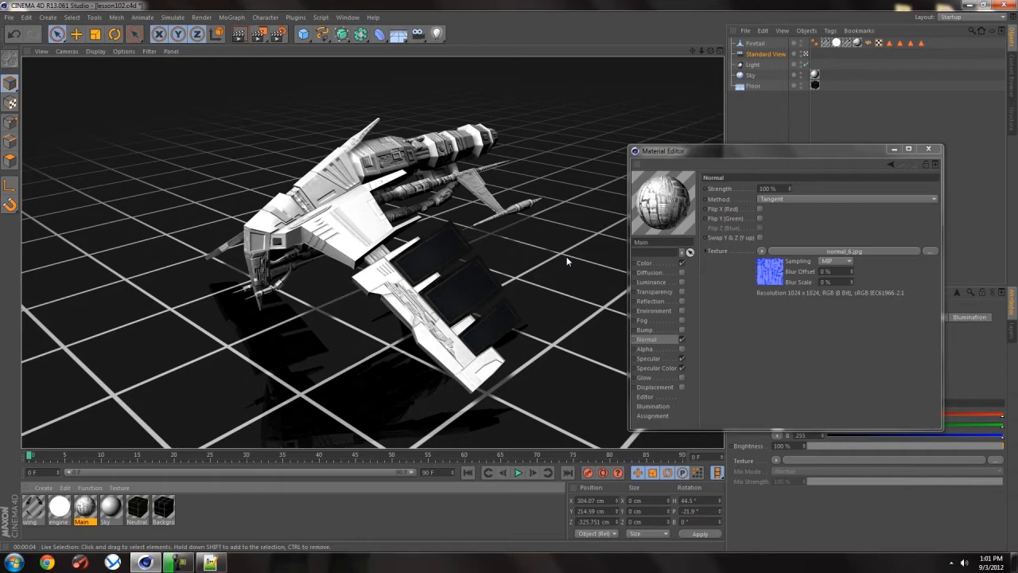
left_click(14, 563)
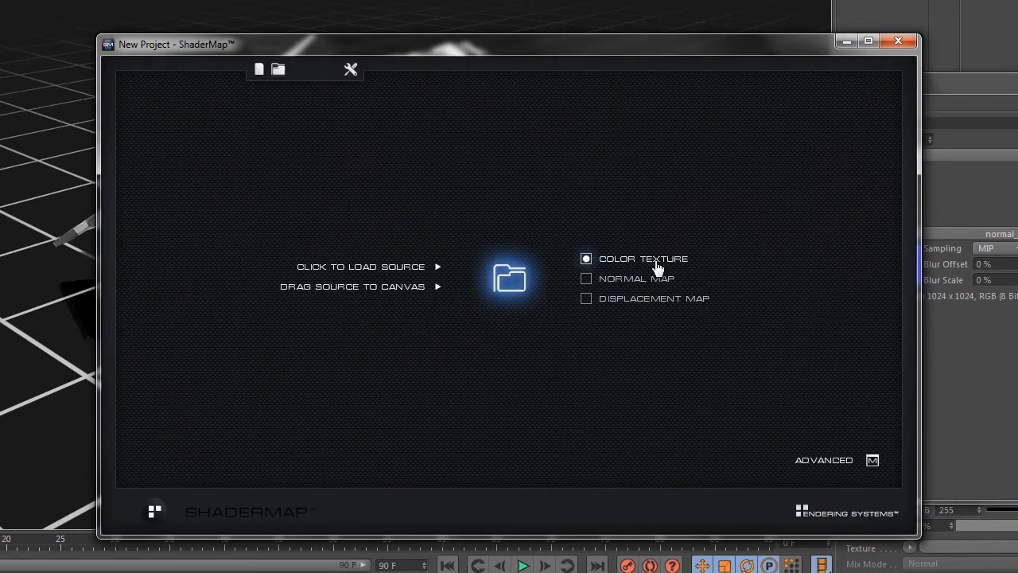
Load a colour texture from a Desktop folder as ShaderMap's source.
left_click(359, 266)
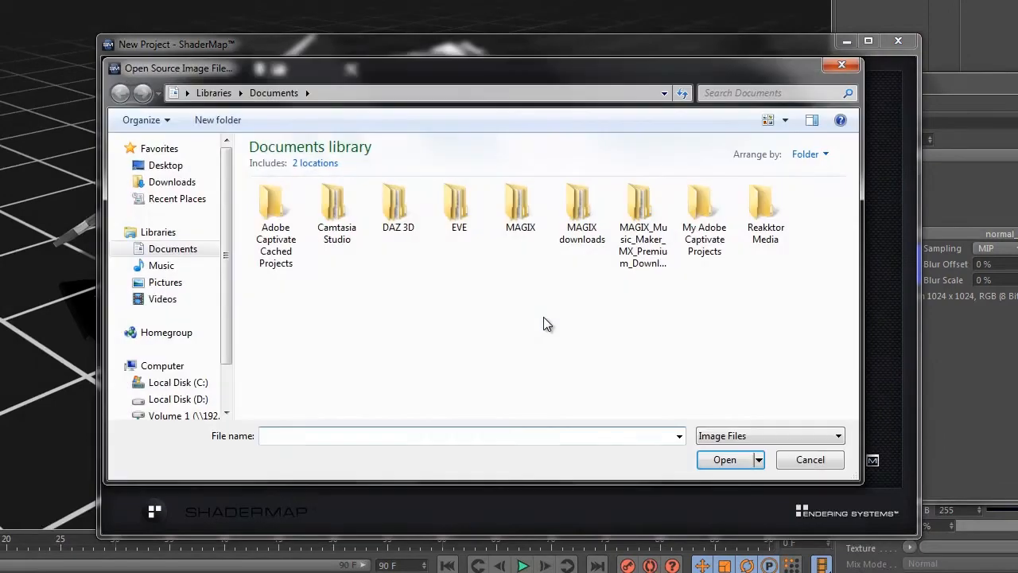
left_click(165, 165)
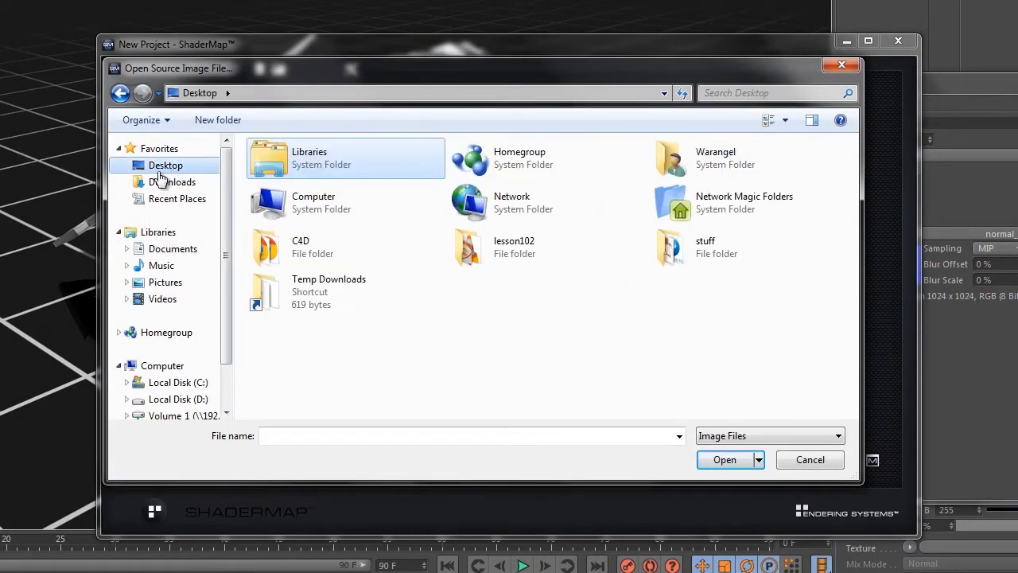
double_click(514, 247)
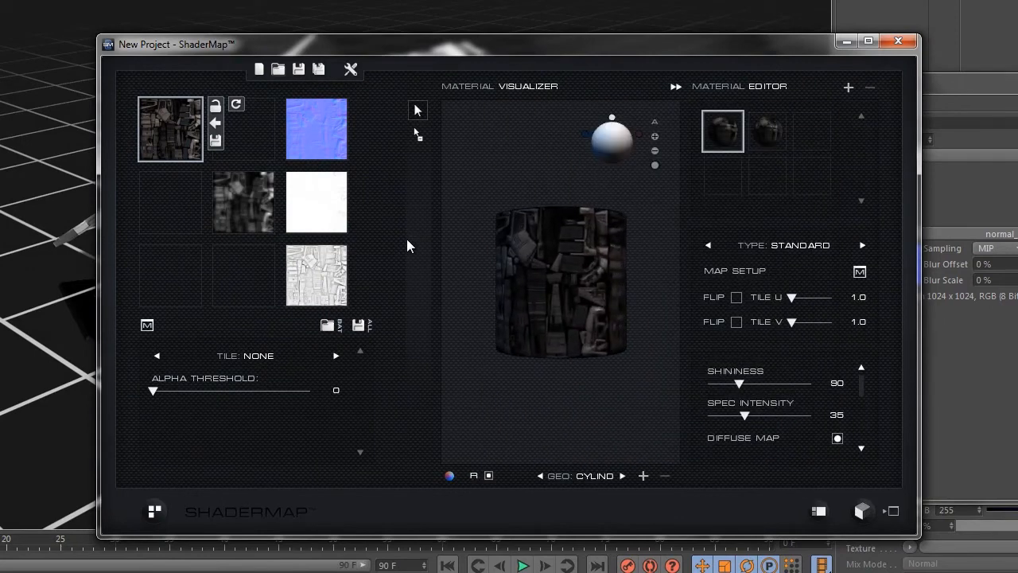
Inspect the generated white and light-grey maps on the rotating cylinder, then close ShaderMap.
left_click_drag(557, 287, 557, 271)
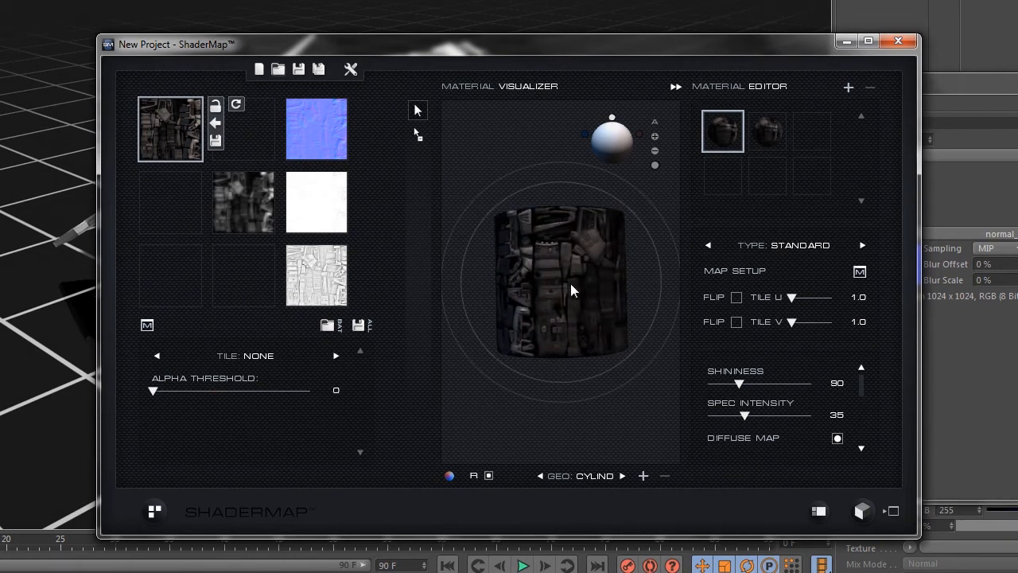
left_click(316, 129)
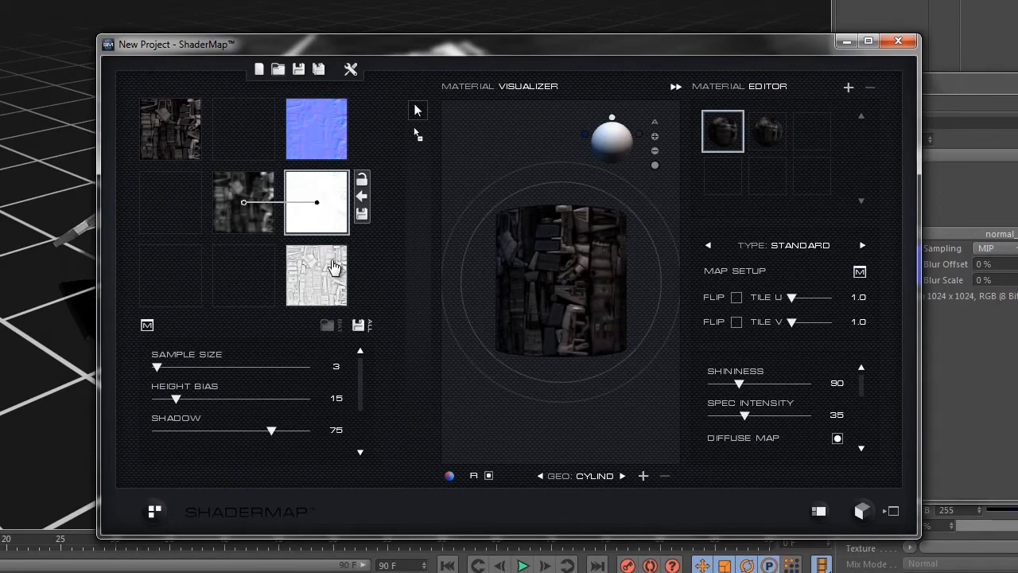
left_click(315, 275)
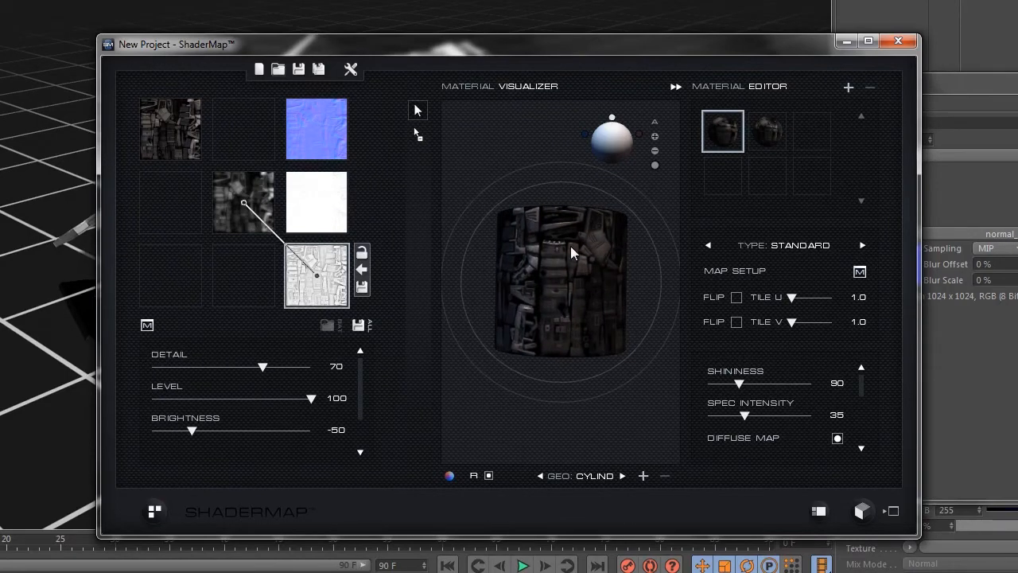
left_click_drag(572, 253, 592, 272)
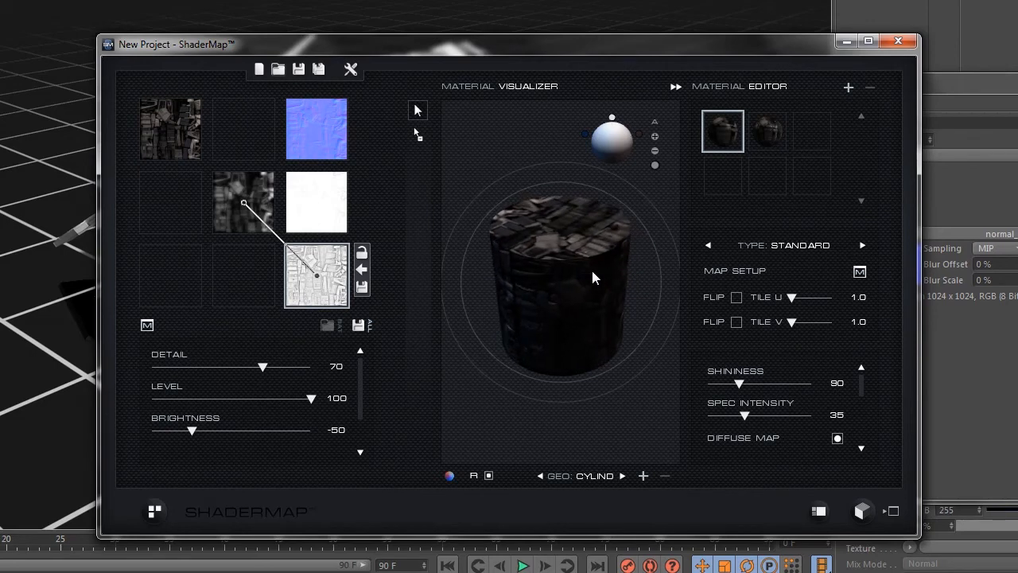
left_click_drag(592, 277, 580, 305)
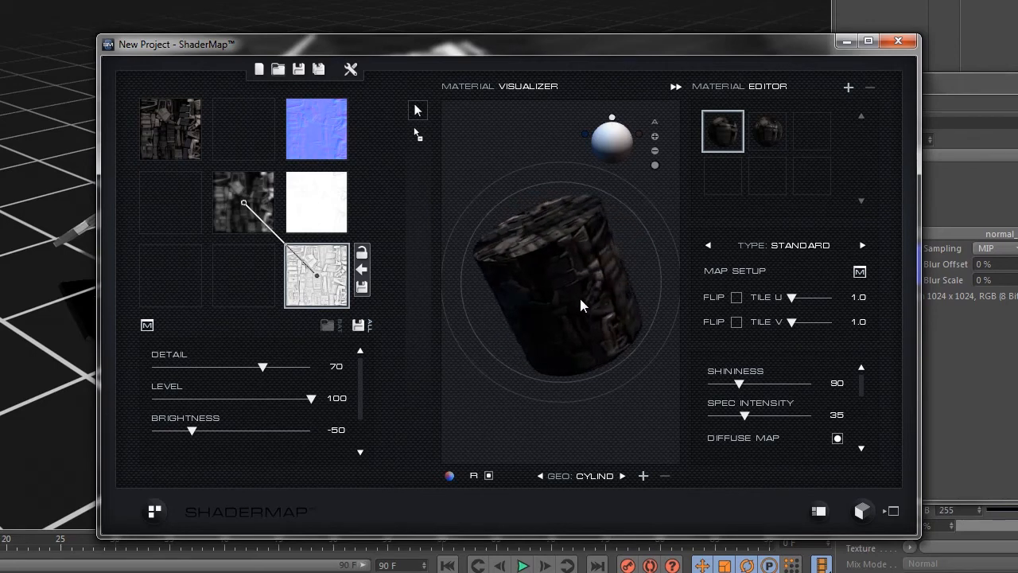
left_click_drag(580, 306, 549, 255)
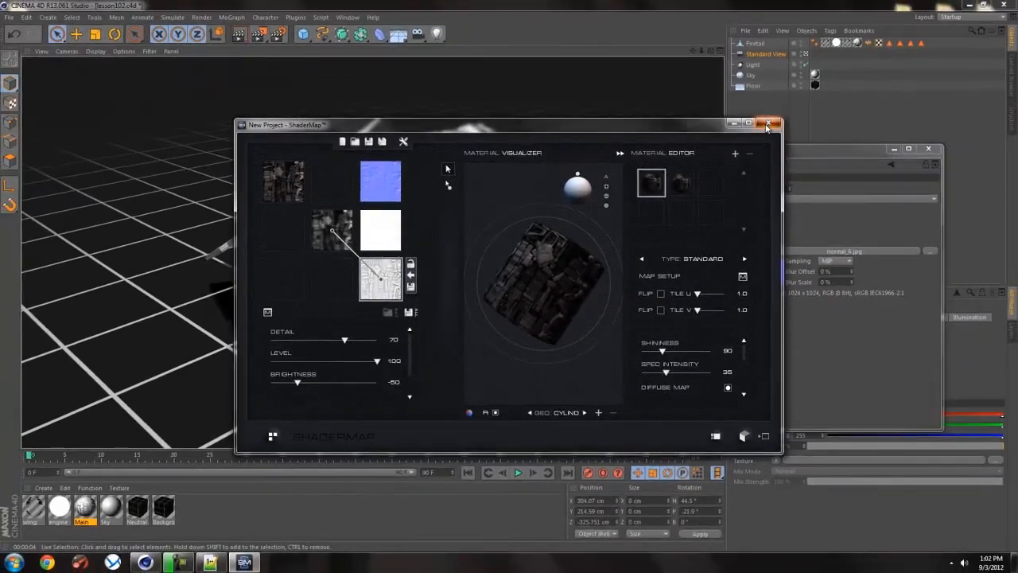
left_click(769, 124)
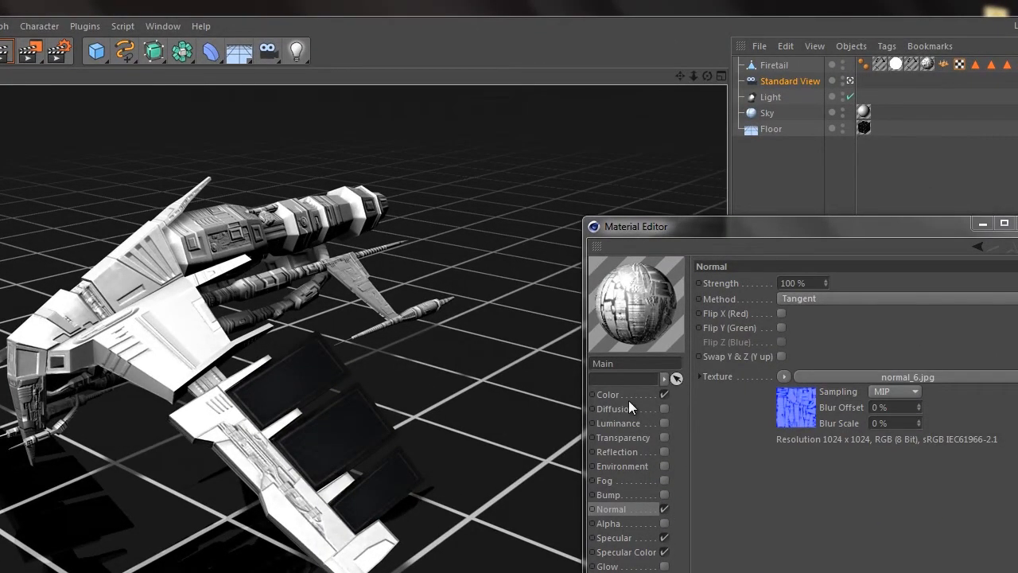
Turn off Reflection on the Main material and return to its Color channel settings.
left_click(608, 394)
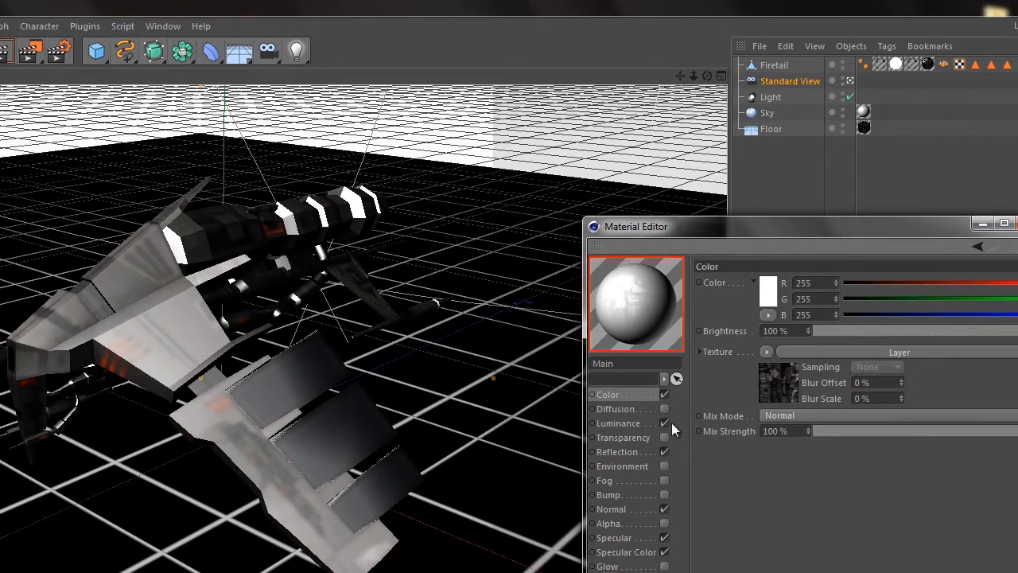
left_click(619, 422)
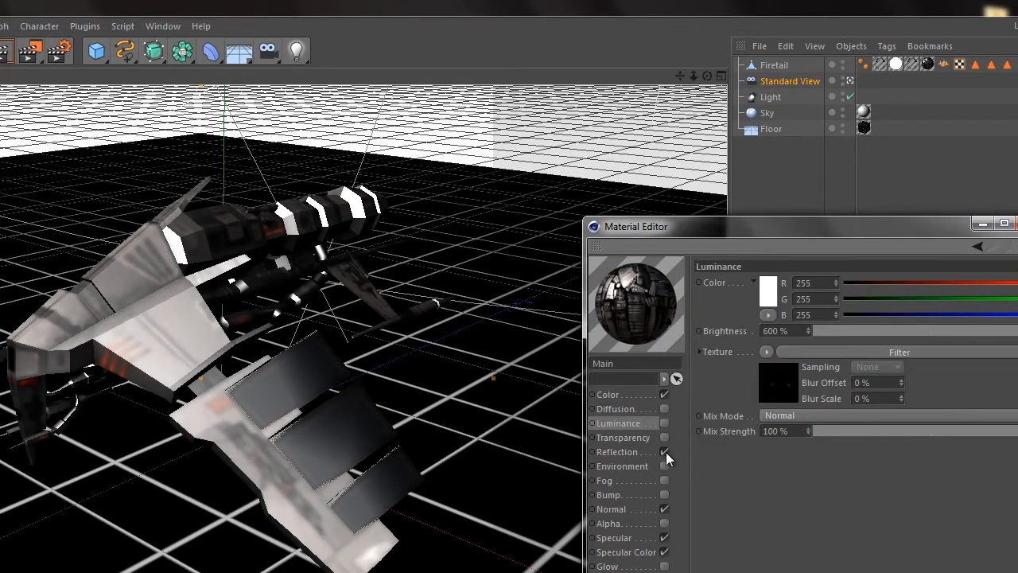
left_click(608, 394)
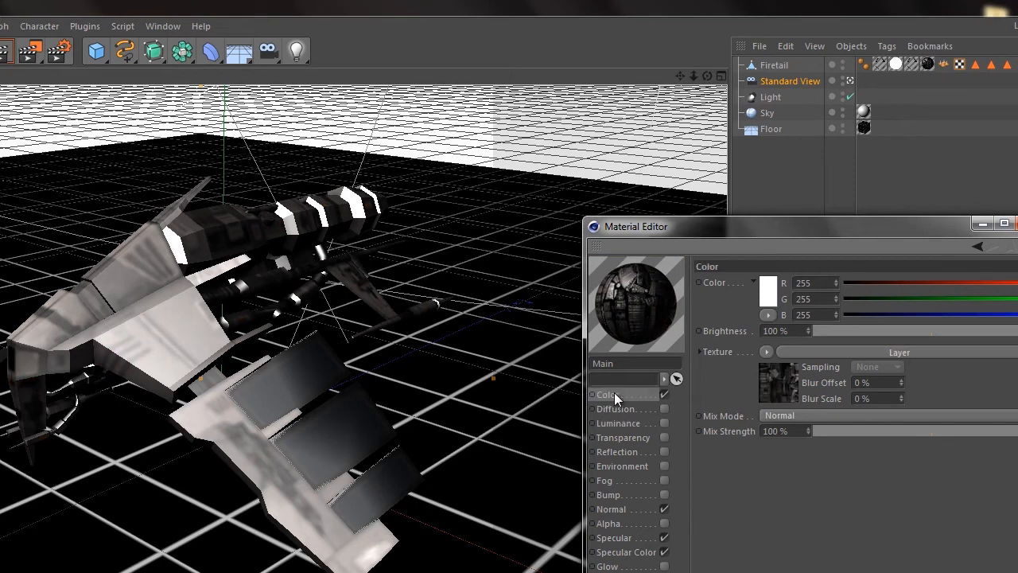
mouse_move(825, 538)
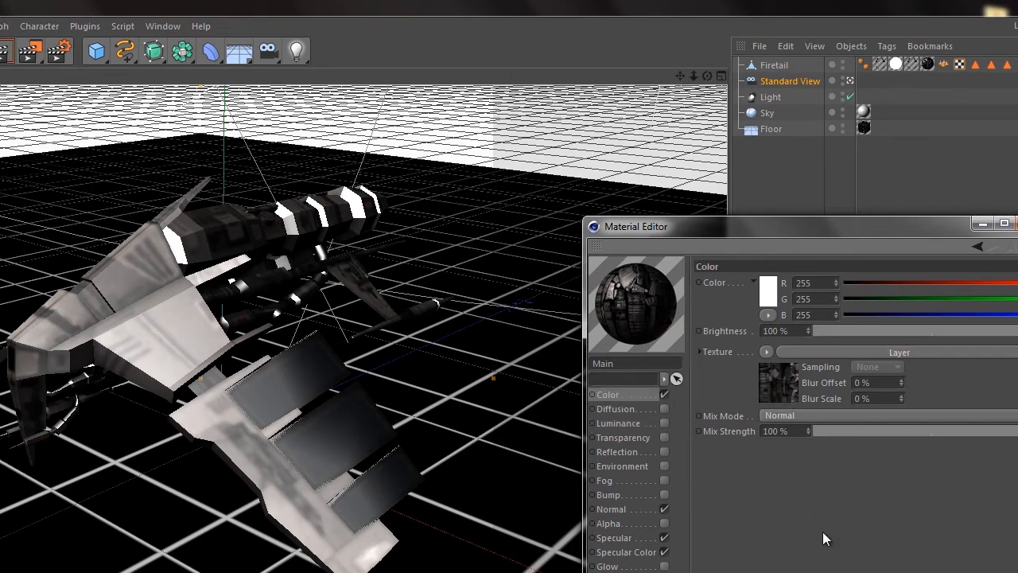
mouse_move(14, 49)
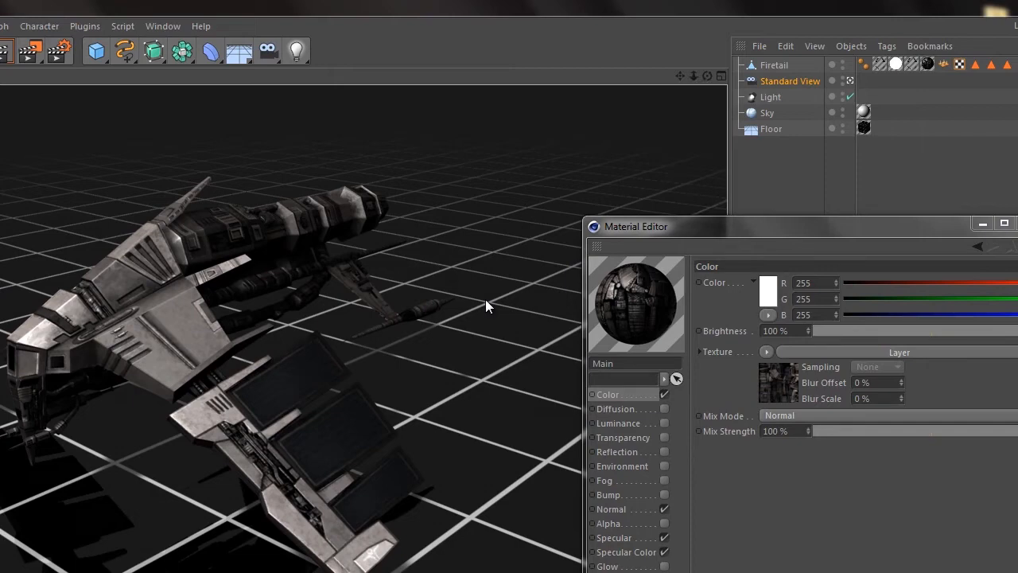
Enable Diffusion at 63% brightness on the Main material, toggling it off and on to compare.
left_click(616, 408)
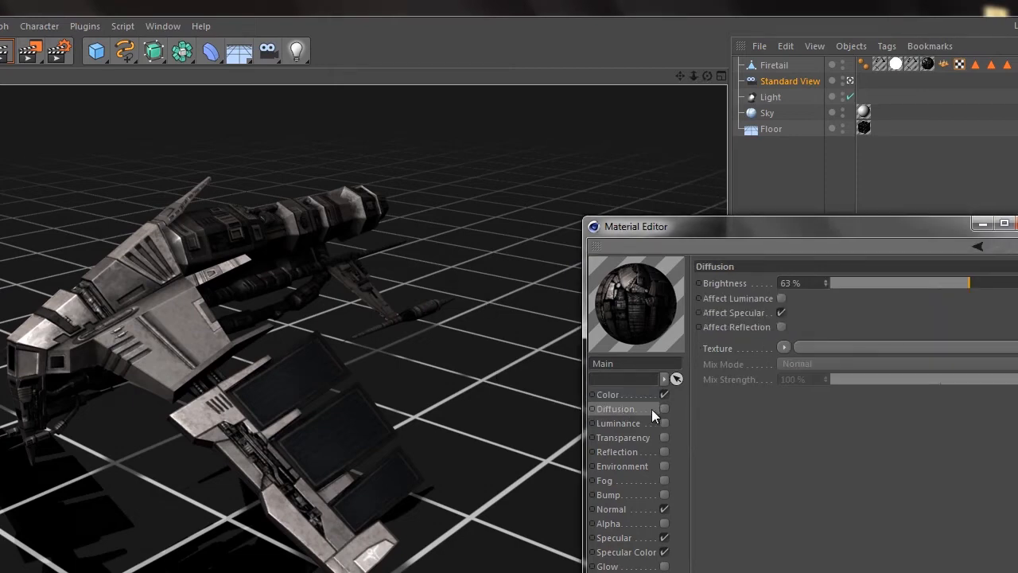
left_click(664, 408)
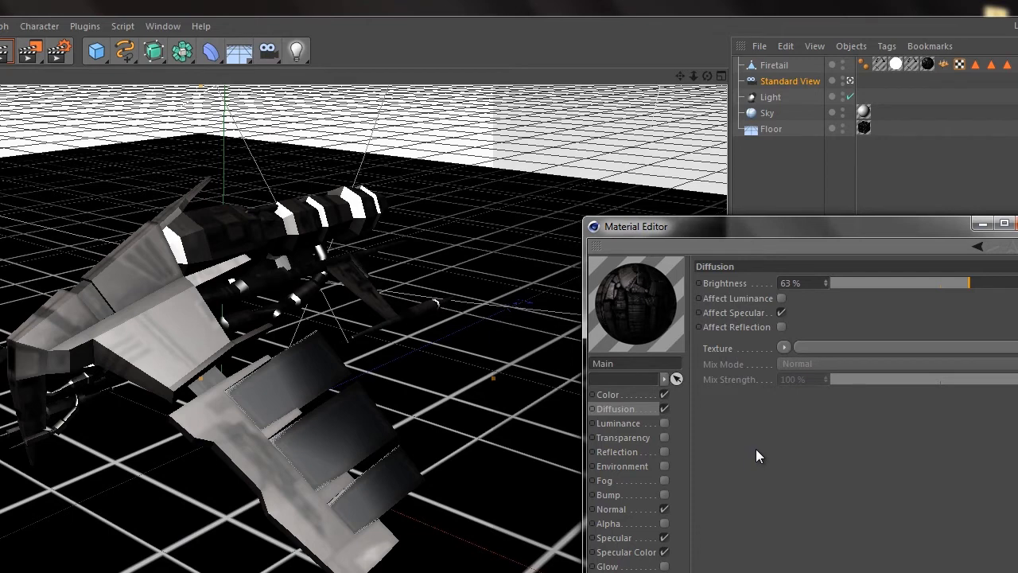
mouse_move(754, 443)
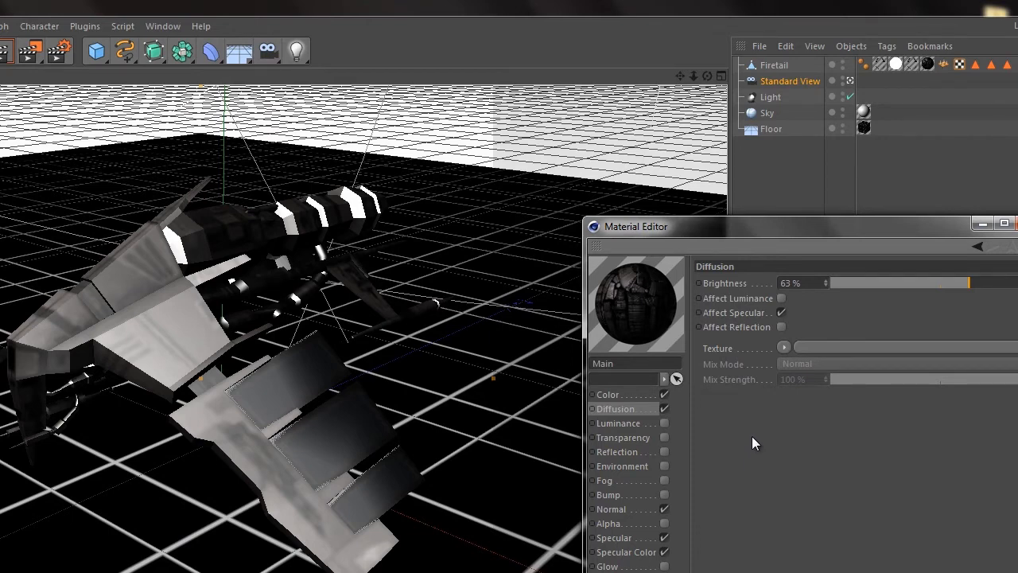
mouse_move(724, 454)
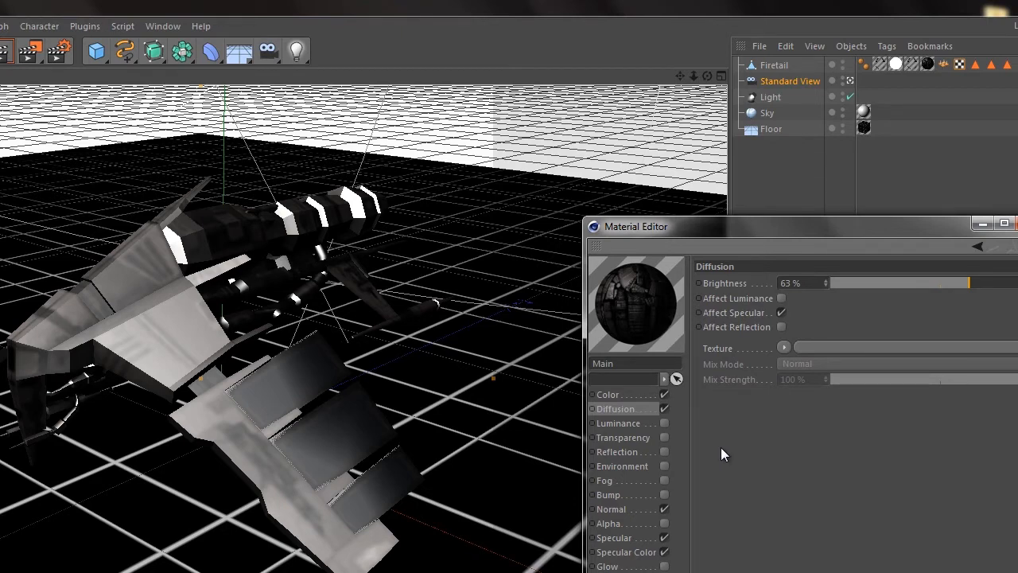
mouse_move(748, 451)
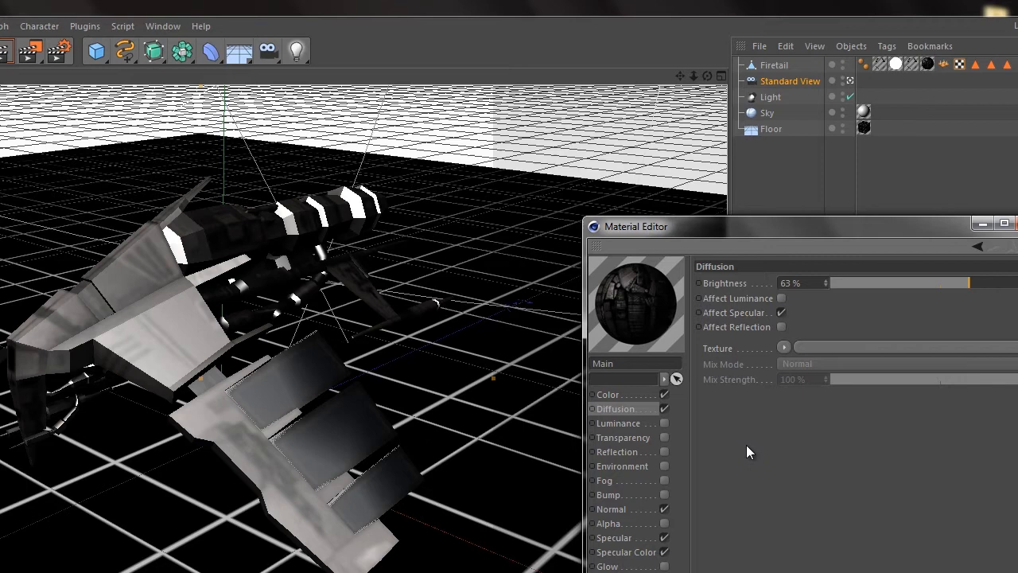
mouse_move(798, 488)
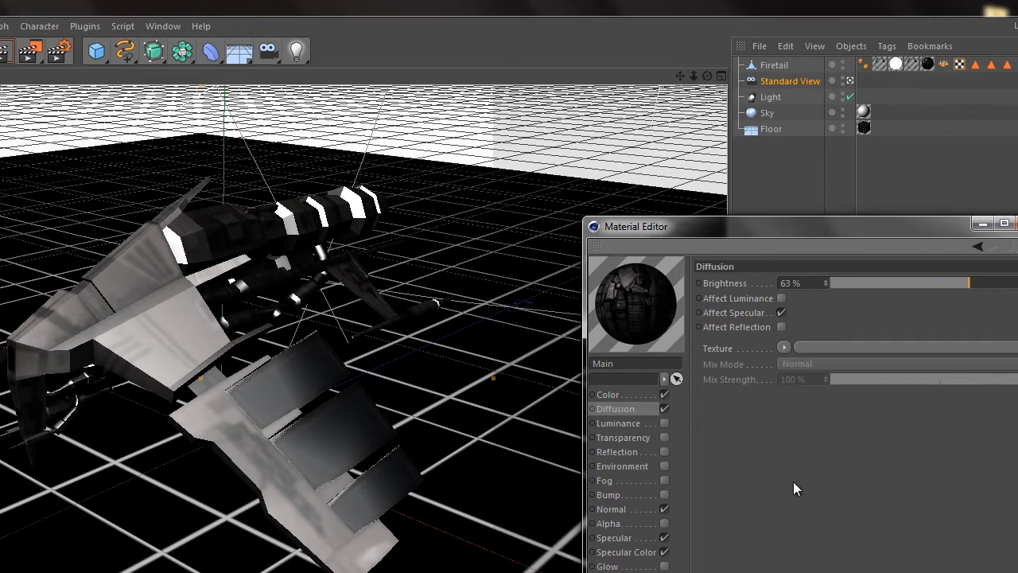
mouse_move(671, 412)
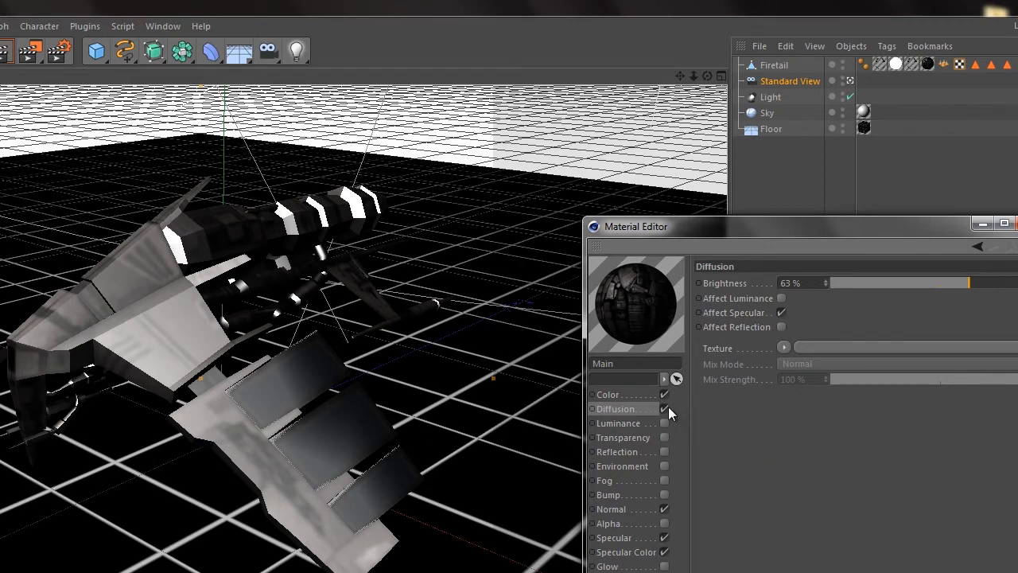
left_click(665, 409)
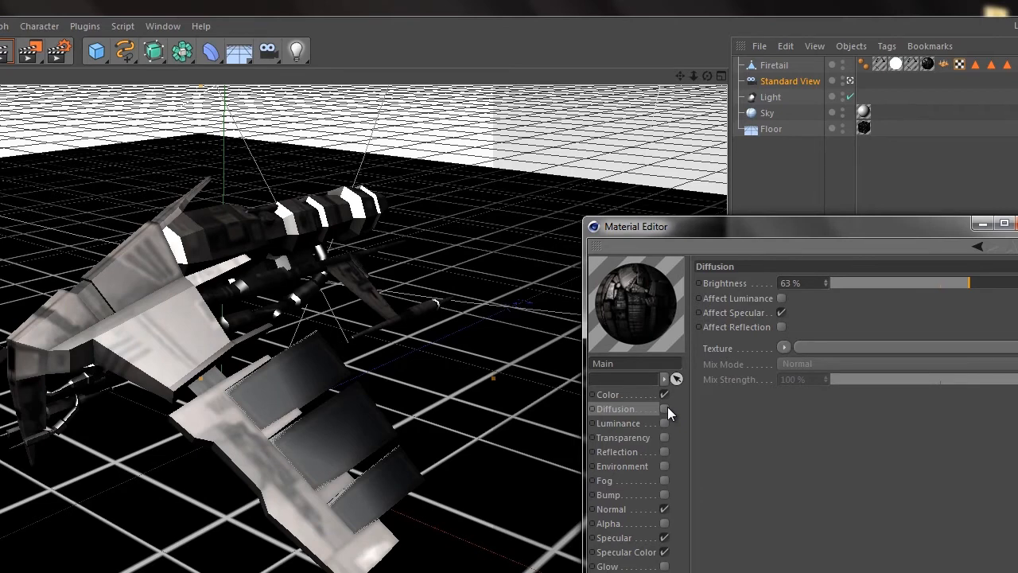
left_click(664, 408)
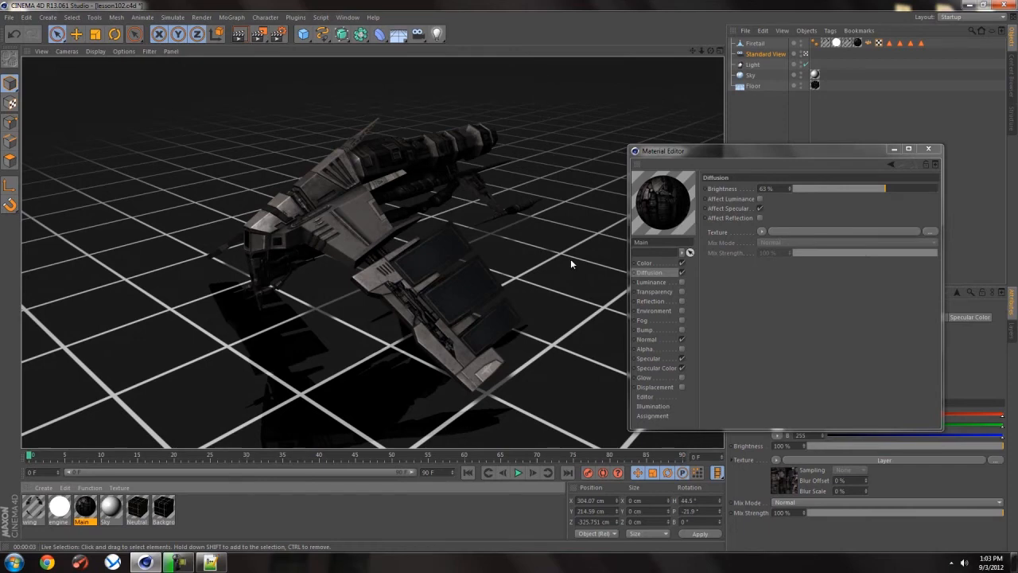
mouse_move(566, 265)
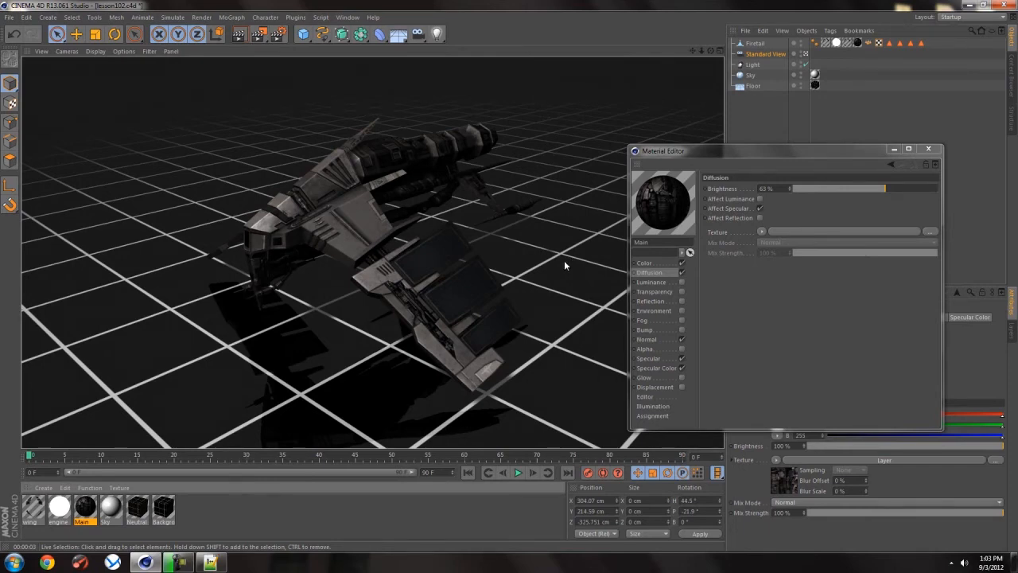
mouse_move(537, 241)
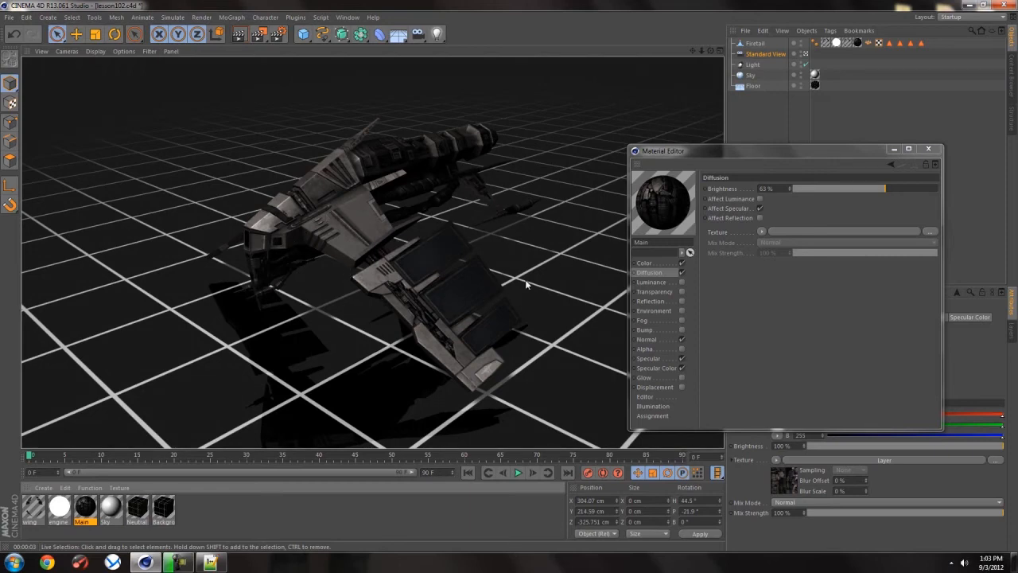
mouse_move(557, 267)
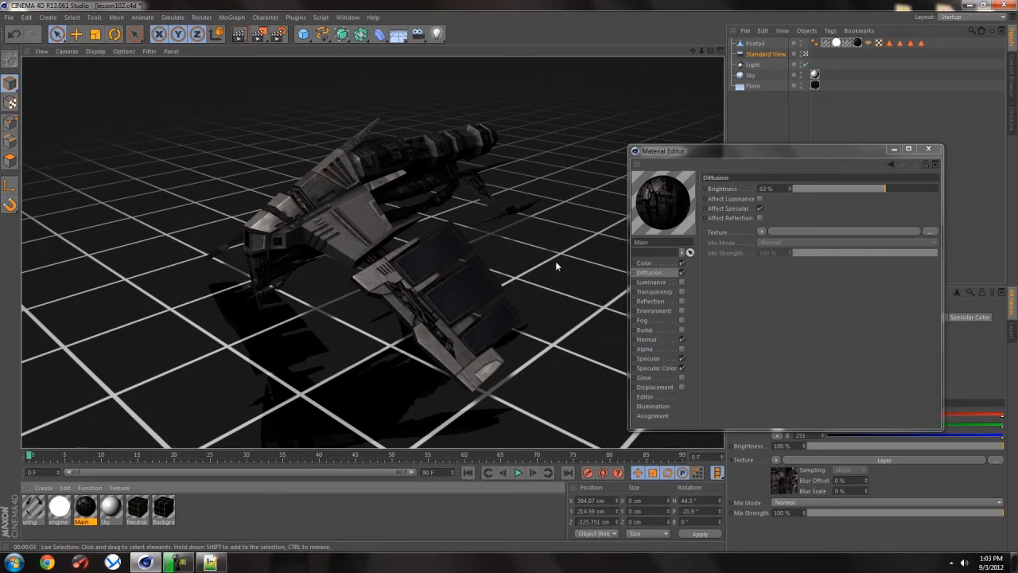
left_click(648, 358)
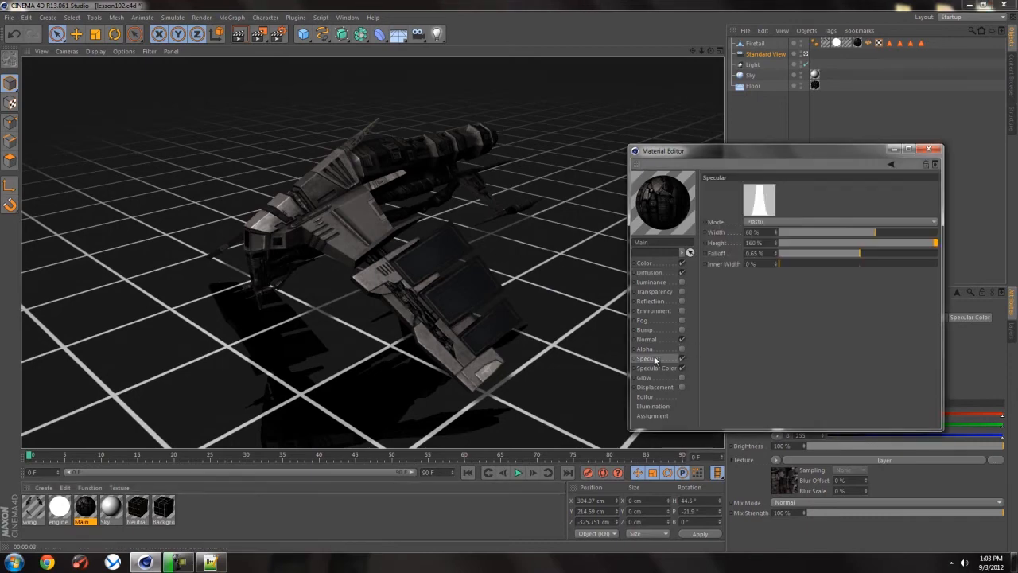
left_click(657, 368)
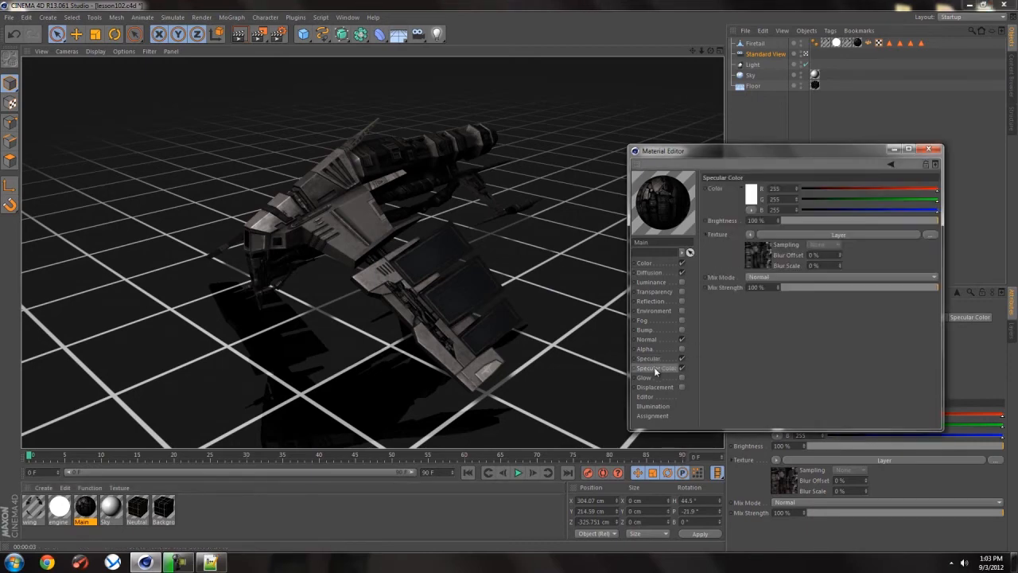
left_click(647, 338)
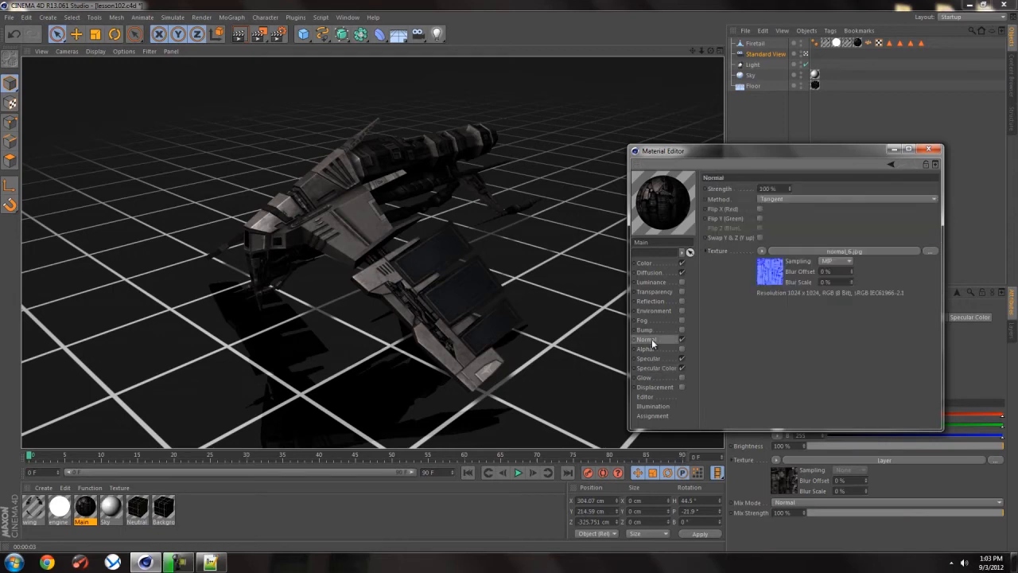
mouse_move(654, 272)
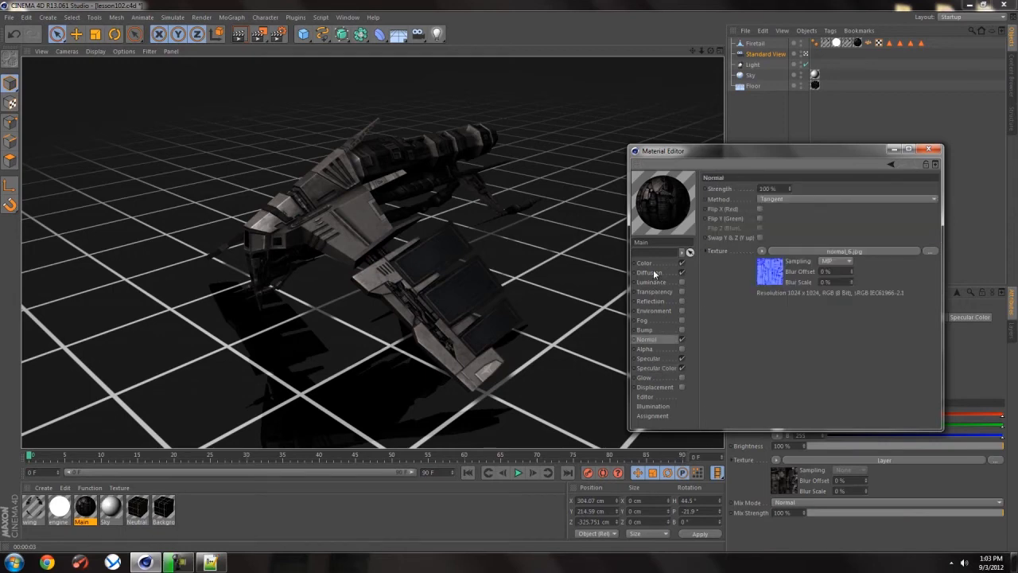
left_click(649, 272)
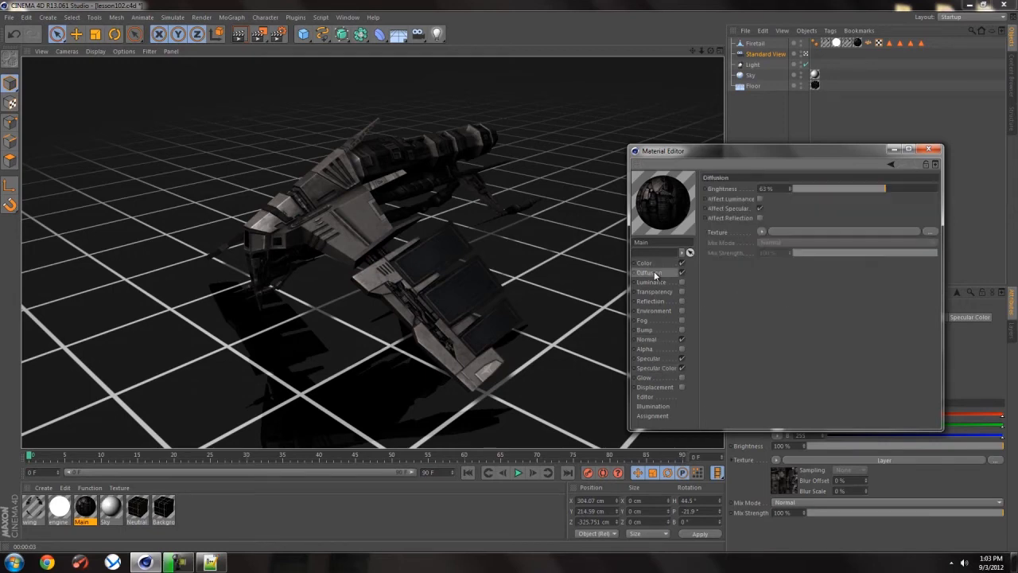
left_click(649, 272)
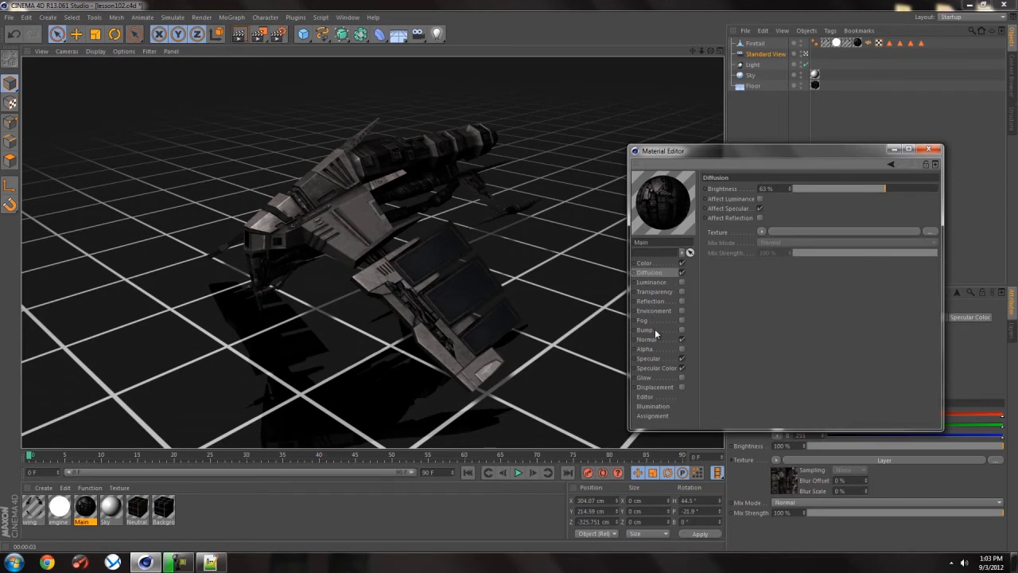
mouse_move(688, 304)
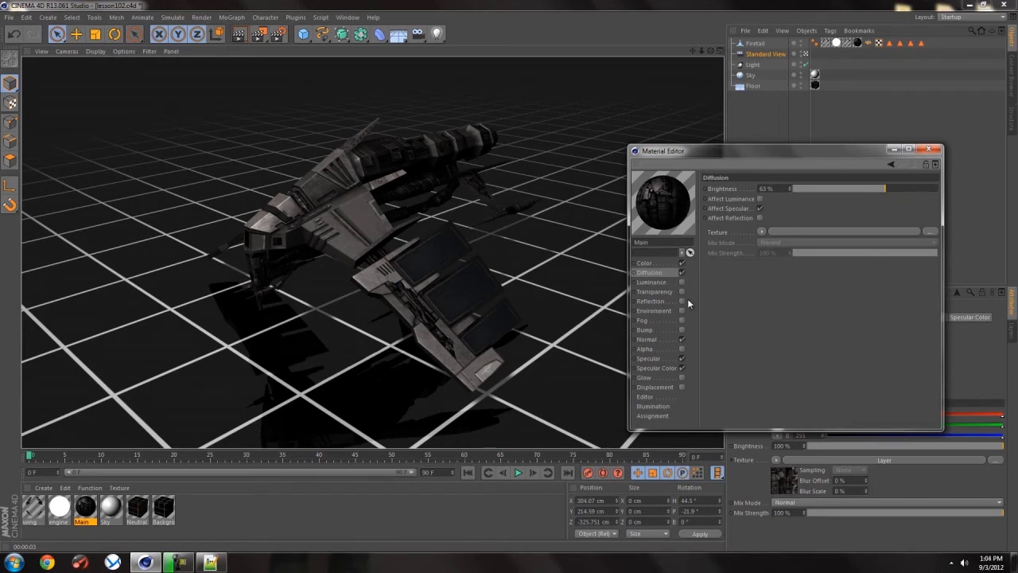
left_click(650, 300)
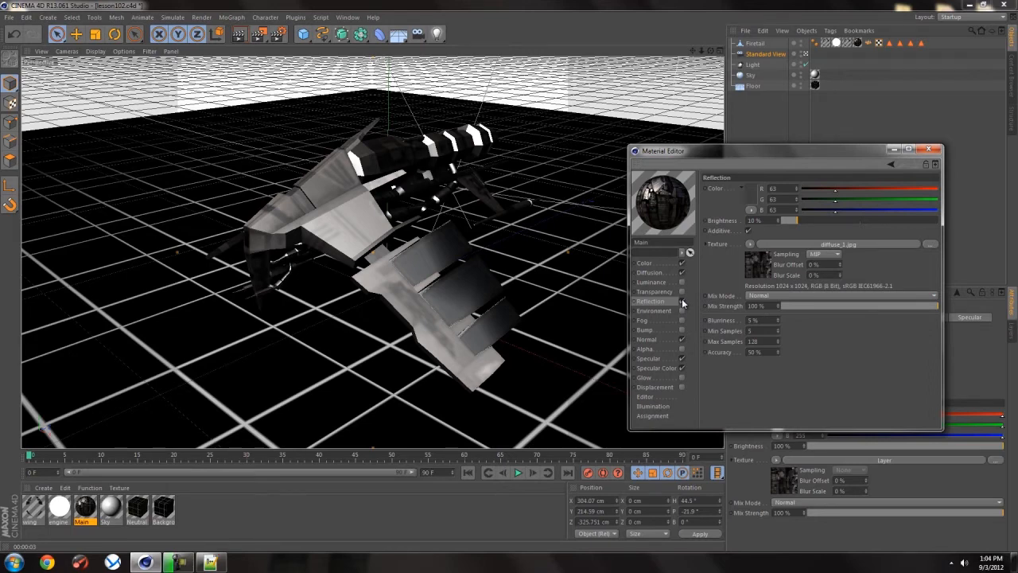
Enable a diffuse_1.jpg reflection on the Main material at 10% brightness and 5% blurriness.
left_click(644, 263)
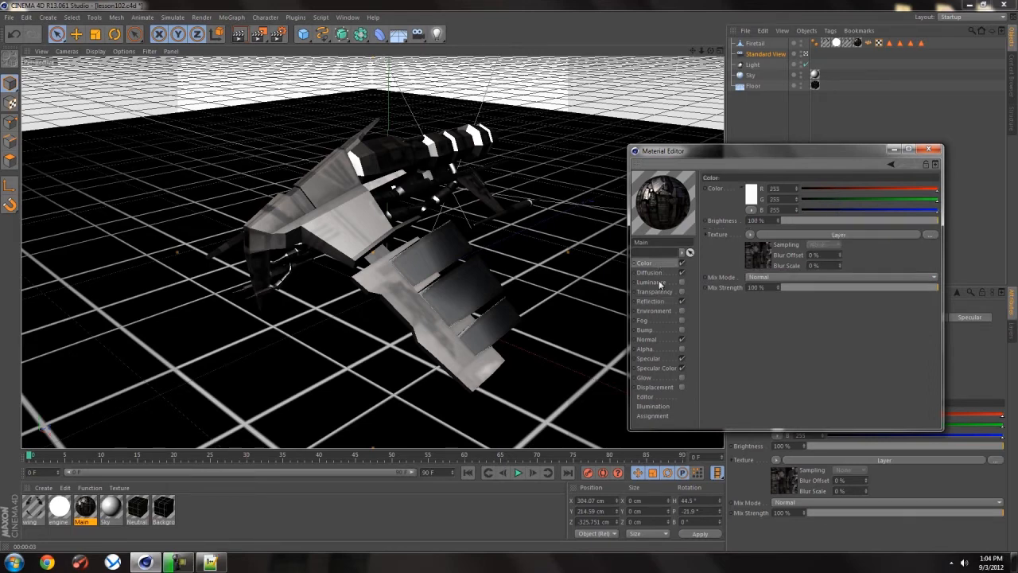
left_click(649, 301)
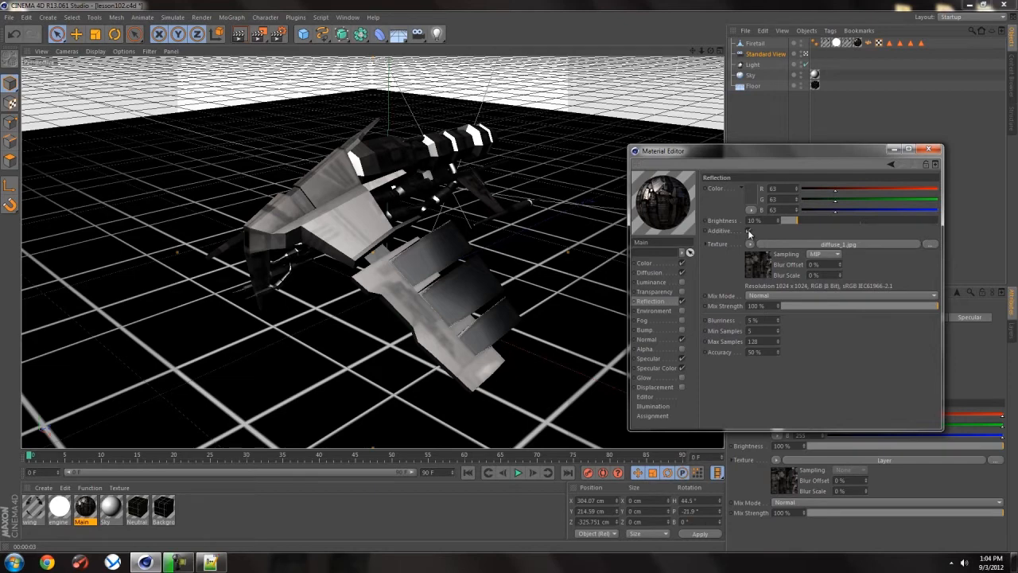
mouse_move(746, 235)
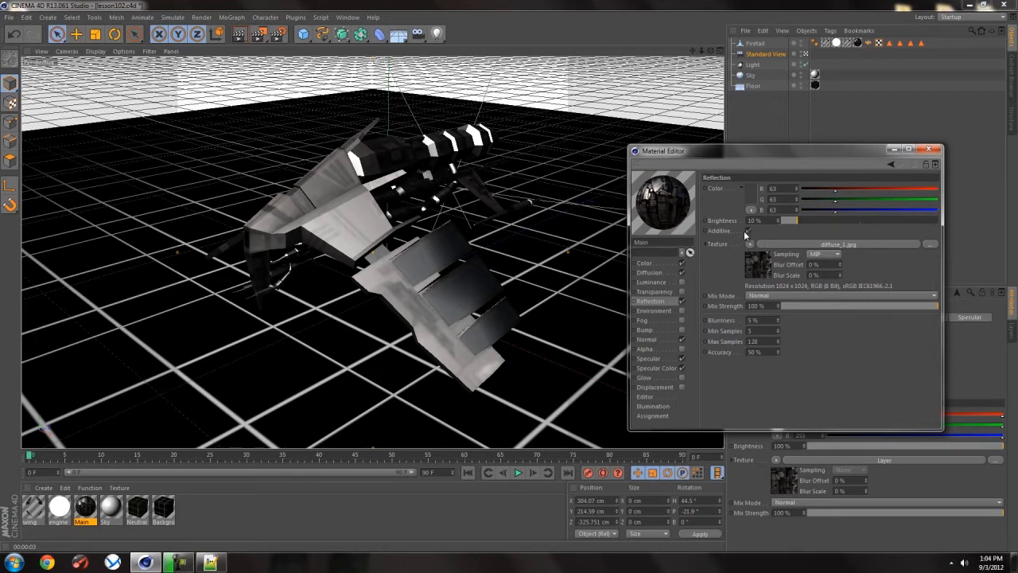
triple_click(754, 220)
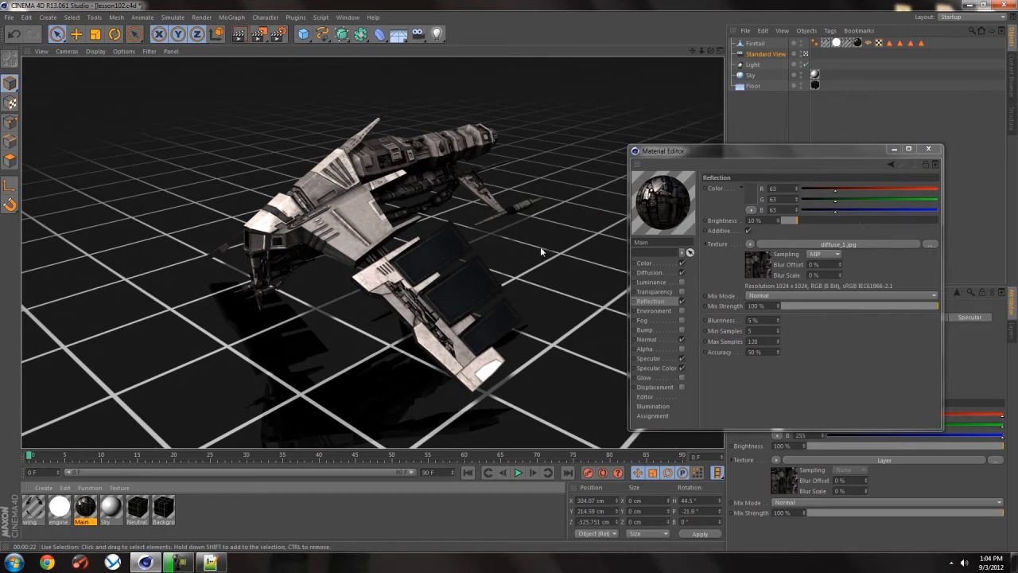
mouse_move(549, 224)
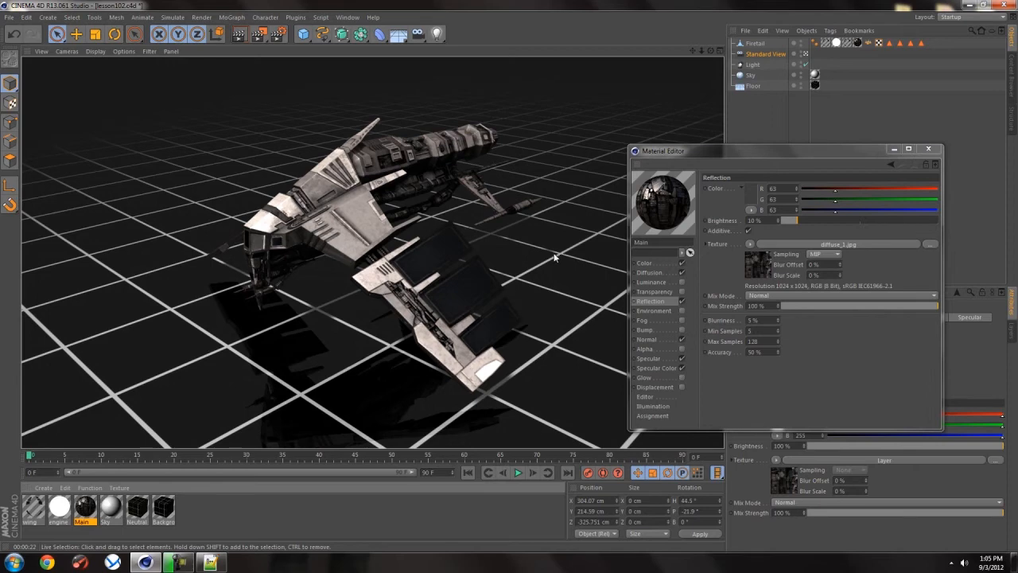
left_click(651, 282)
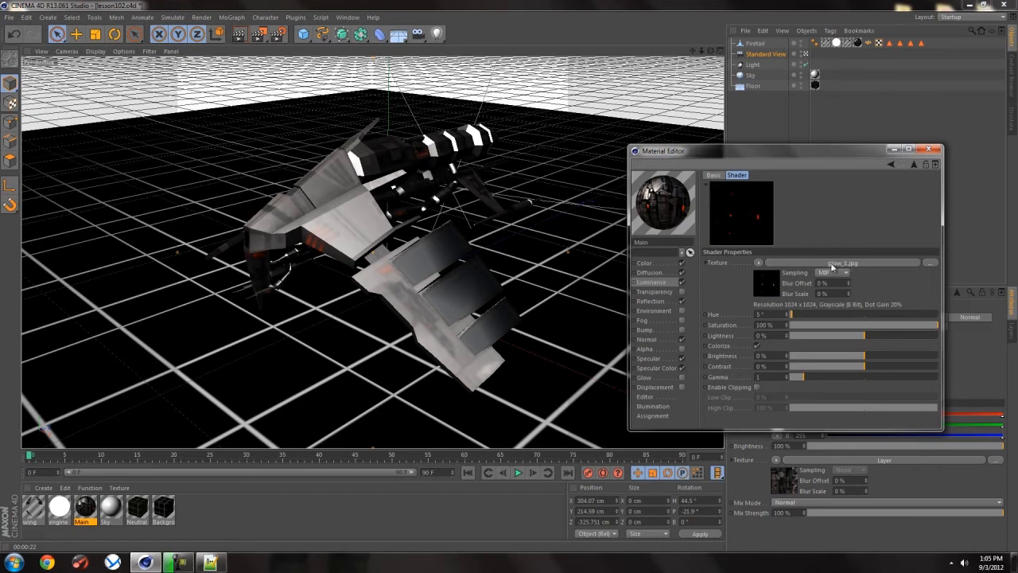
mouse_move(825, 304)
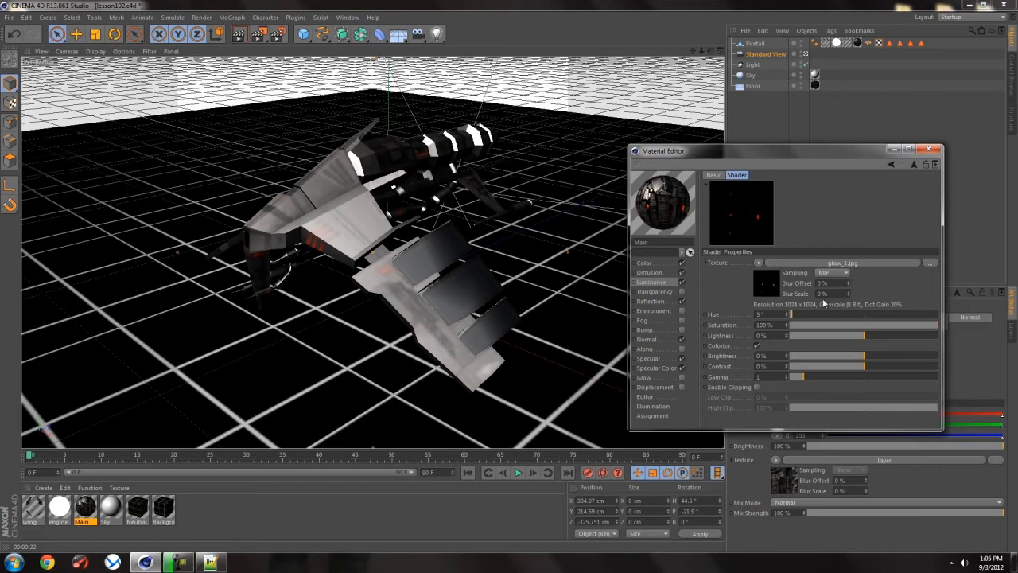
mouse_move(756, 348)
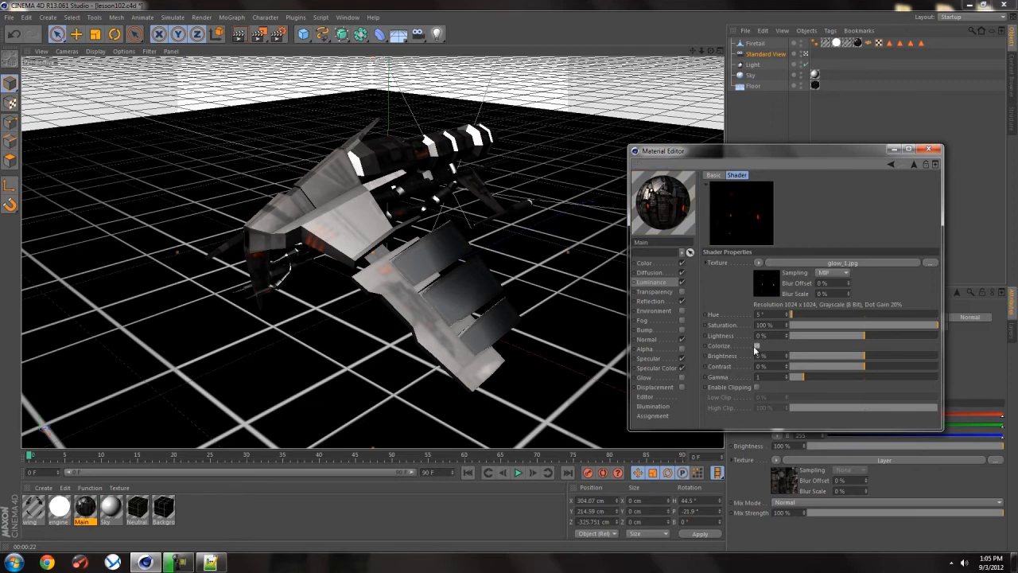
mouse_move(779, 294)
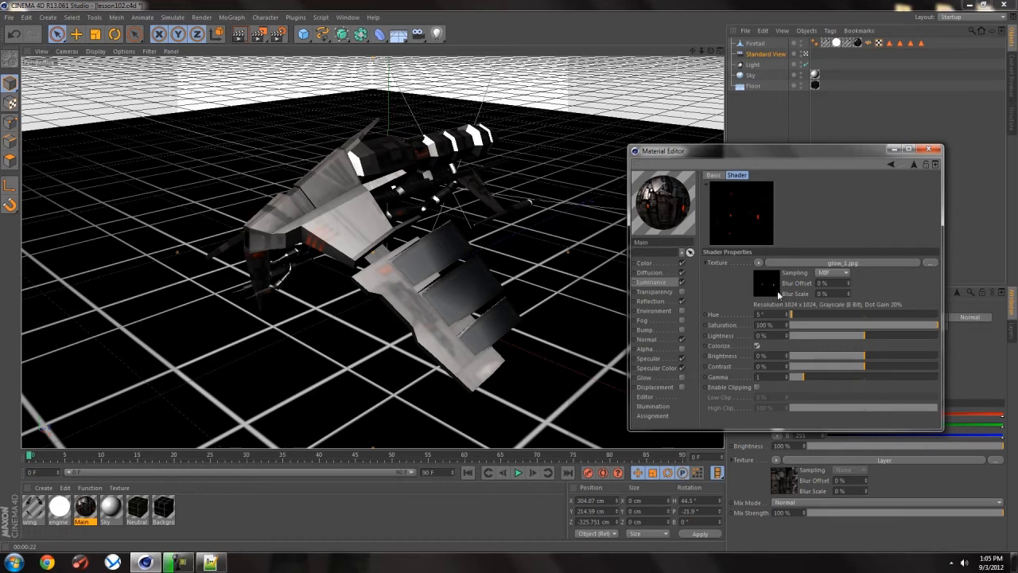
mouse_move(757, 348)
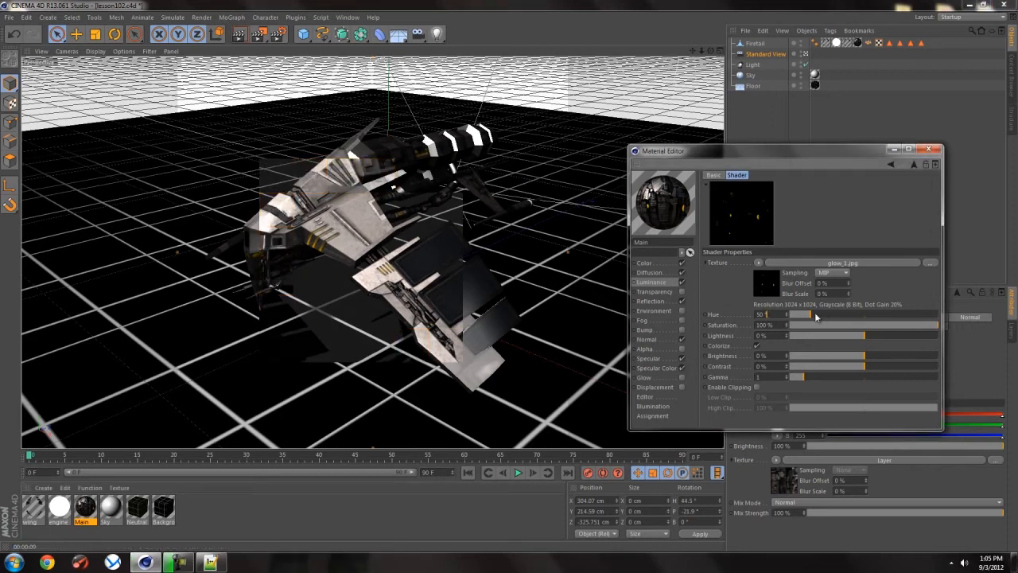
Shift the glow_1.jpg luminance hue toward green to test other tints for the lights.
left_click_drag(804, 315, 839, 314)
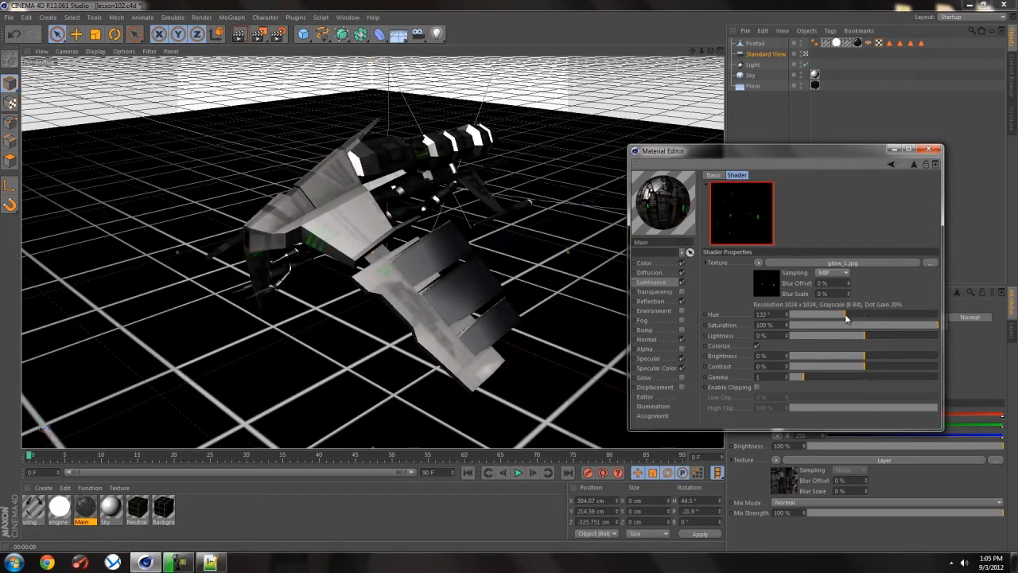
left_click_drag(847, 315, 859, 314)
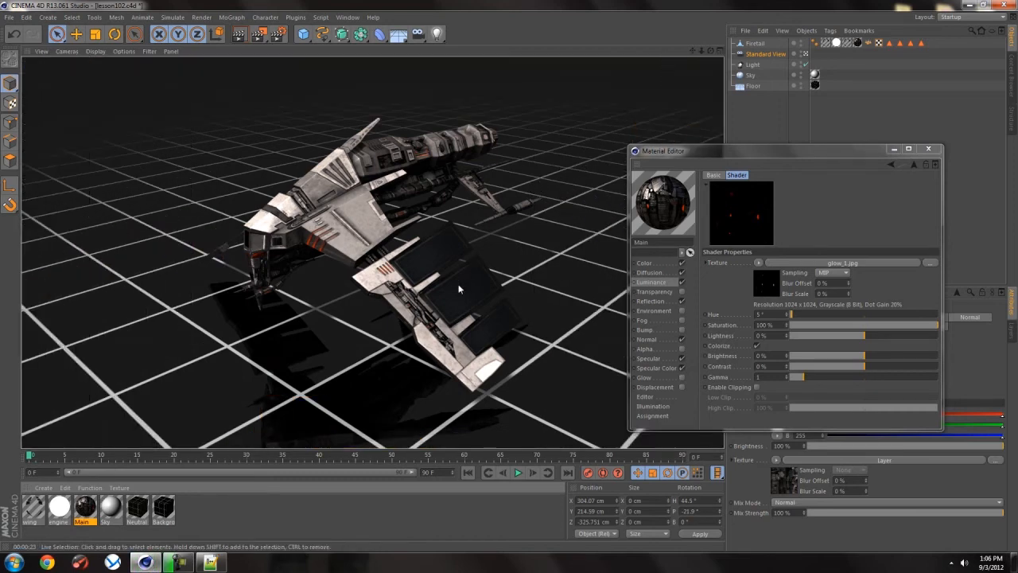
mouse_move(475, 274)
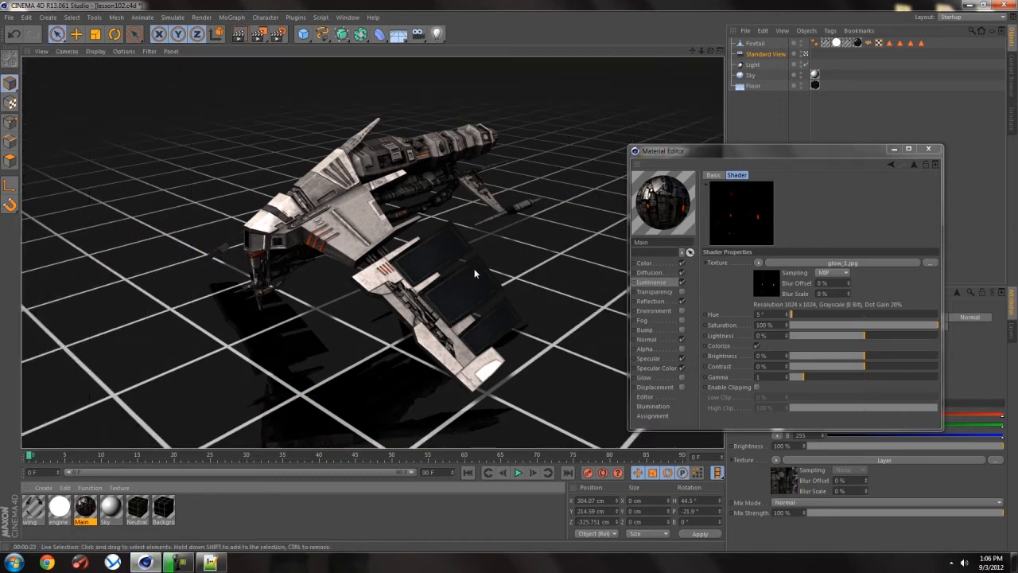
mouse_move(397, 288)
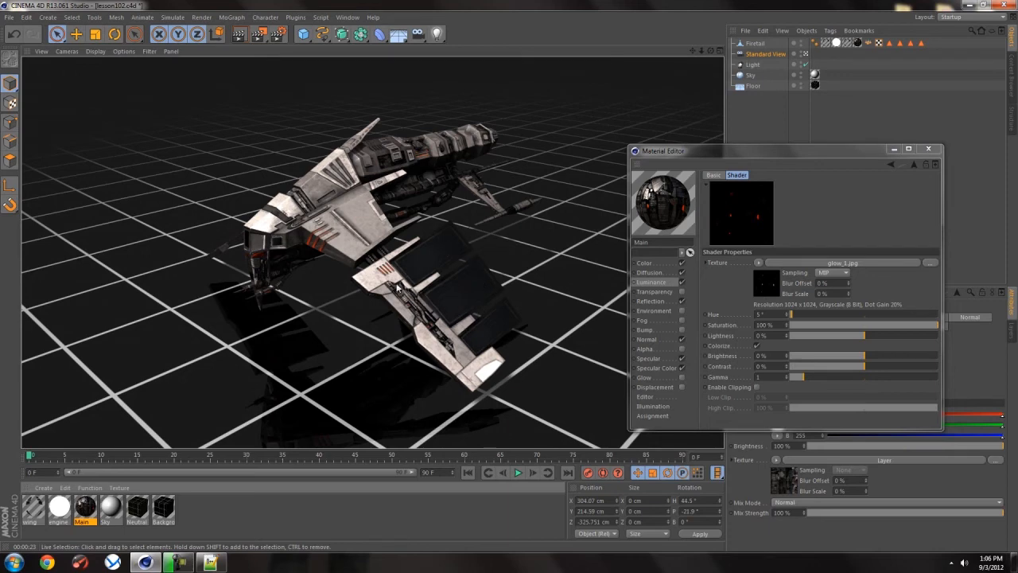
mouse_move(456, 244)
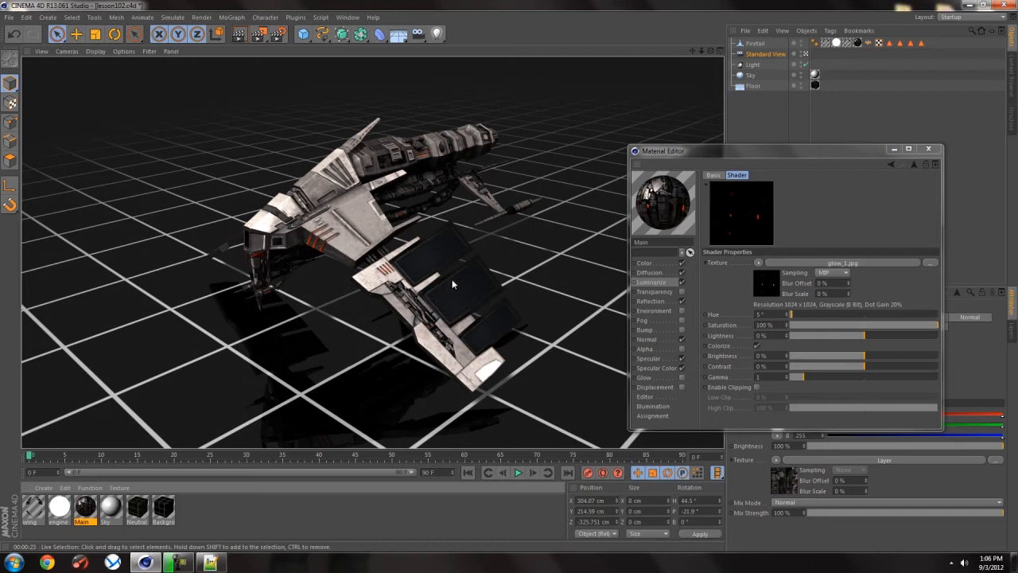
mouse_move(479, 278)
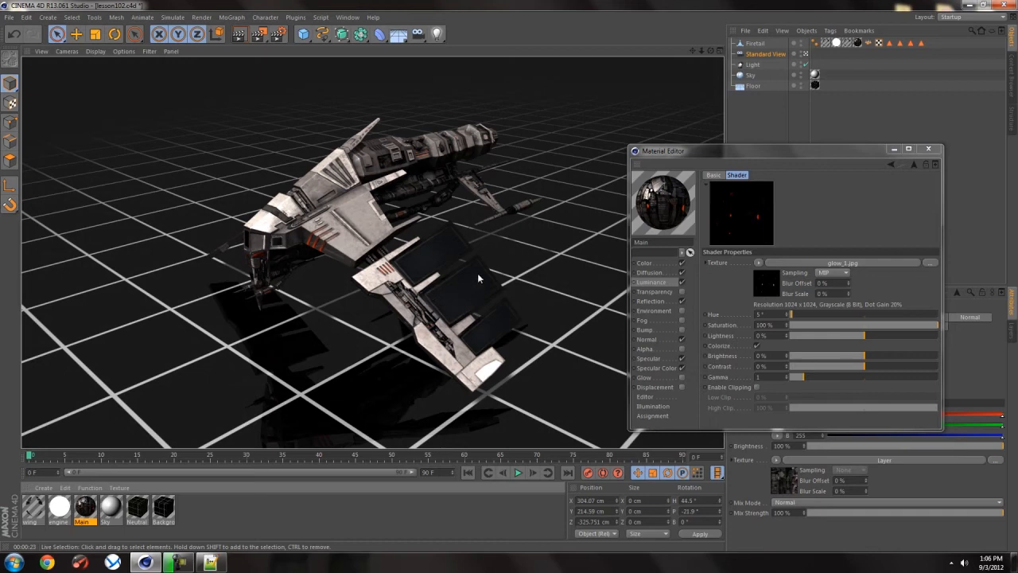
mouse_move(453, 288)
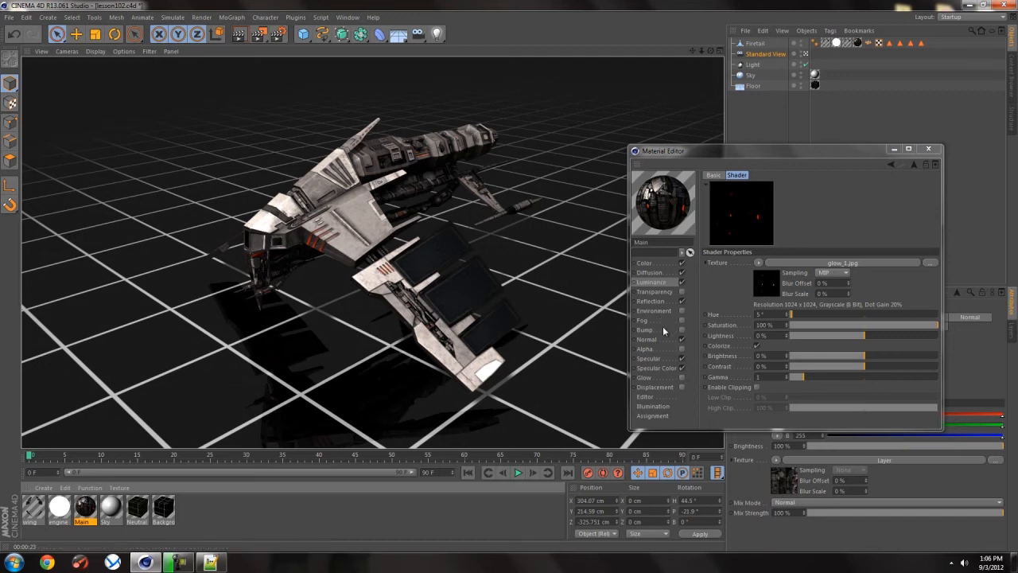
mouse_move(688, 302)
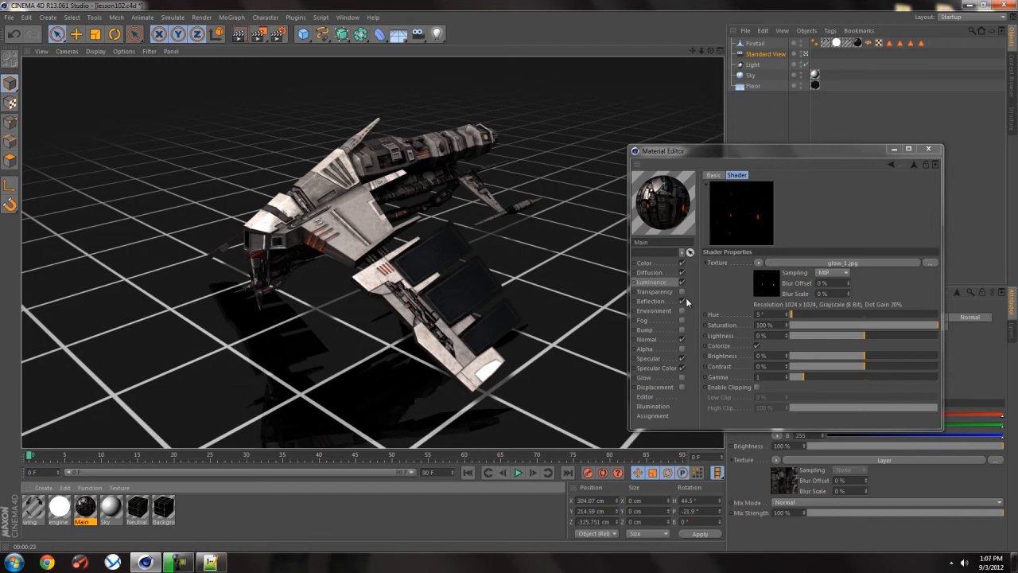
Render the Firetail with the Color Layer shader, toggling the Navy markings layer off and on.
left_click(644, 263)
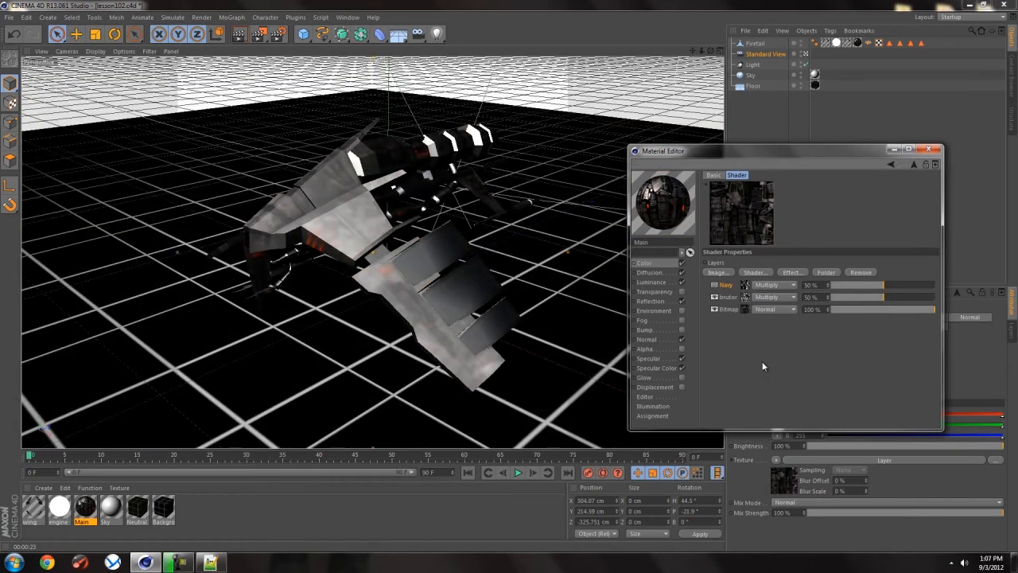
mouse_move(769, 300)
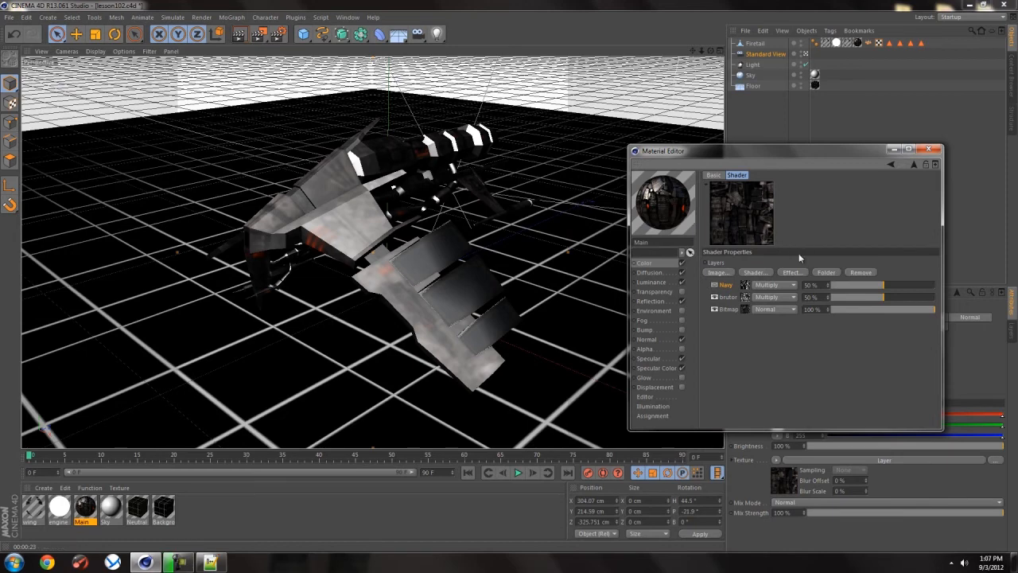
mouse_move(733, 284)
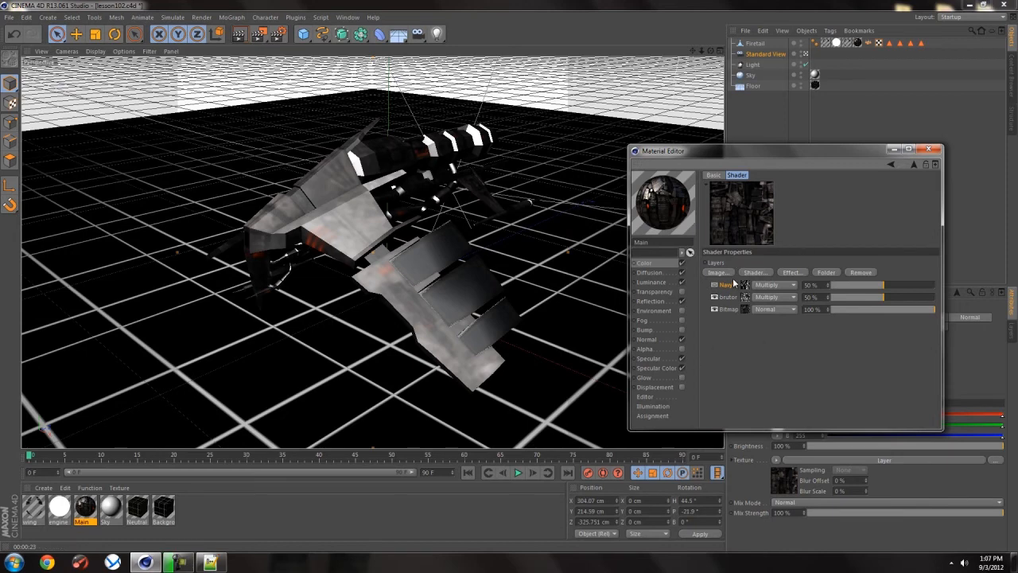
mouse_move(690, 337)
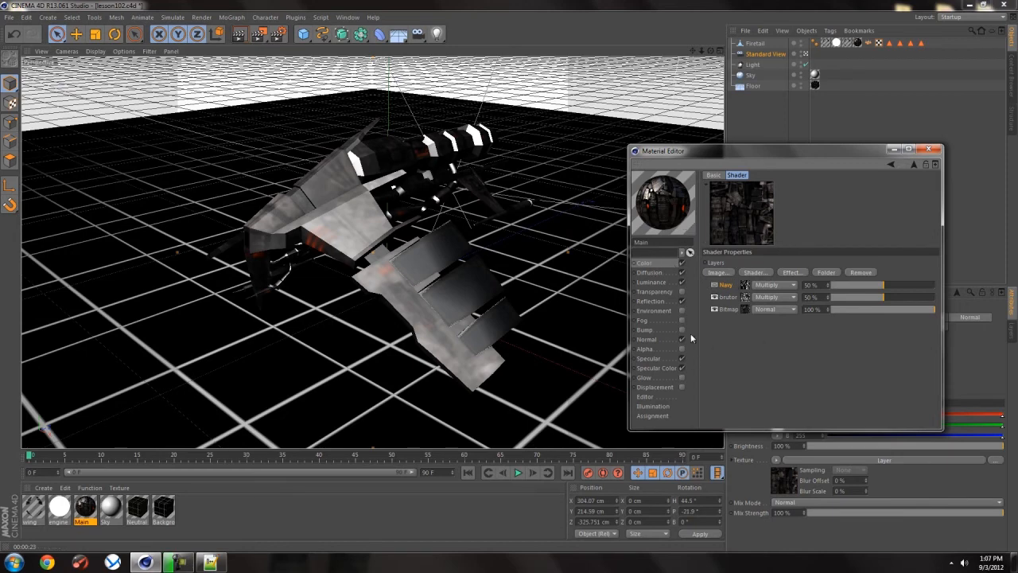
left_click(656, 368)
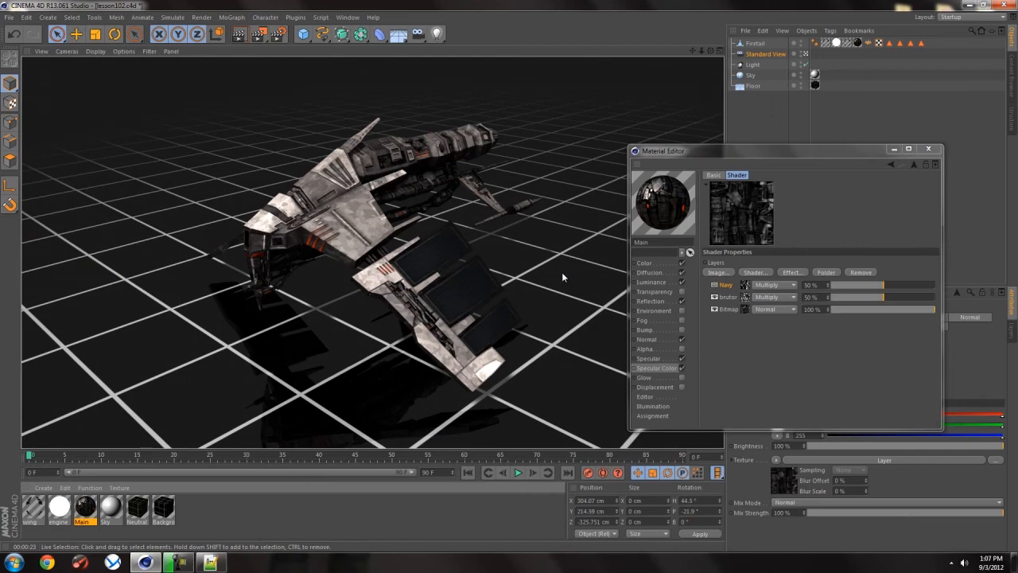
left_click(714, 285)
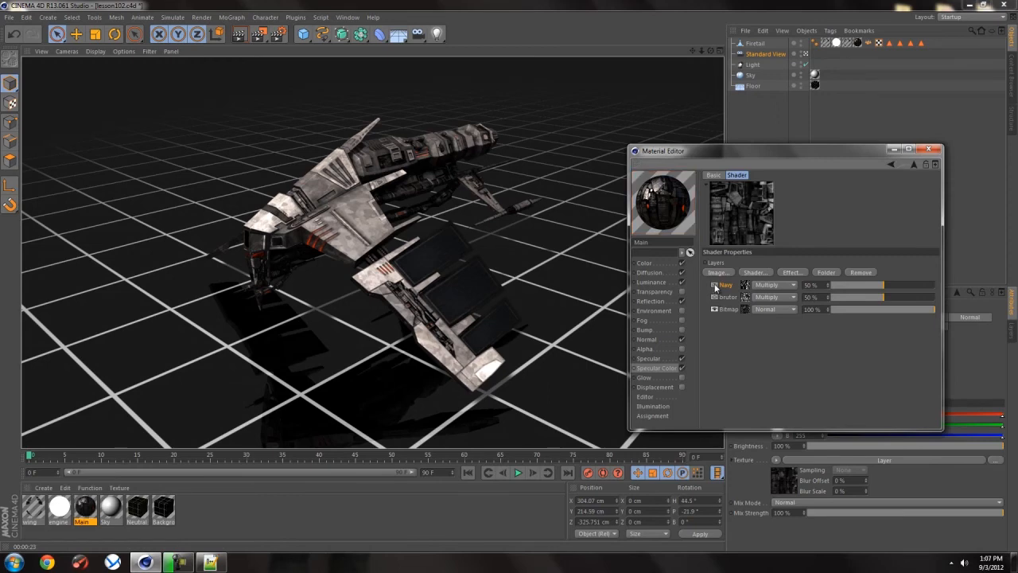
left_click(644, 262)
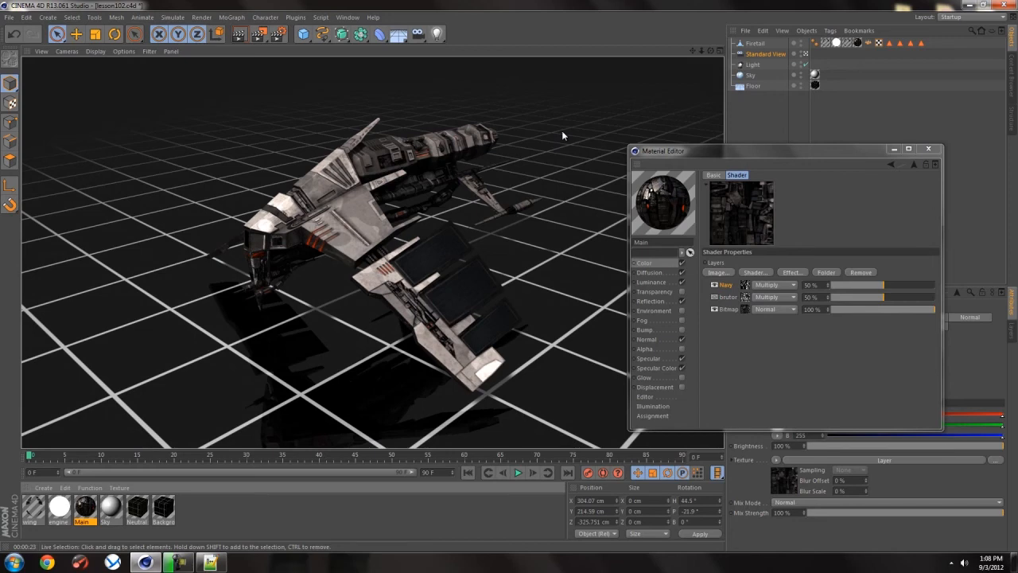
mouse_move(664, 280)
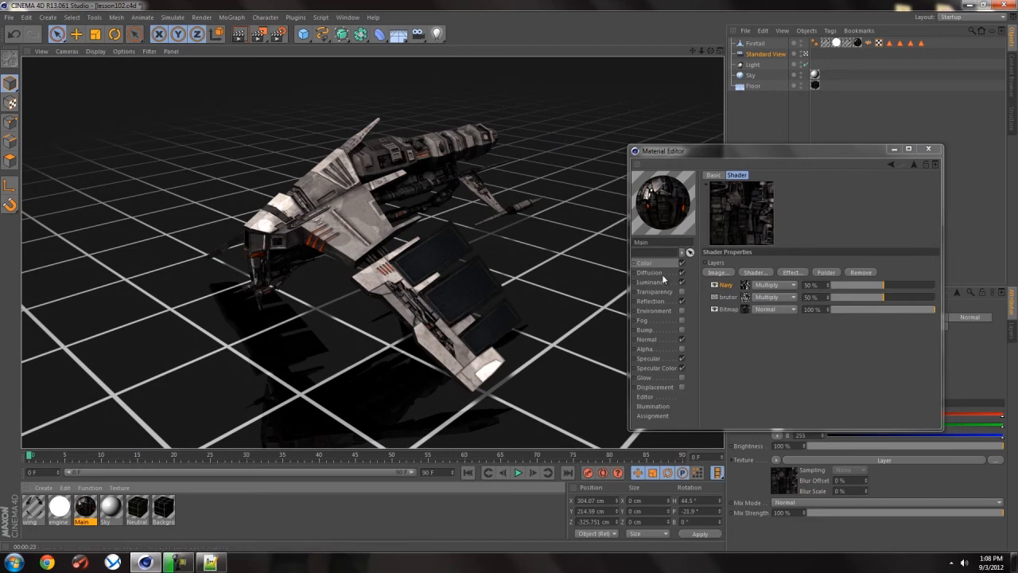
Check the Main material's Diffusion settings, then return to its layered Color channel.
left_click(649, 272)
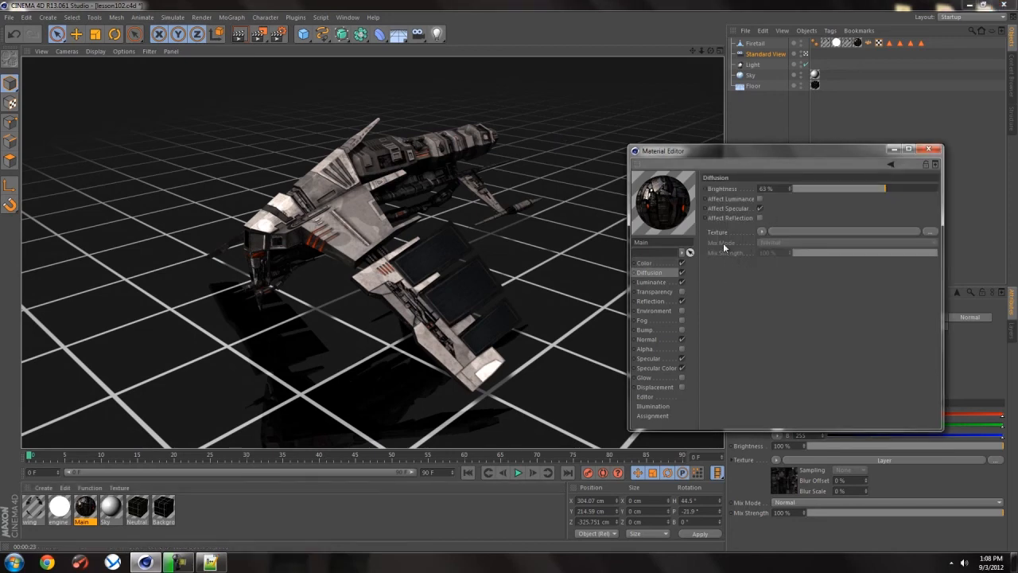
mouse_move(728, 260)
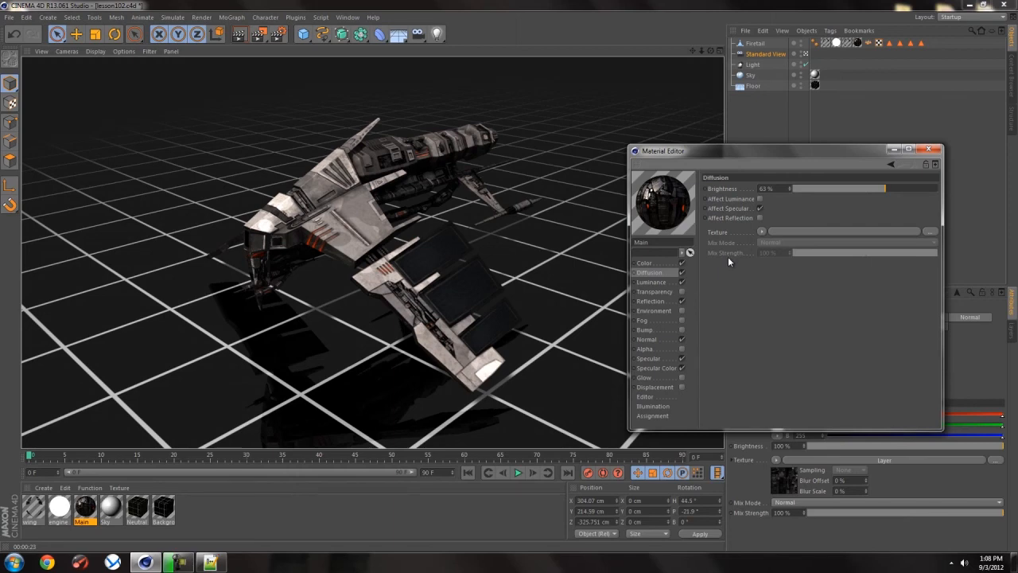
left_click(644, 262)
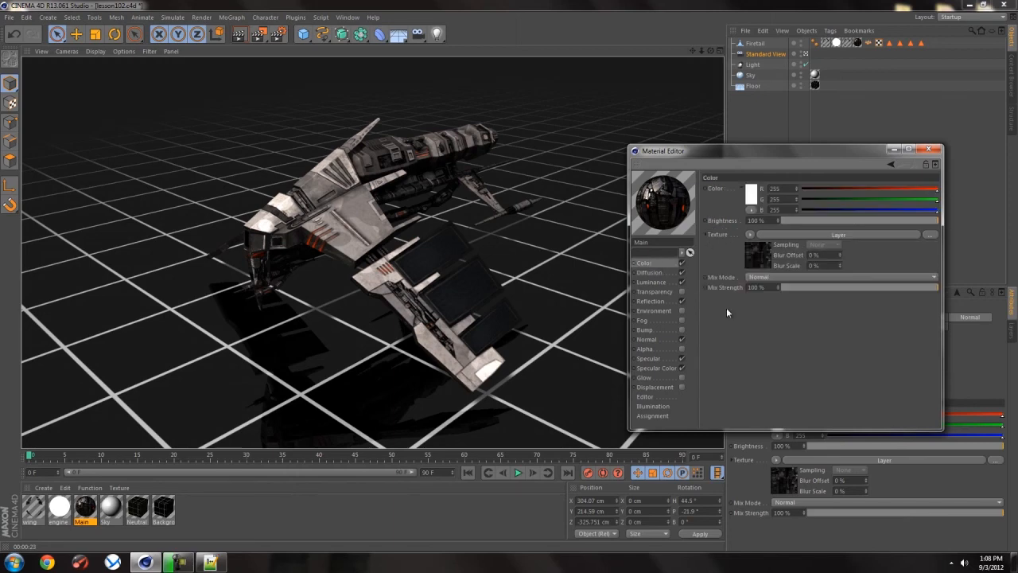
mouse_move(724, 331)
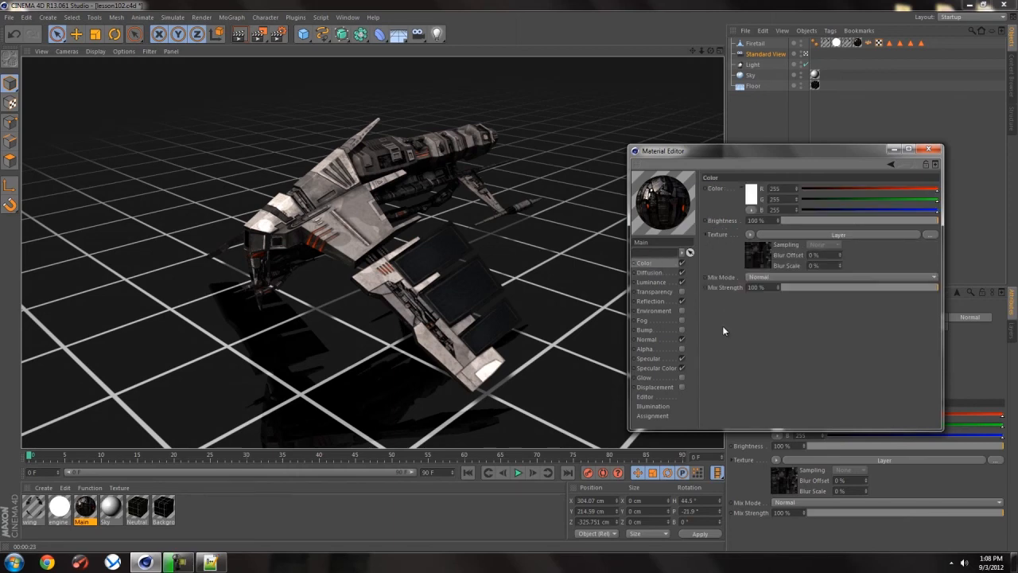
mouse_move(750, 329)
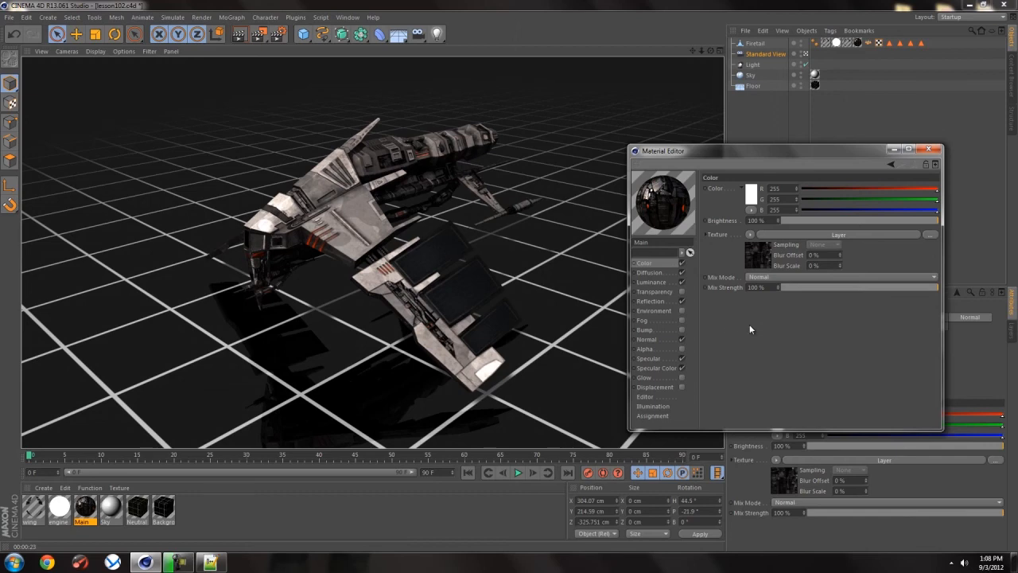
mouse_move(748, 328)
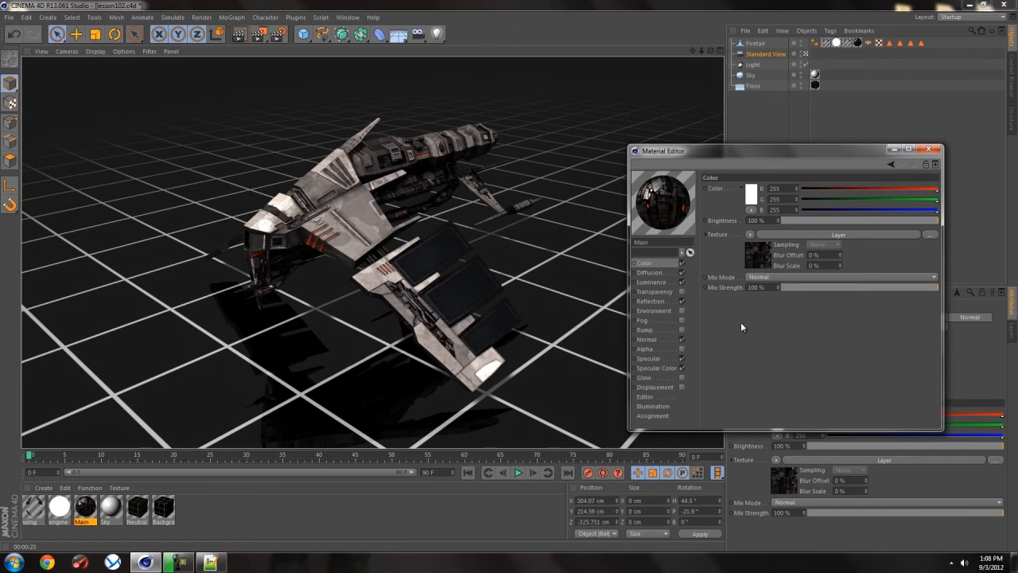